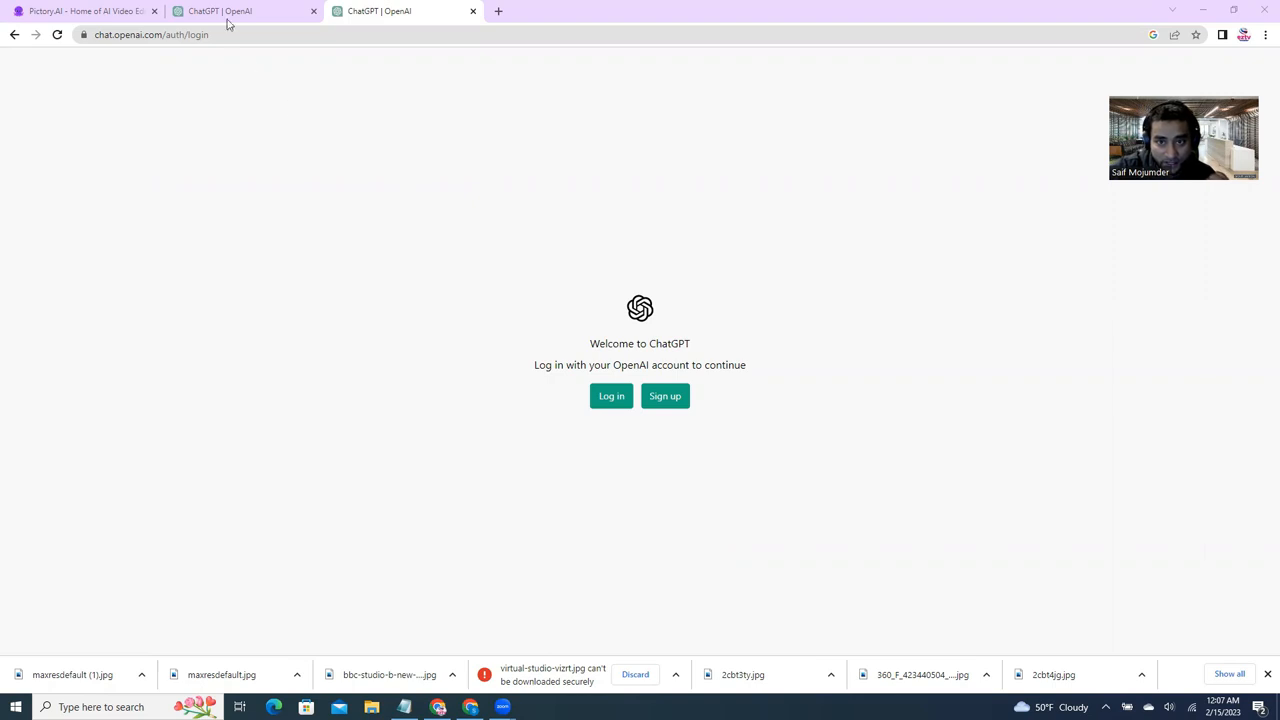
- Navigate the browser back to the ChatGPT login page
{"action": "left_click", "coordinate": [150, 34]}
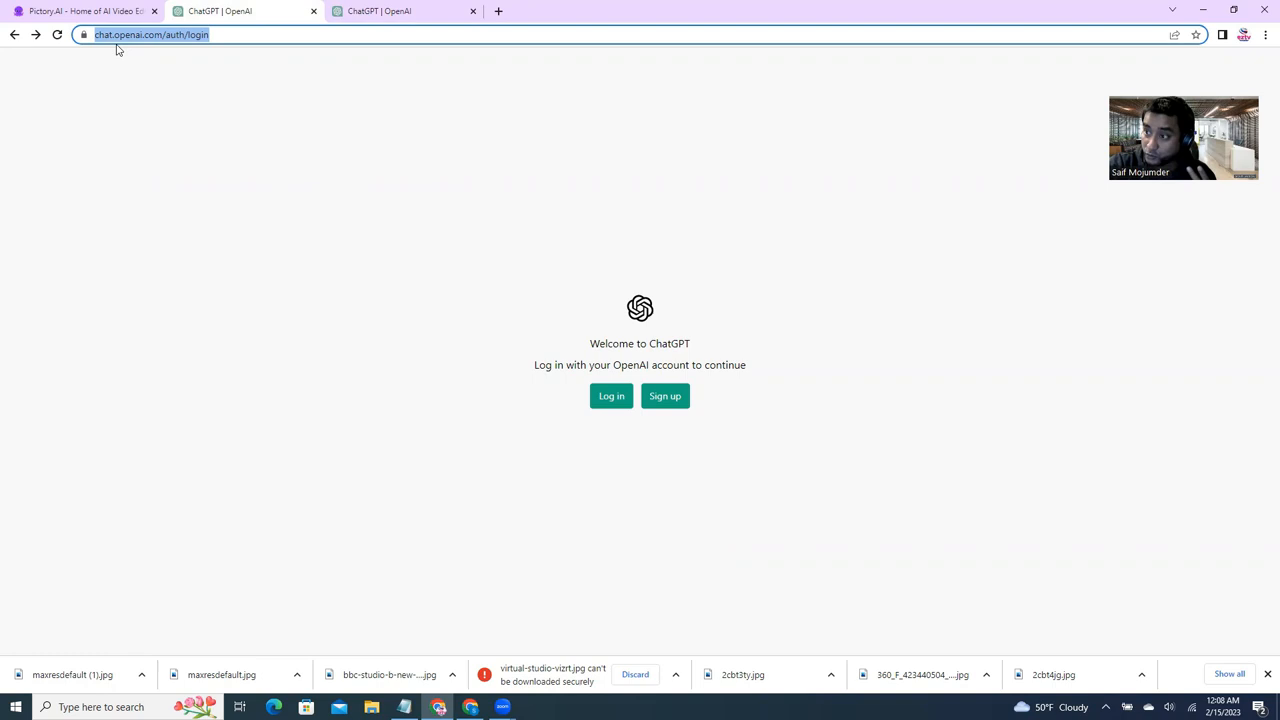
{"action": "left_click", "coordinate": [84, 12]}
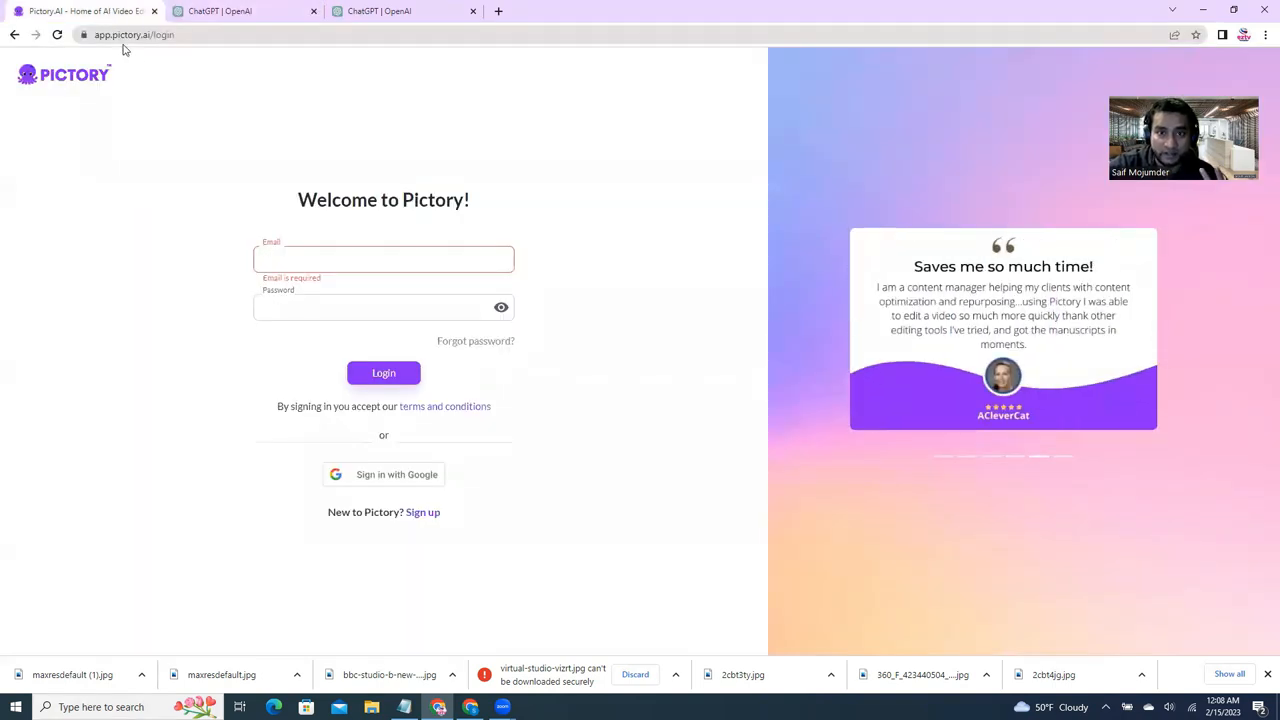
{"action": "left_click", "coordinate": [384, 258]}
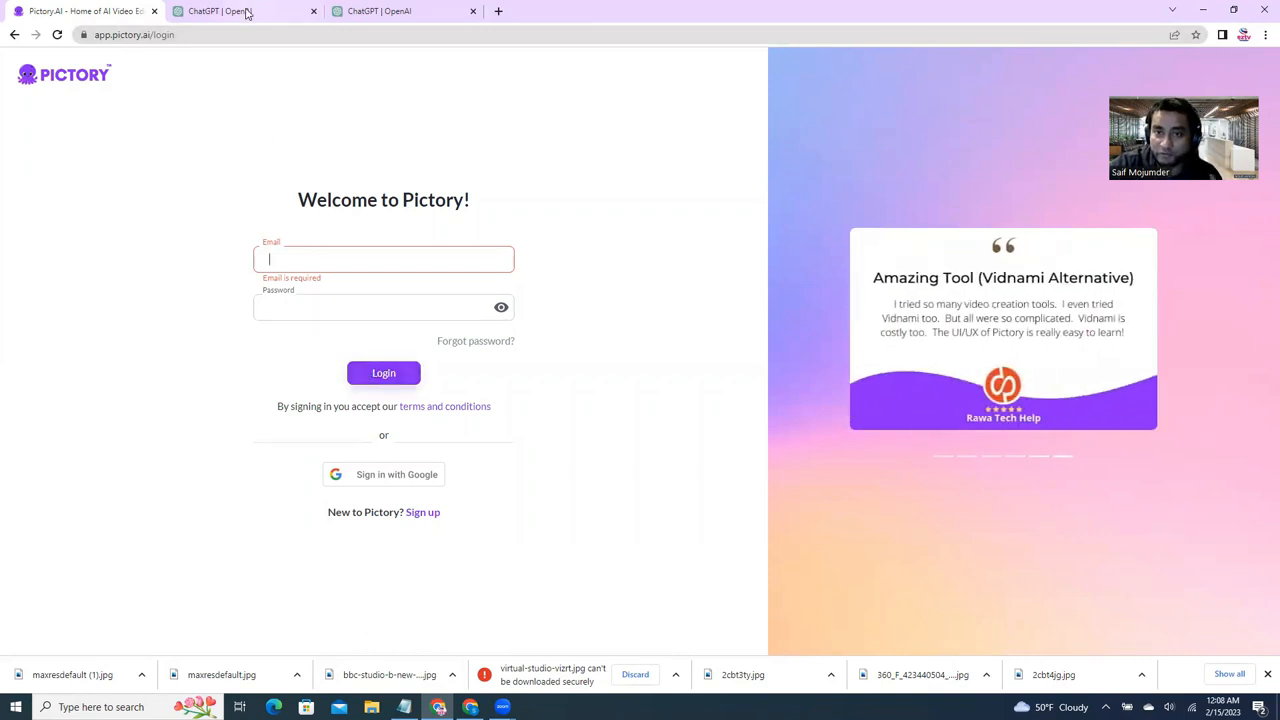
{"action": "left_click", "coordinate": [244, 12]}
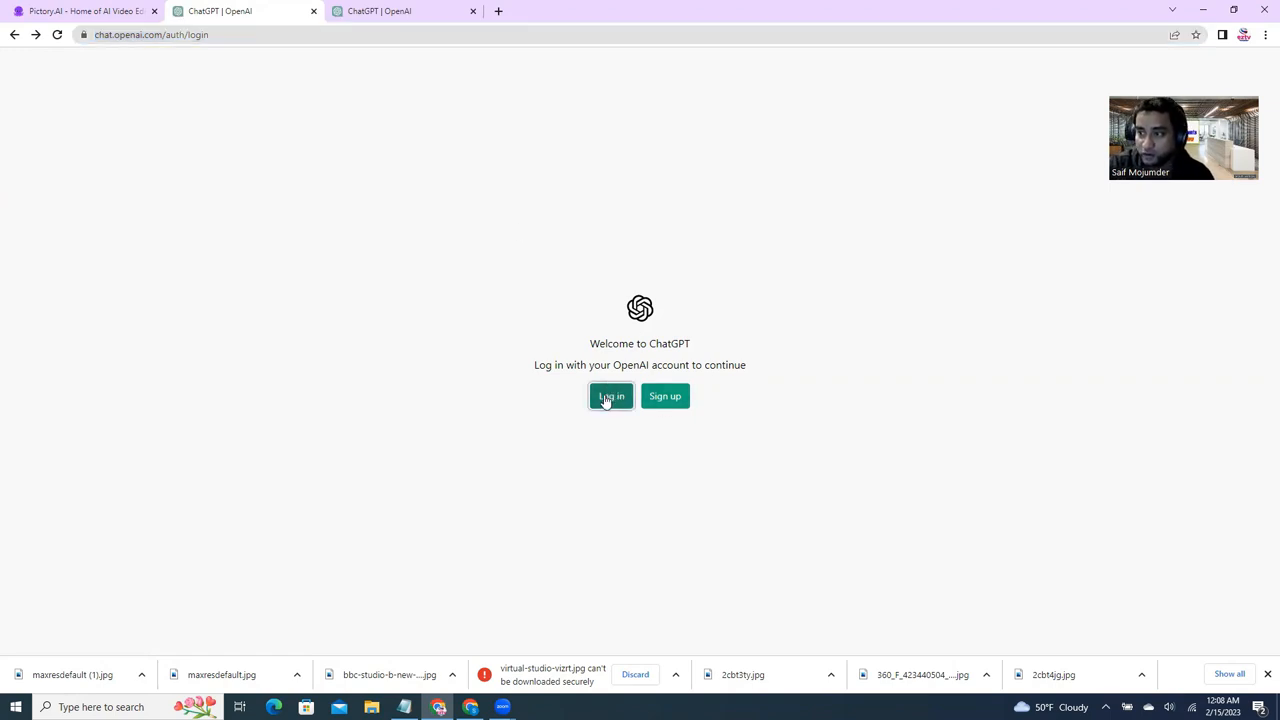
- Log in to ChatGPT with the saved account email and password
{"action": "left_click", "coordinate": [612, 396]}
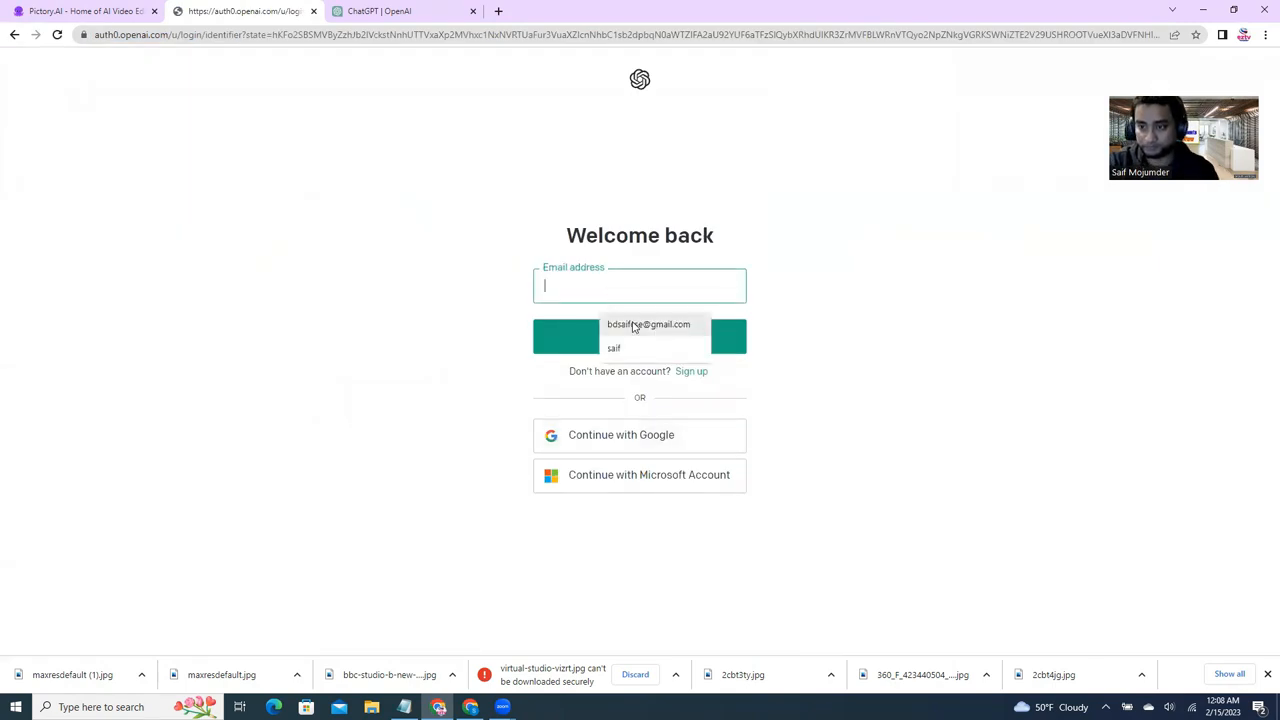
{"action": "left_click", "coordinate": [648, 324]}
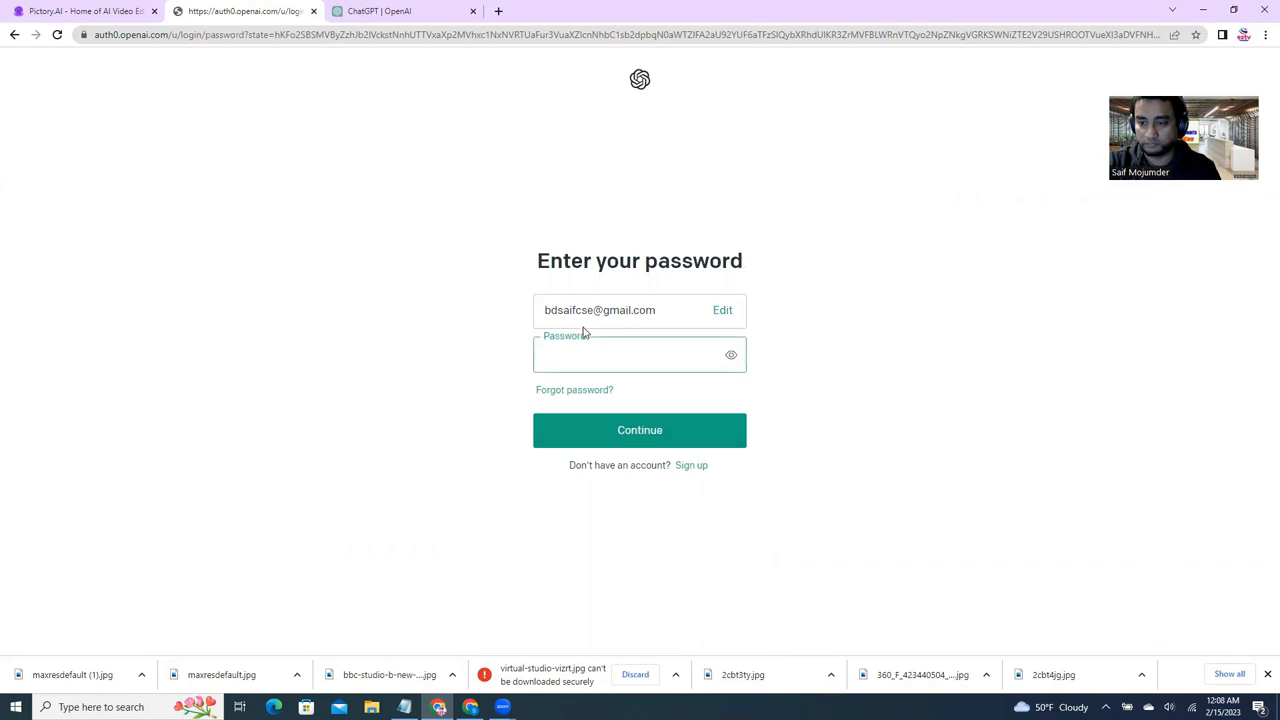
{"action": "type", "text": "•"}
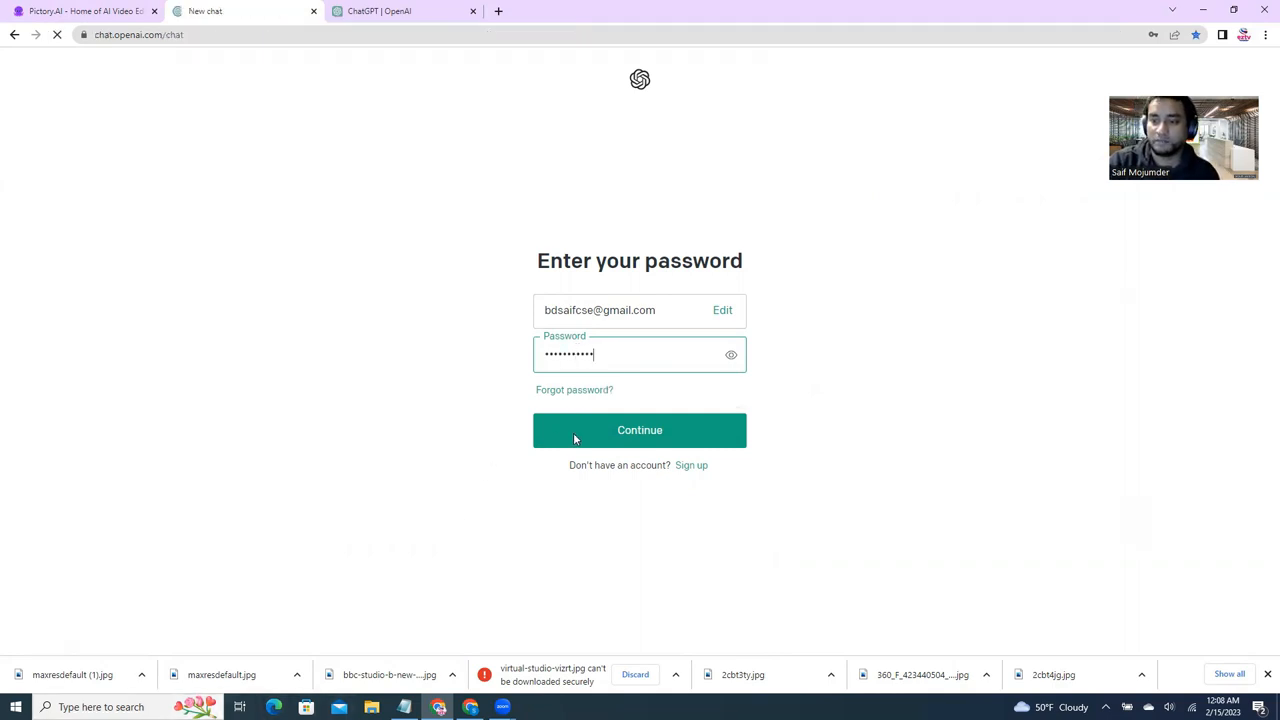
{"action": "left_click", "coordinate": [640, 430]}
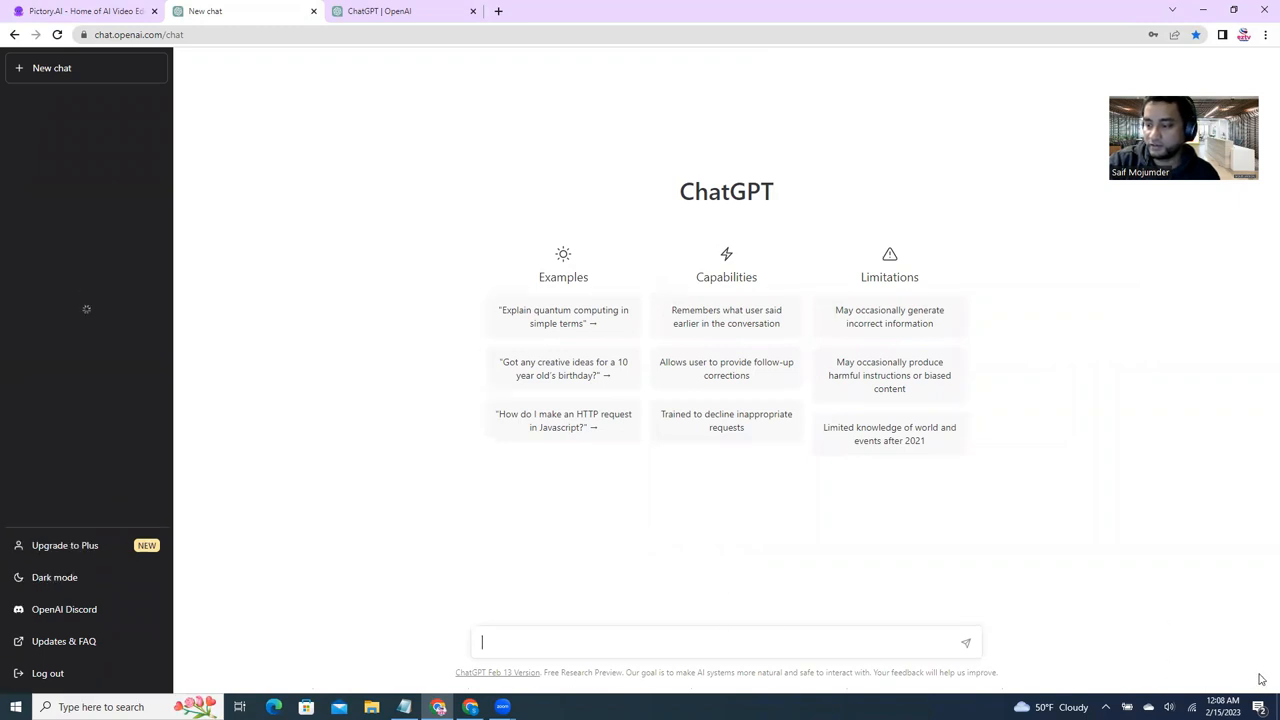
{"action": "mouse_move", "coordinate": [448, 368]}
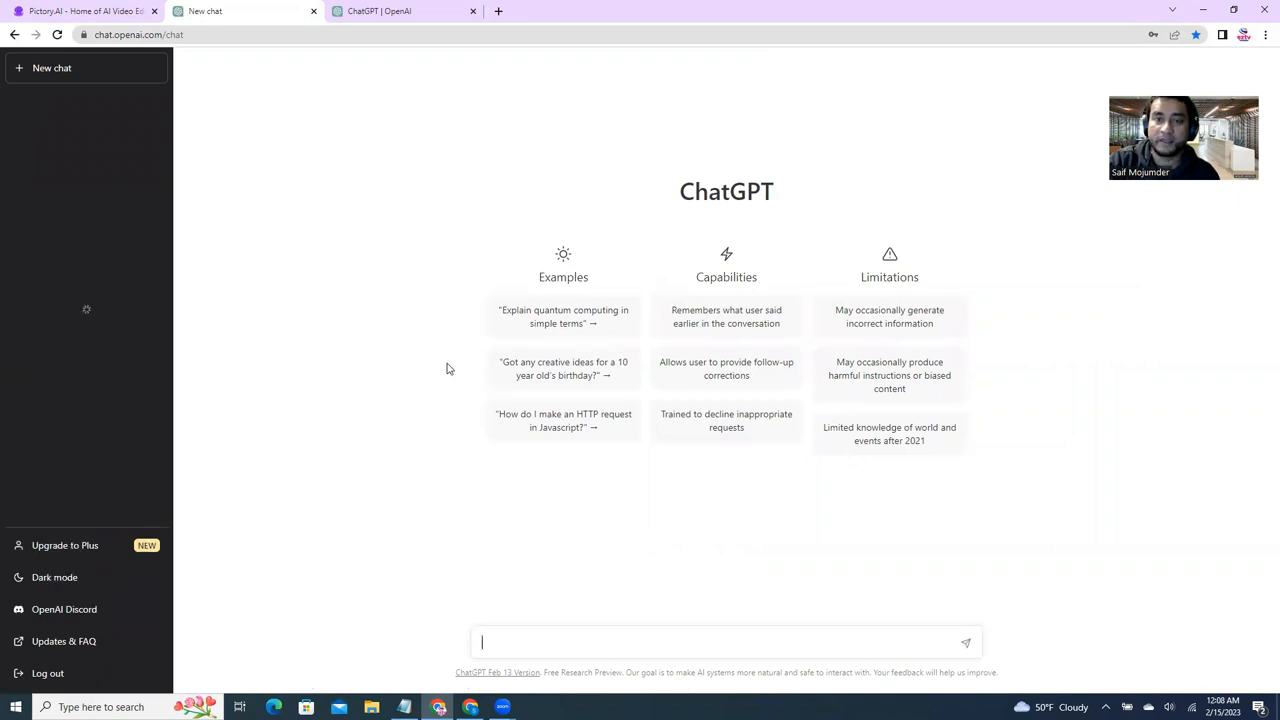
- Sign in to Pictory with the Google account to reach the video creation home page
{"action": "left_click", "coordinate": [84, 12]}
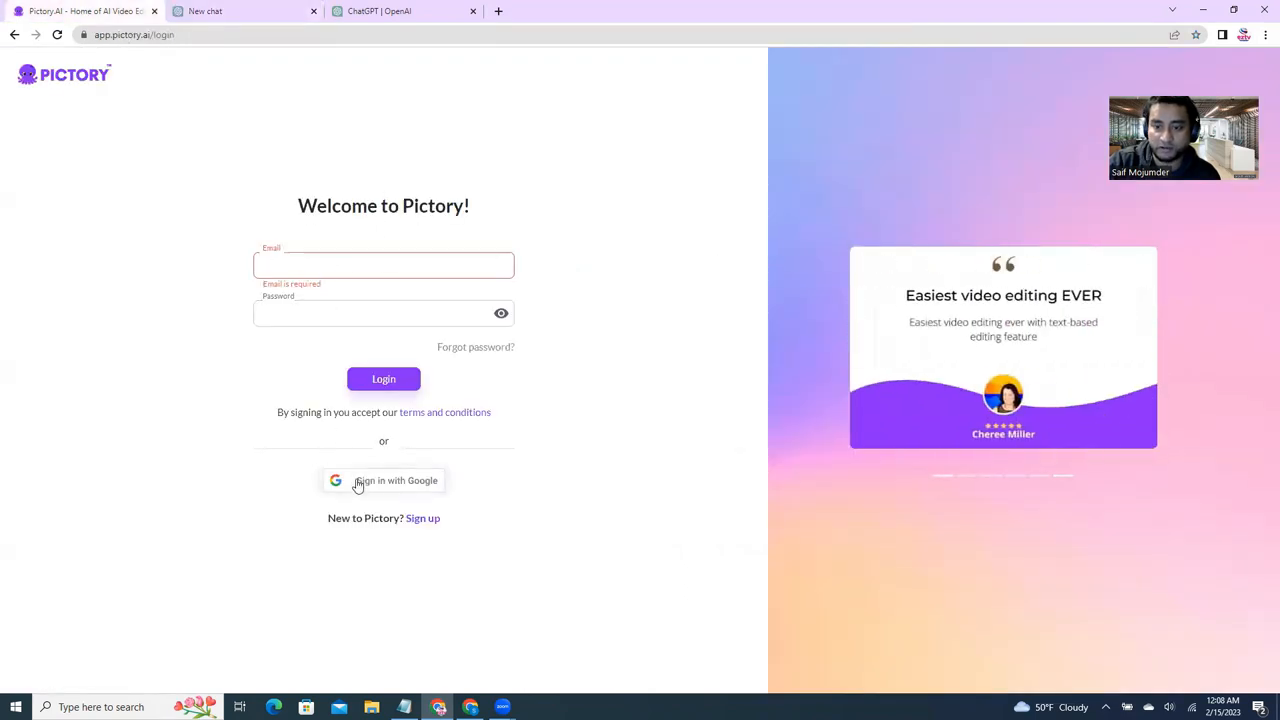
{"action": "left_click", "coordinate": [384, 480]}
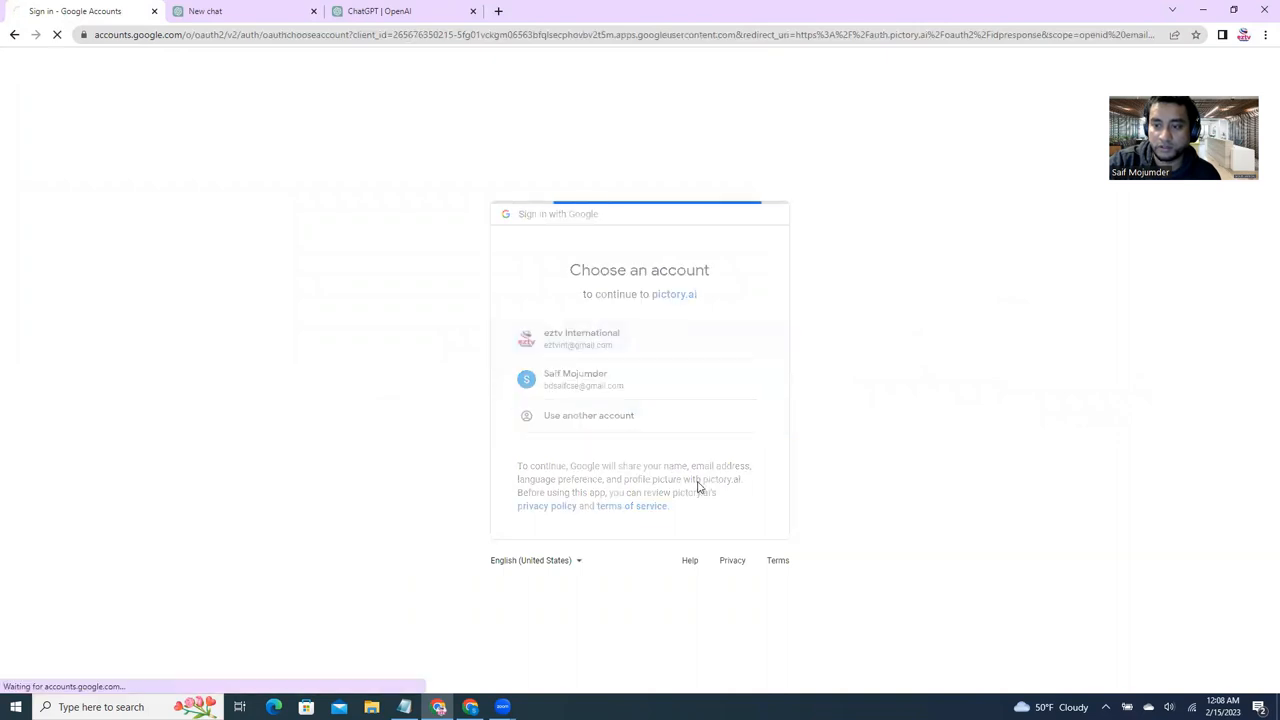
{"action": "mouse_move", "coordinate": [836, 452]}
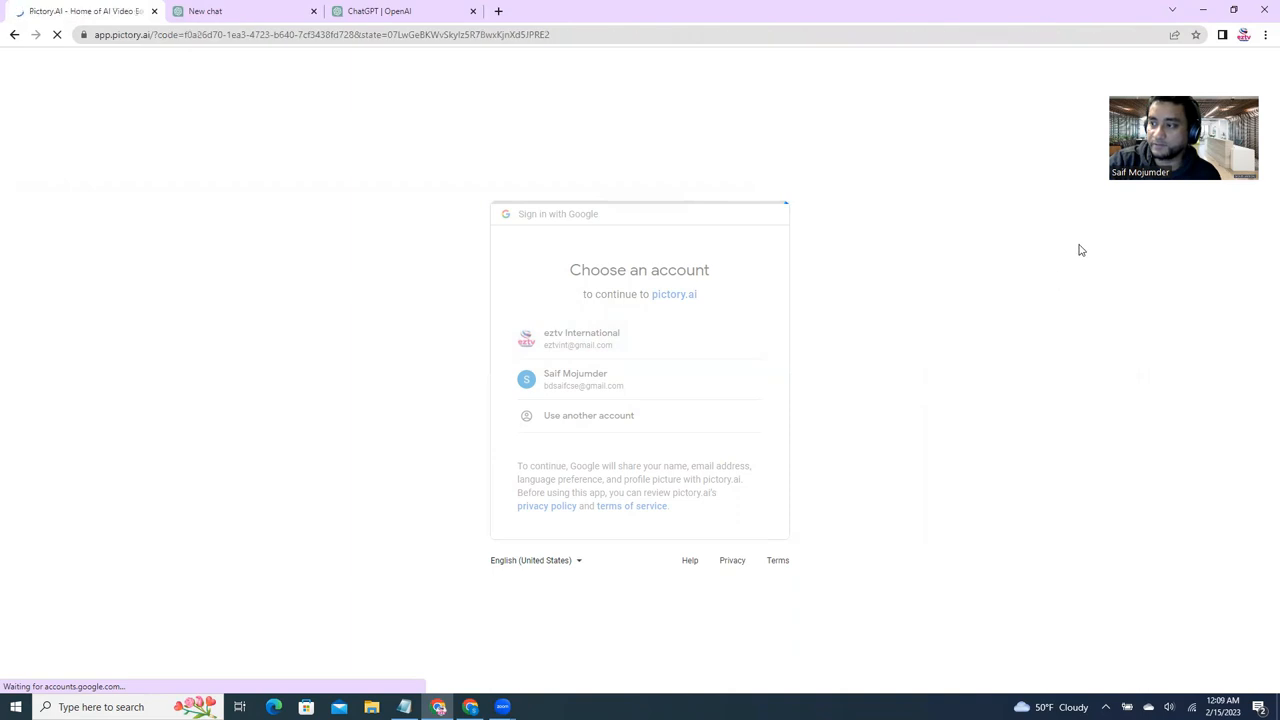
{"action": "left_click", "coordinate": [576, 380]}
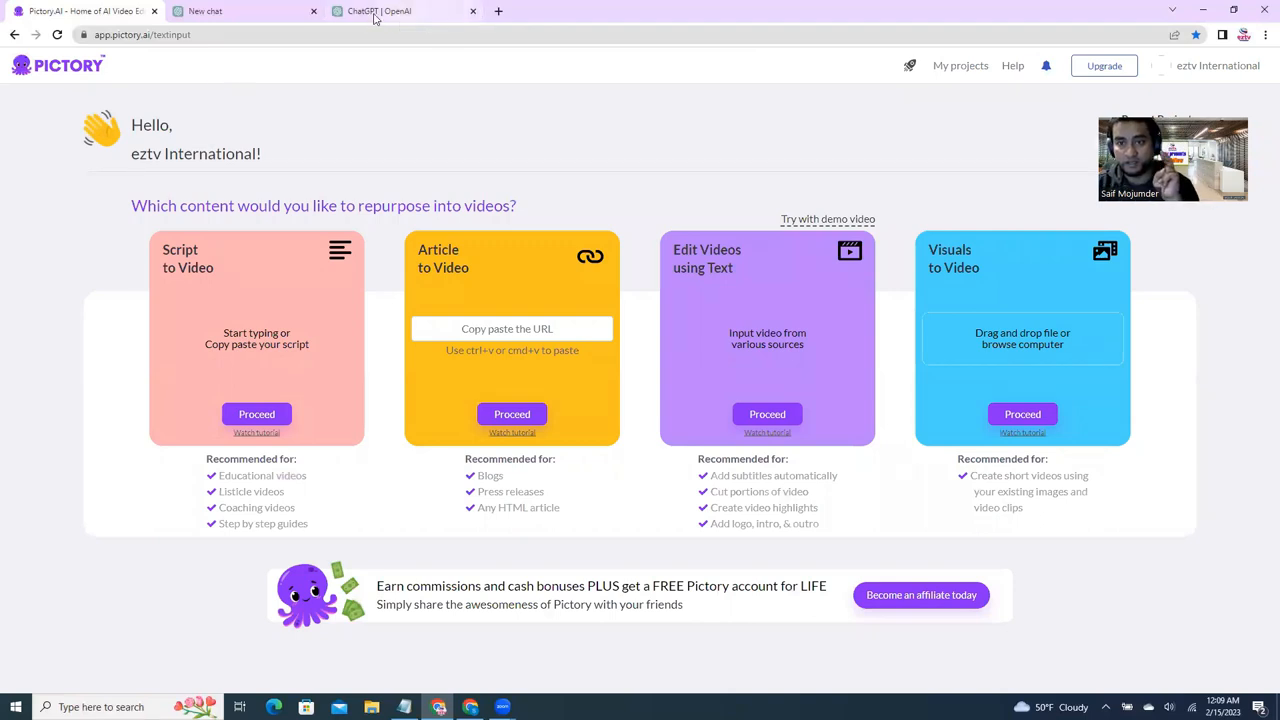
- Close the duplicate tab and enter 'Write a script of 30 seconds about the iPhone 14' in the chat box
{"action": "left_click", "coordinate": [380, 12]}
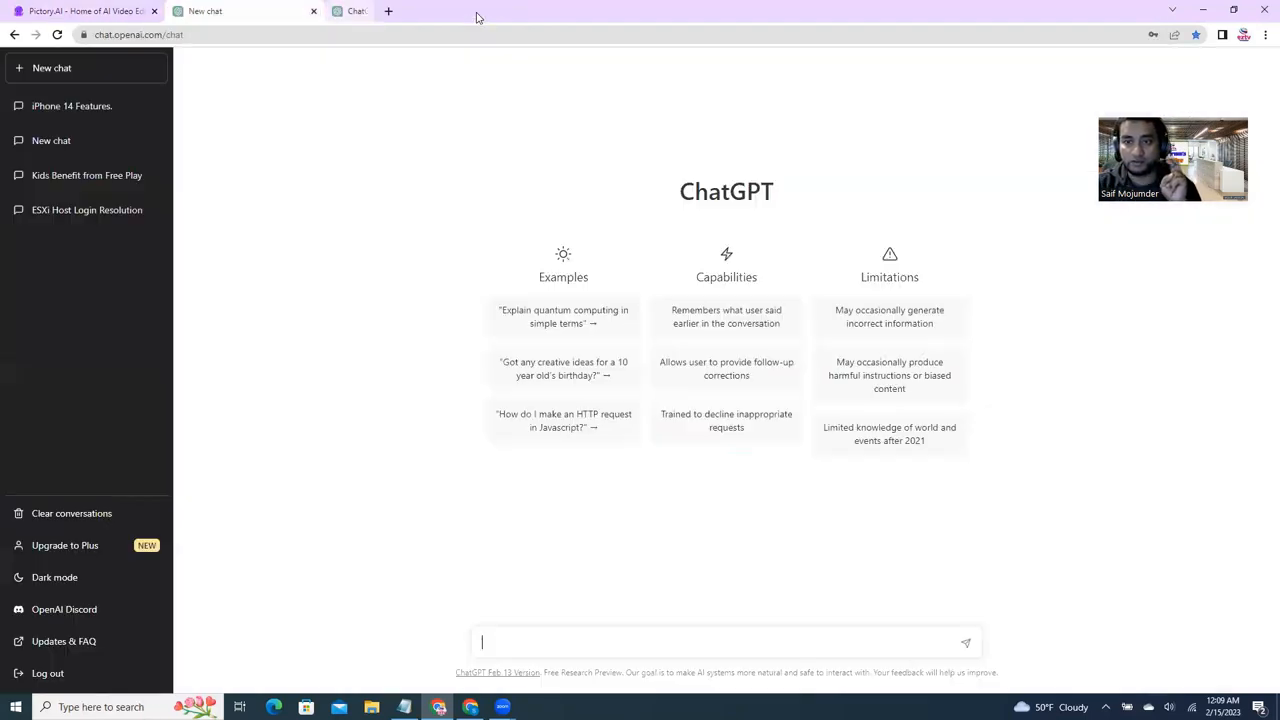
{"action": "left_click", "coordinate": [312, 12]}
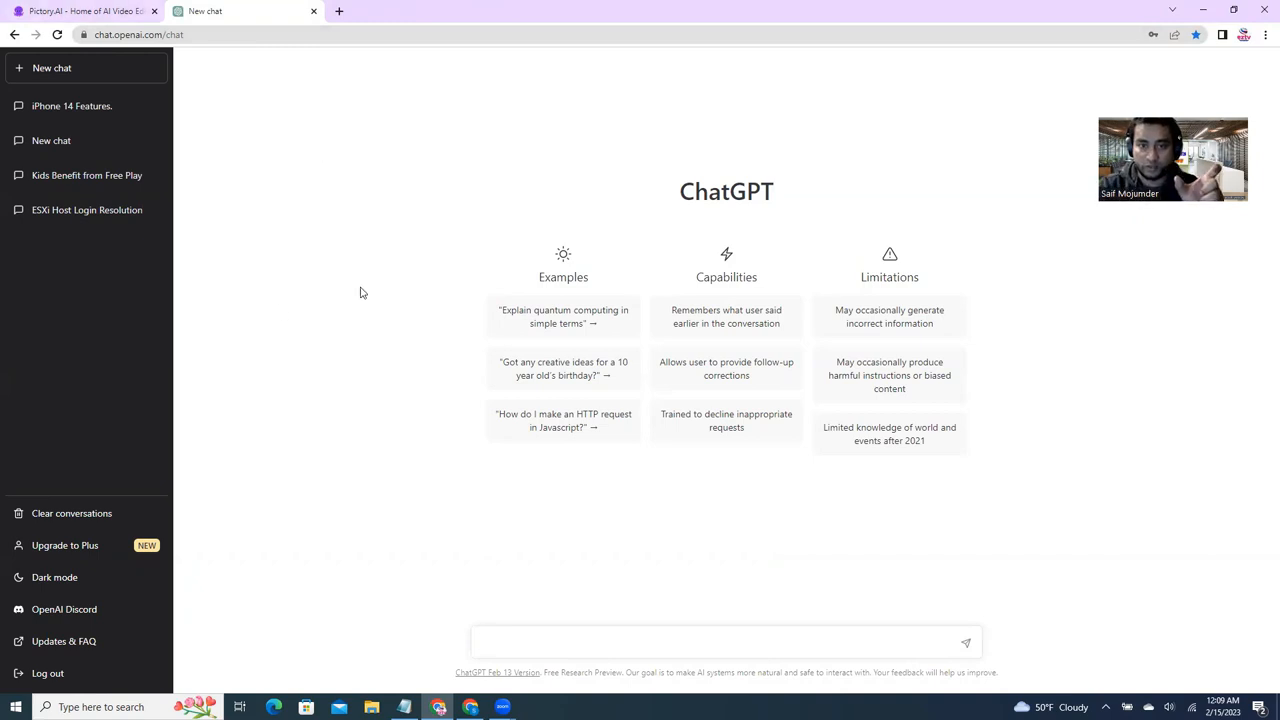
{"action": "left_click", "coordinate": [138, 34]}
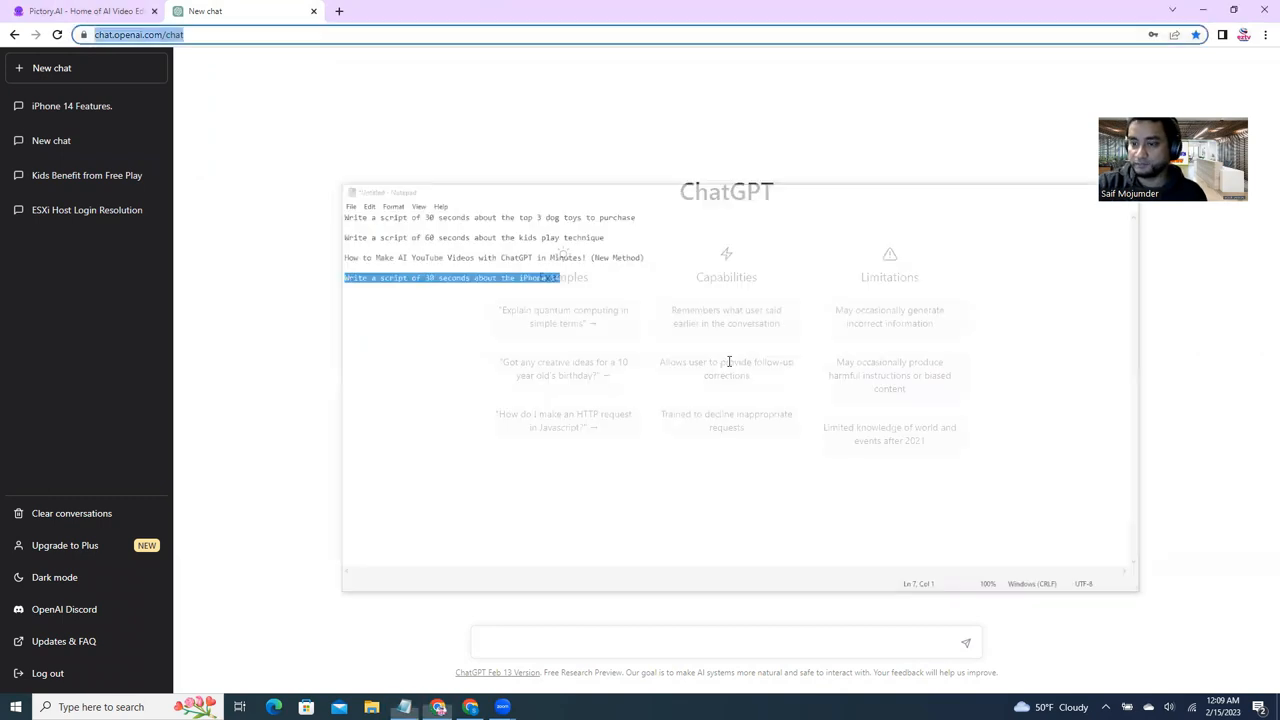
{"action": "type", "text": "Write a script of 30 seconds about the iPhone 14"}
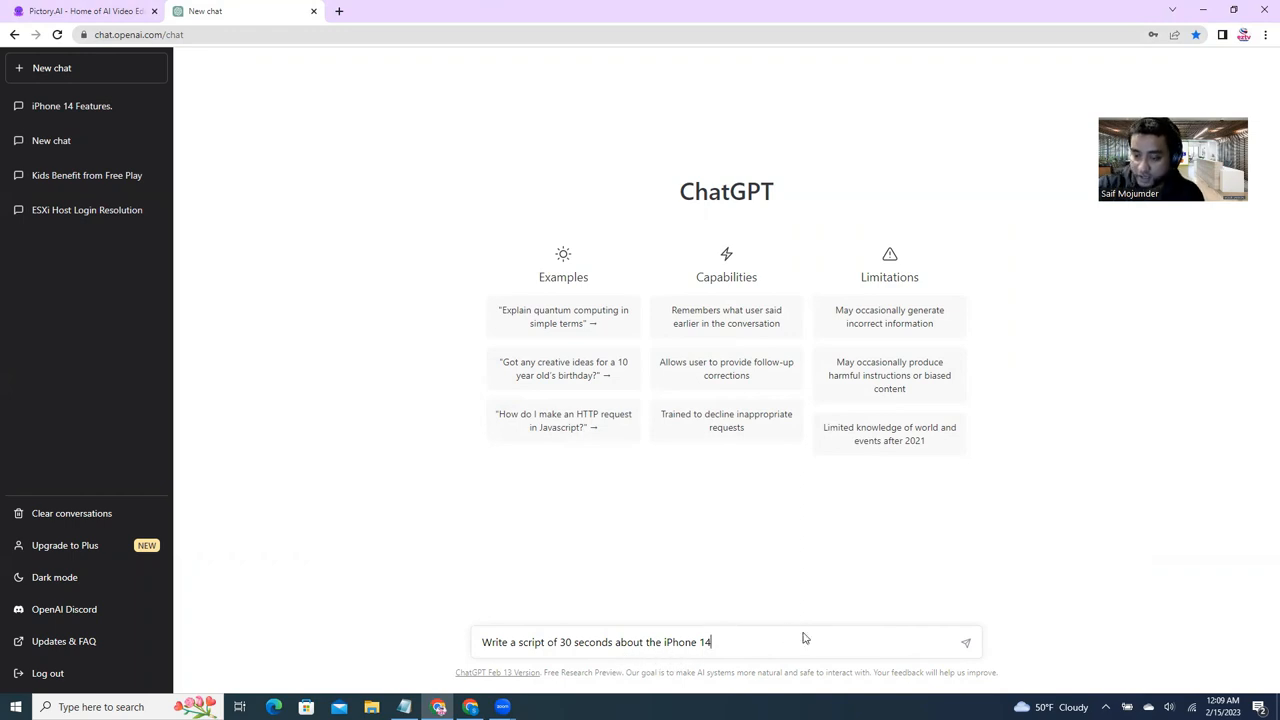
- Send the request and select the generated iPhone 14 script text for copying
{"action": "left_click", "coordinate": [964, 642]}
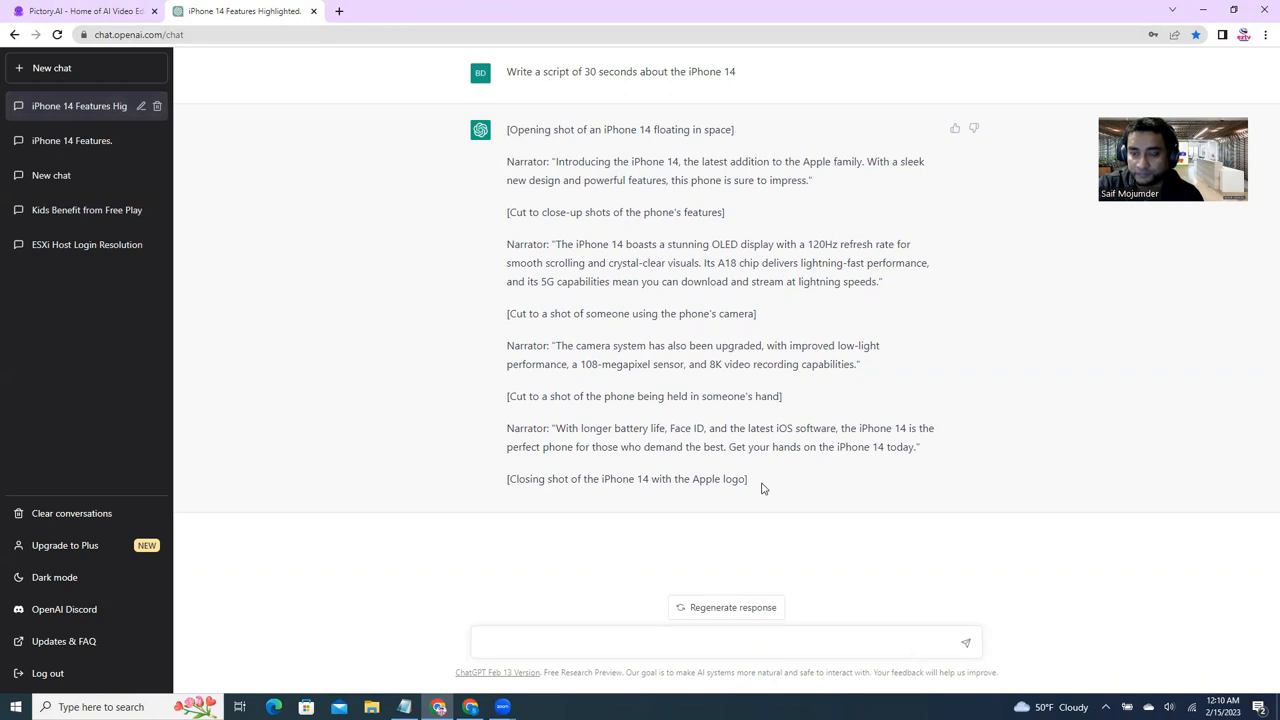
{"action": "left_click", "coordinate": [720, 642]}
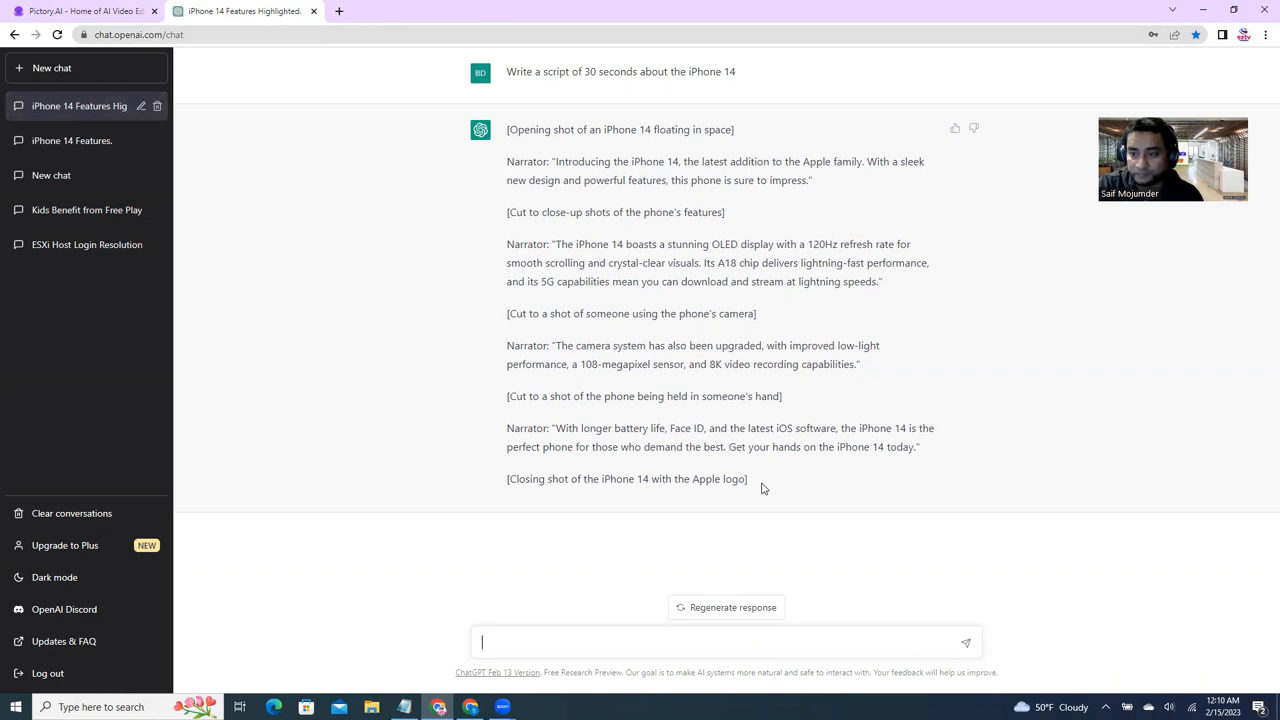
{"action": "left_click_drag", "start_coordinate": [508, 128], "coordinate": [746, 478]}
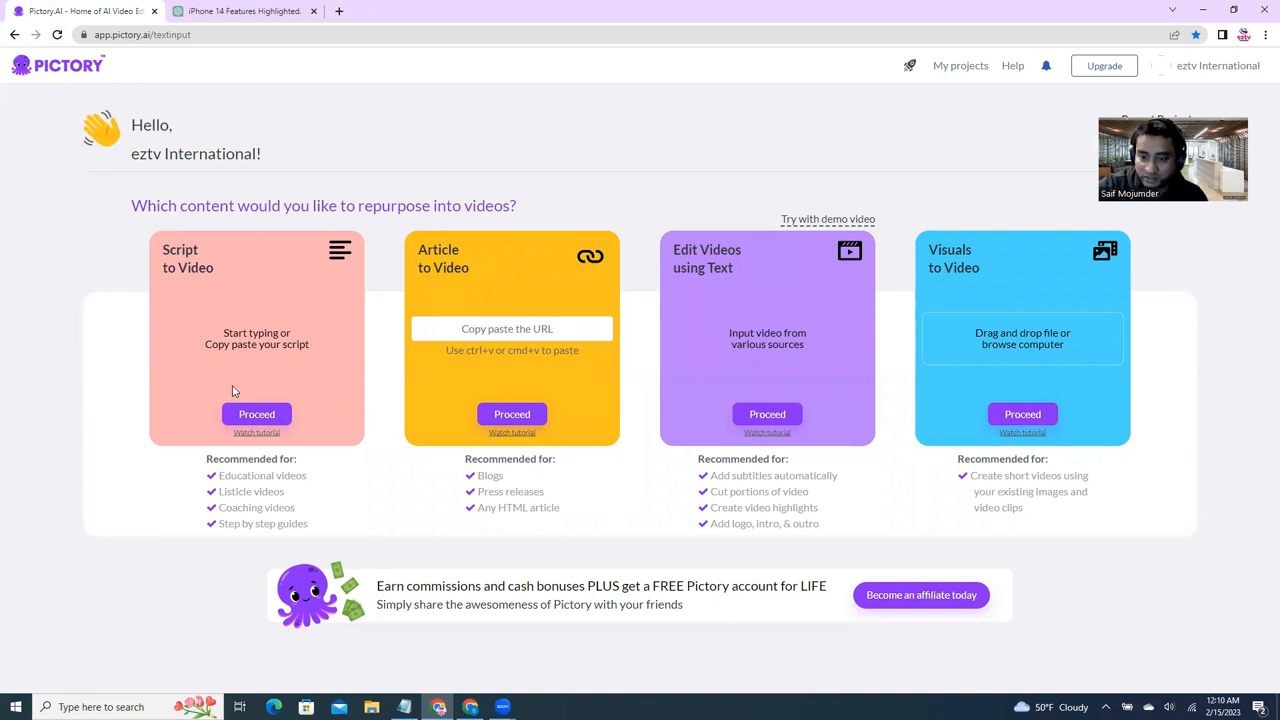
{"action": "mouse_move", "coordinate": [210, 290]}
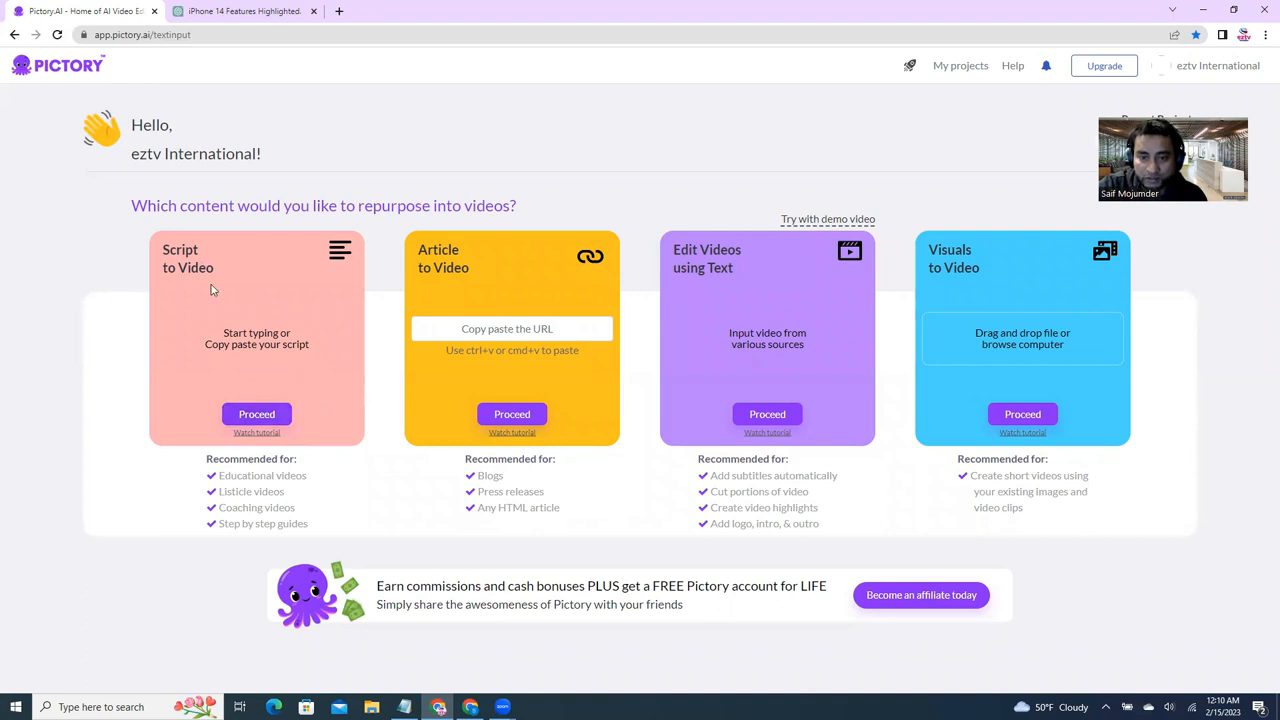
{"action": "mouse_move", "coordinate": [676, 280]}
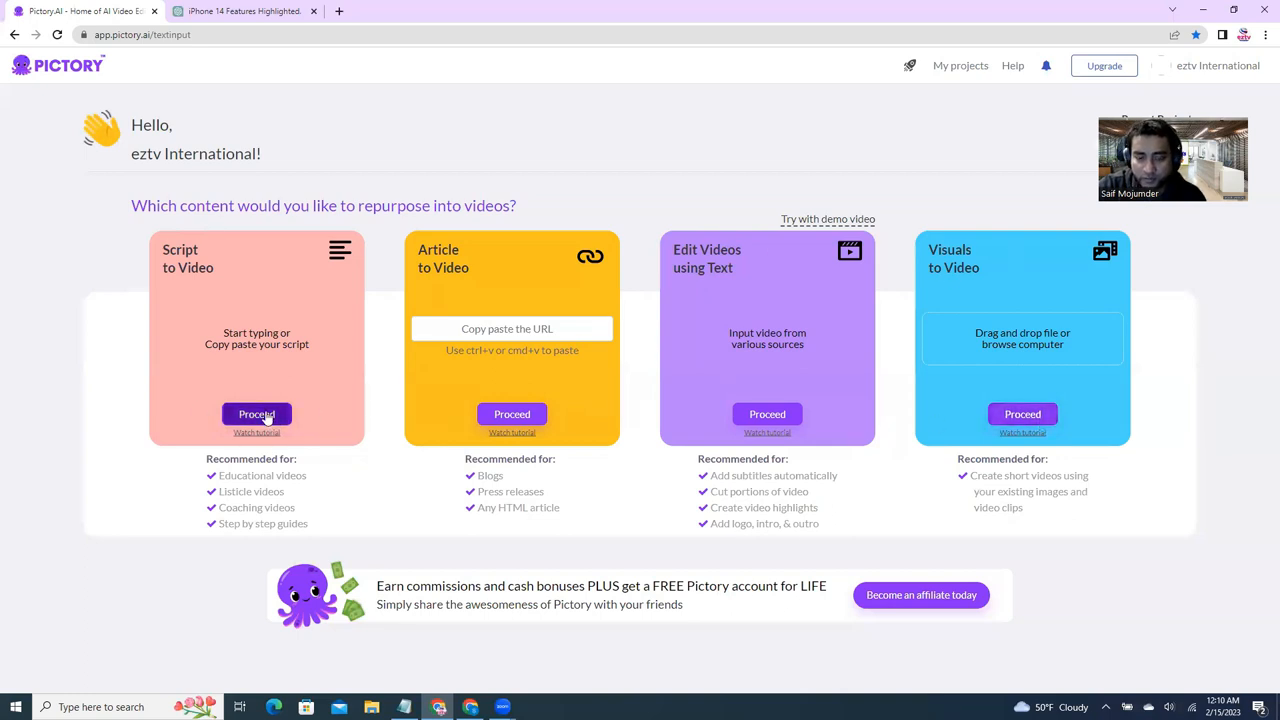
{"action": "mouse_move", "coordinate": [256, 414]}
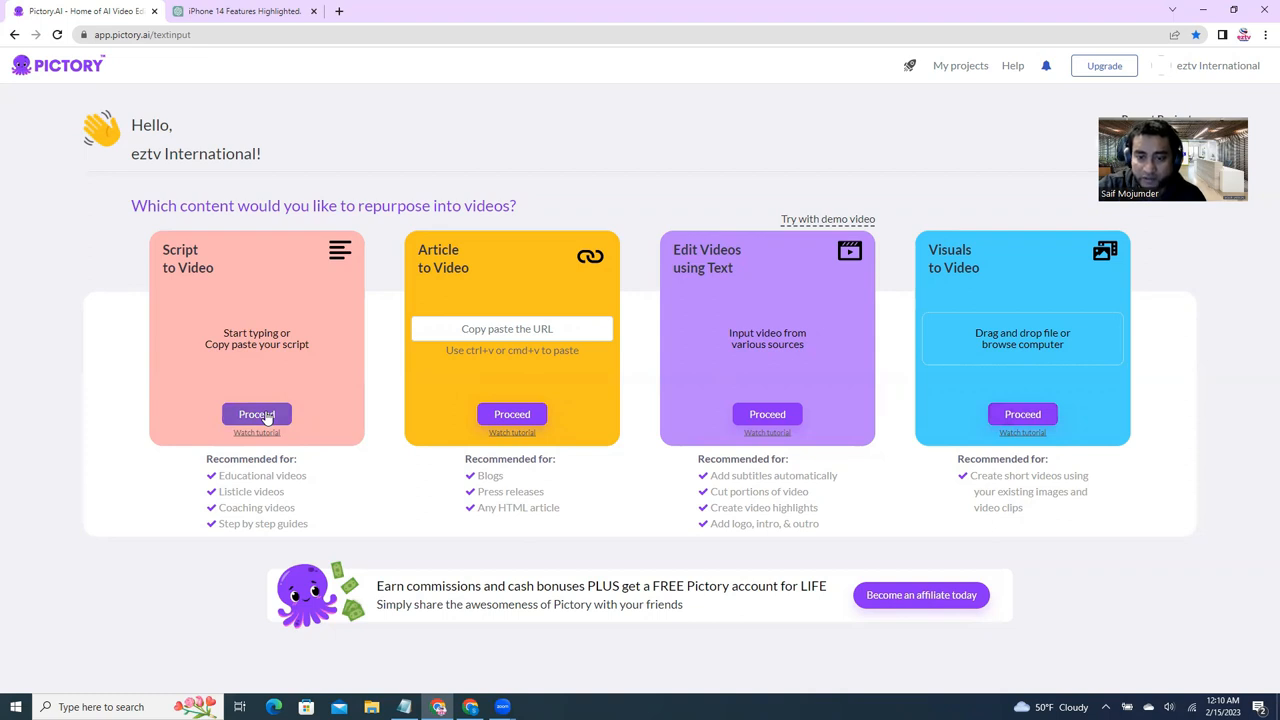
- Start a Script to Video project and load the copied iPhone 14 script
{"action": "left_click", "coordinate": [256, 414]}
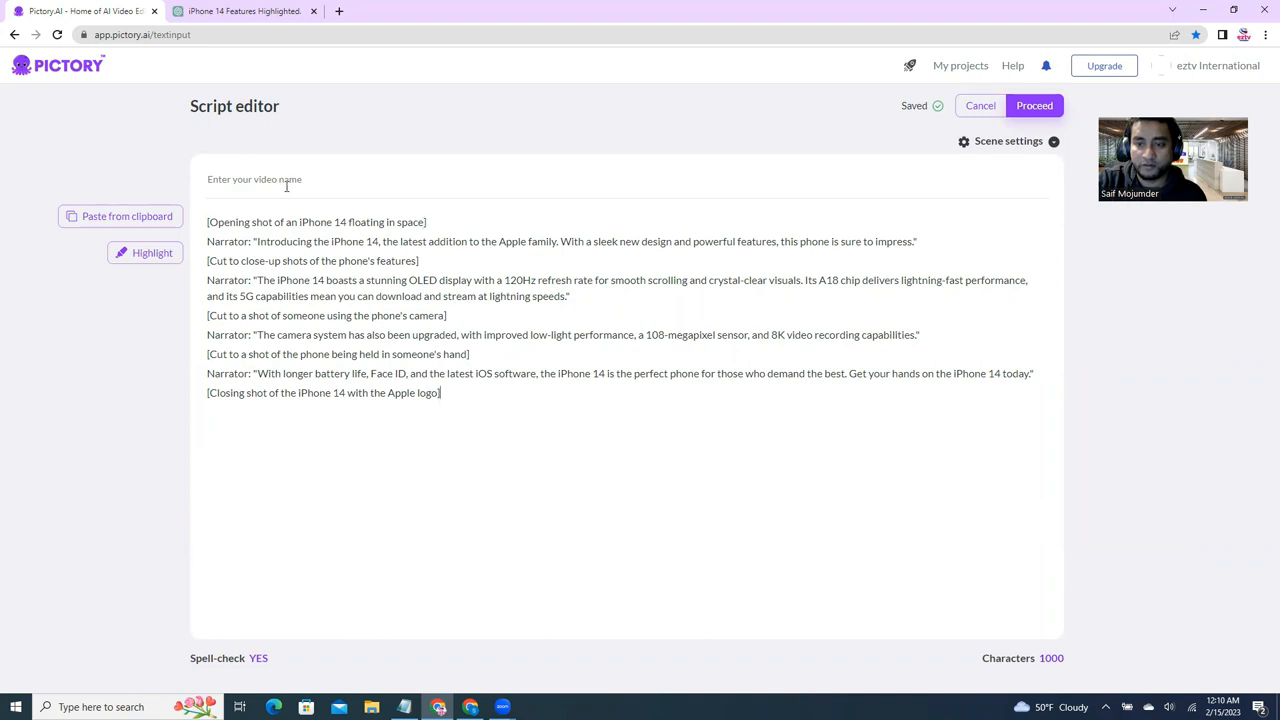
- Name the video 'Iphone 14'
{"action": "left_click", "coordinate": [254, 180]}
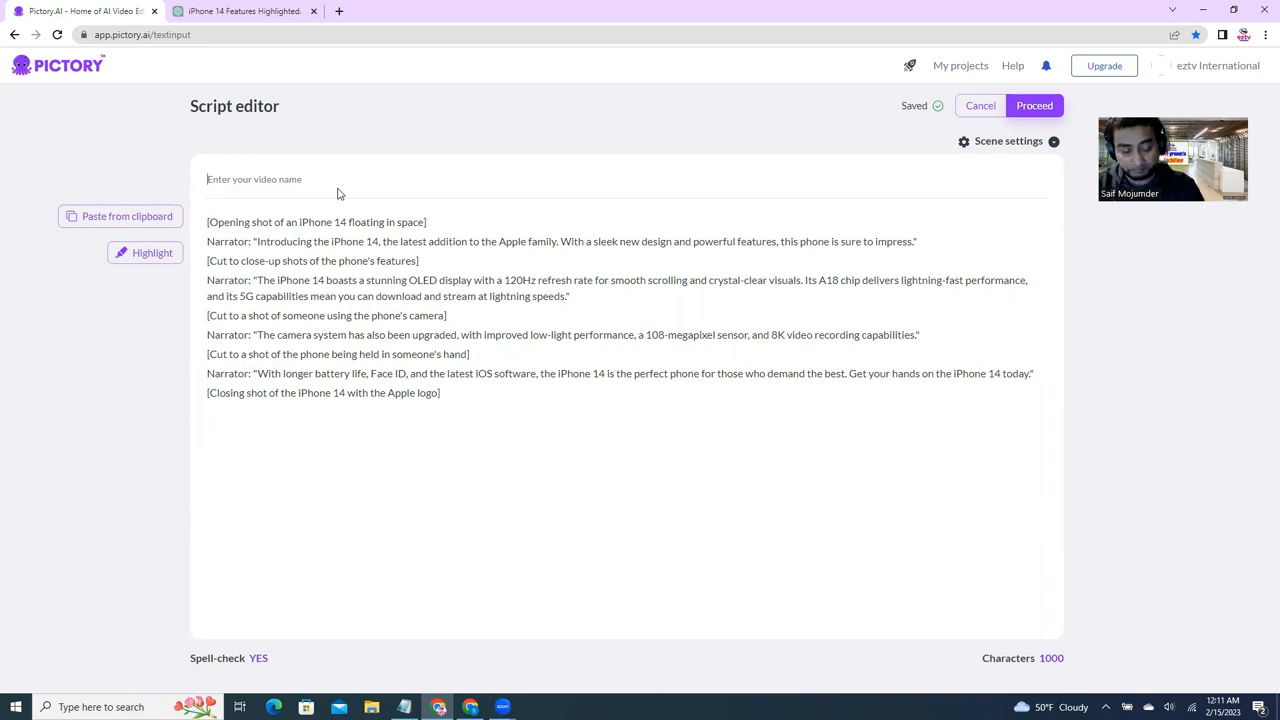
{"action": "left_click", "coordinate": [254, 180]}
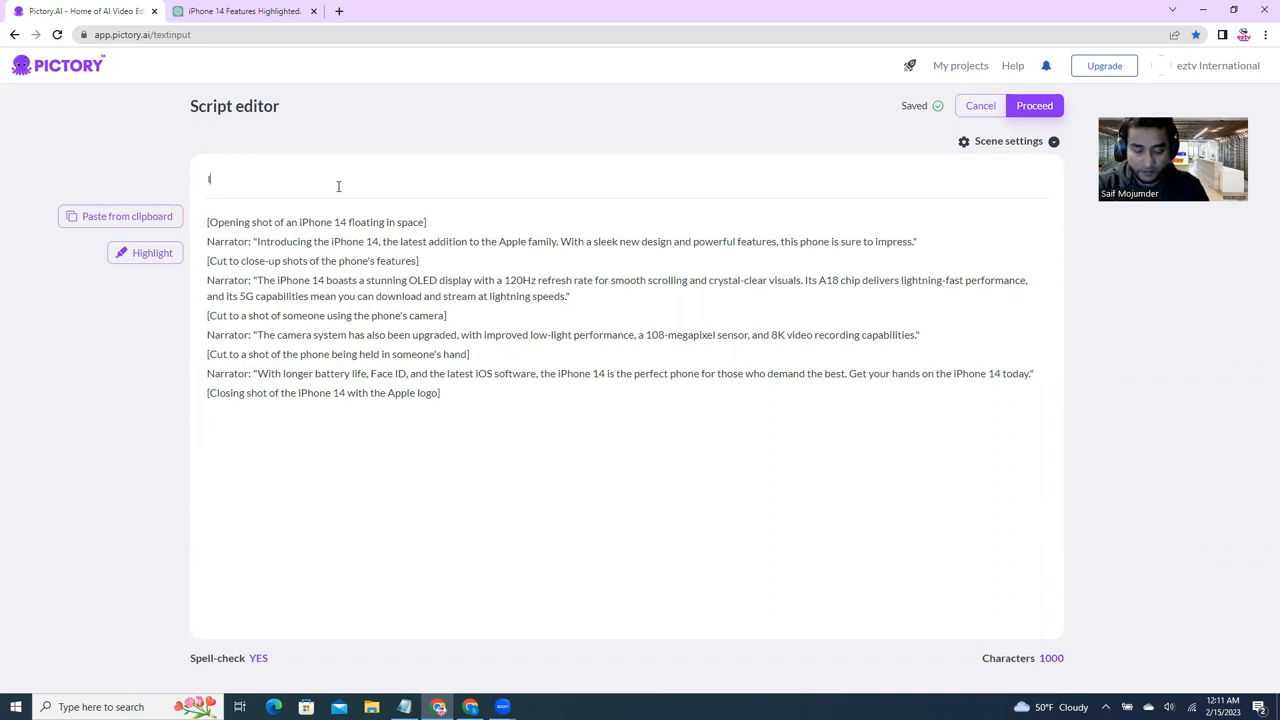
{"action": "type", "text": "Iphone"}
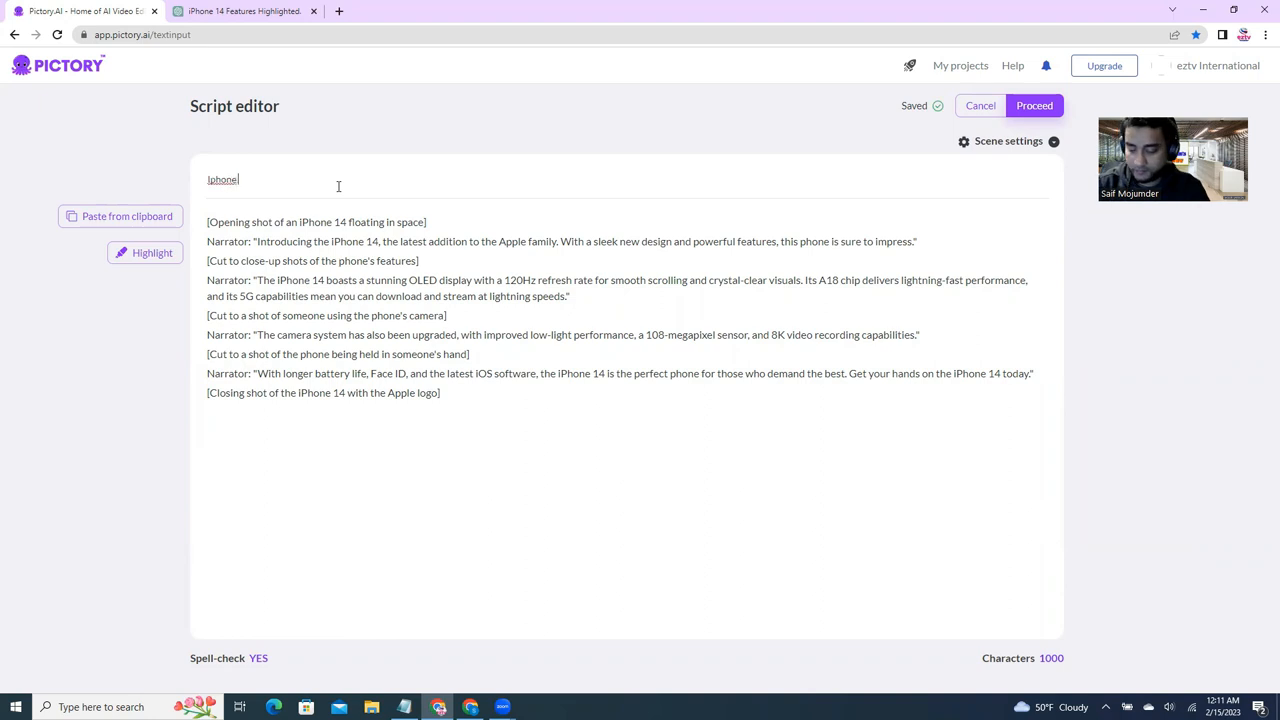
{"action": "type", "text": "14"}
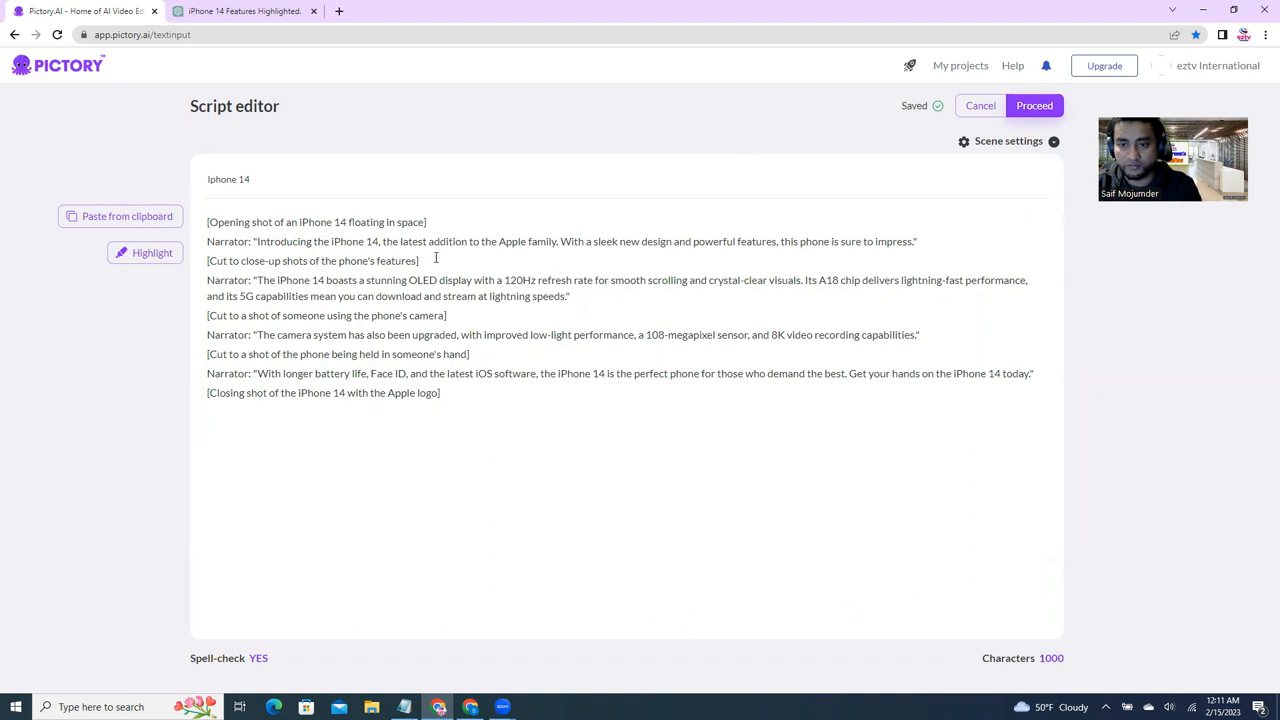
- Remove the close-up shots stage direction line from the script
{"action": "triple_click", "coordinate": [312, 260]}
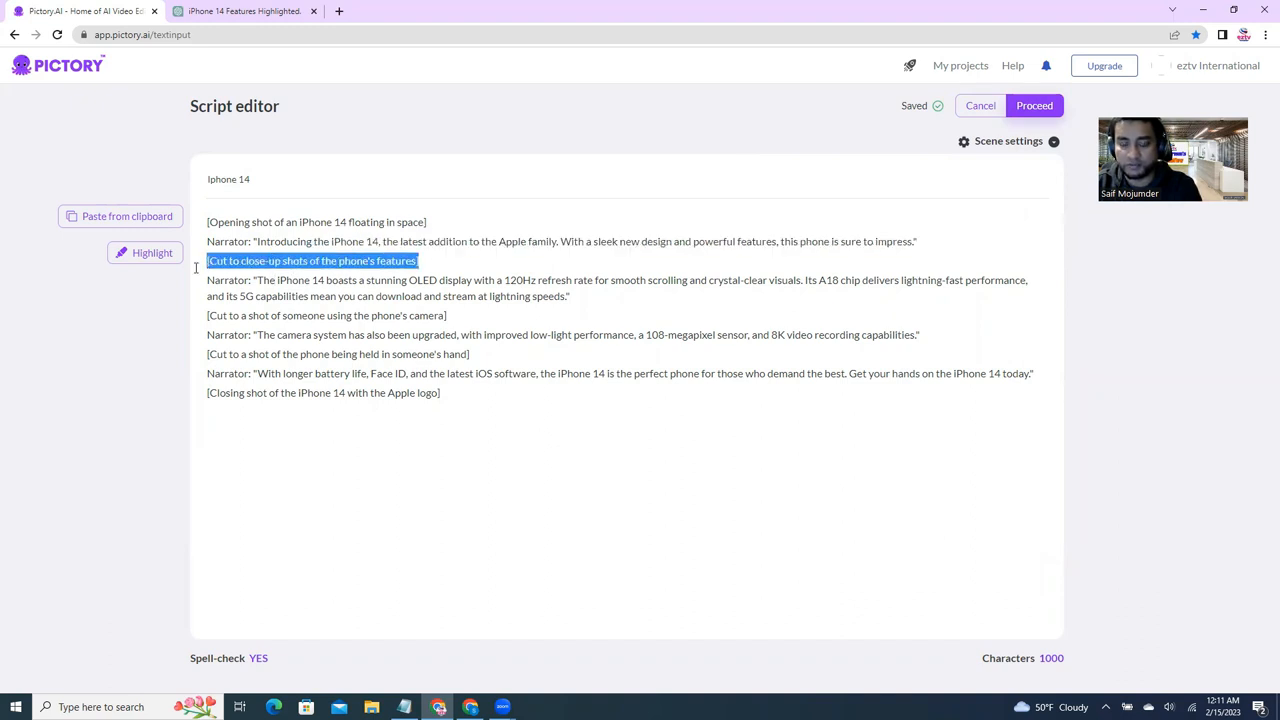
{"action": "key", "text": "Delete"}
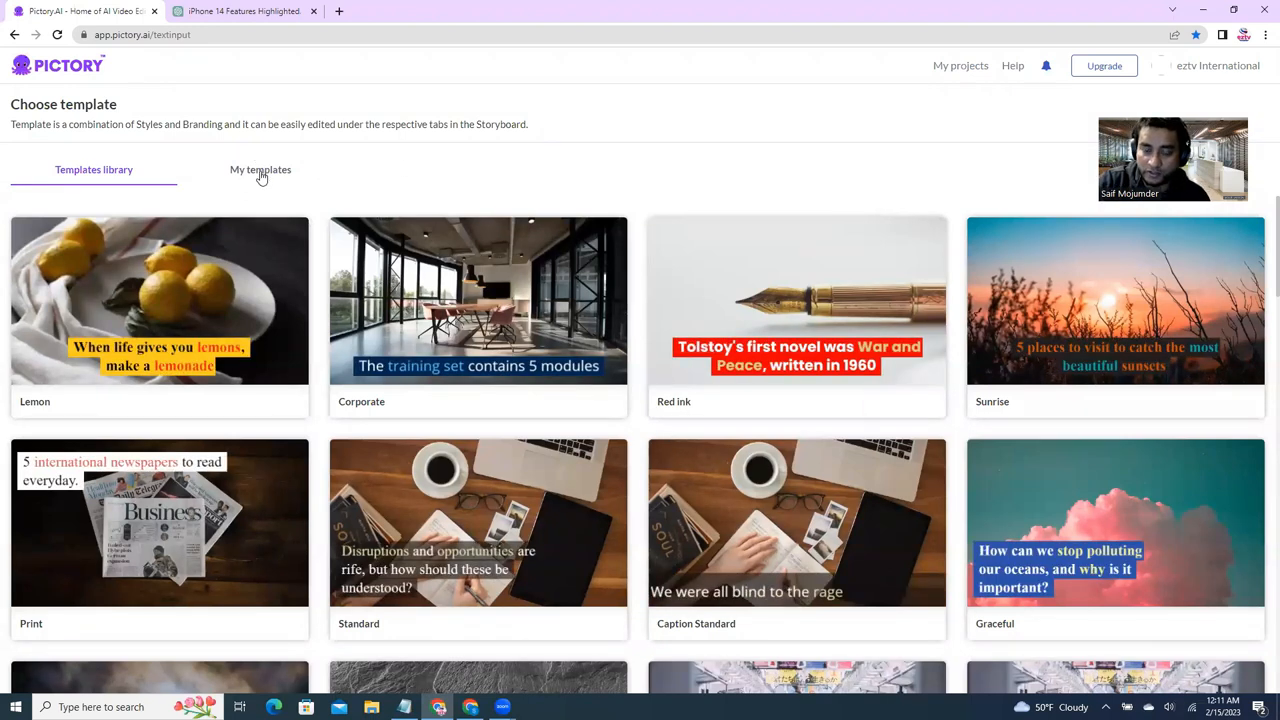
- Choose the Corporate template from the library to build the storyboard
{"action": "scroll", "scroll_direction": "down", "scroll_amount": 3}
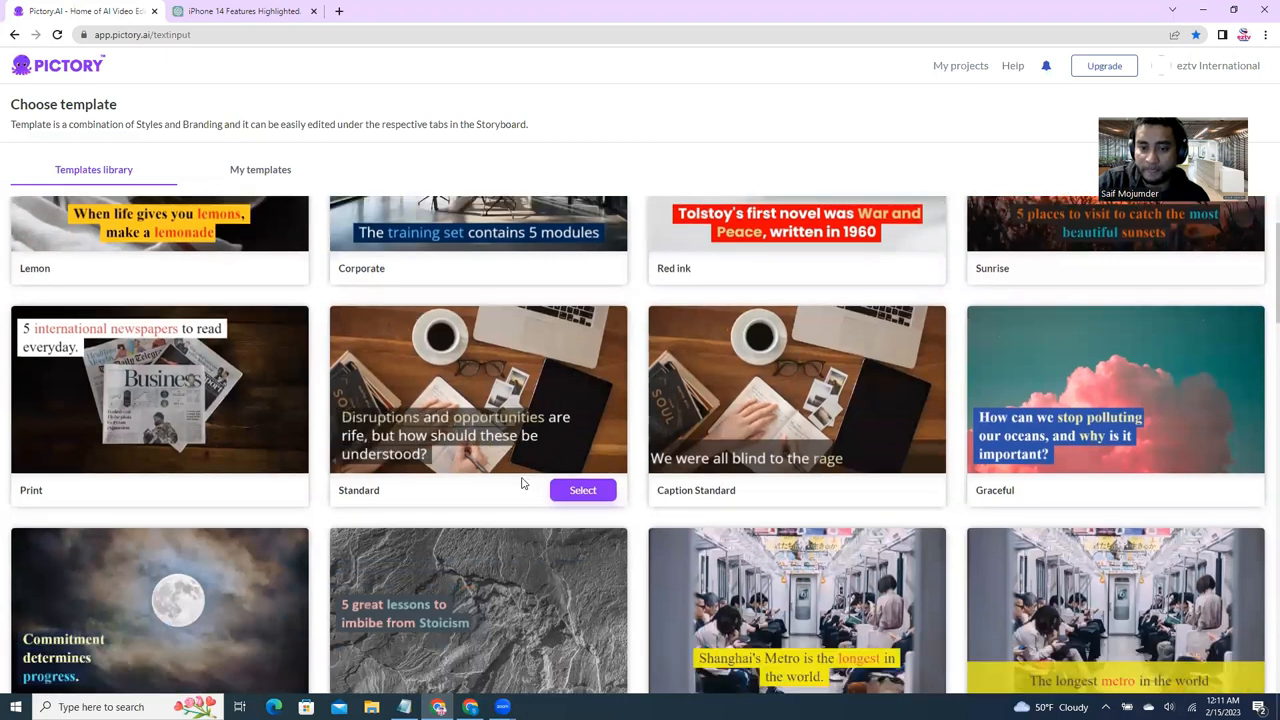
{"action": "scroll", "scroll_direction": "down", "scroll_amount": 3}
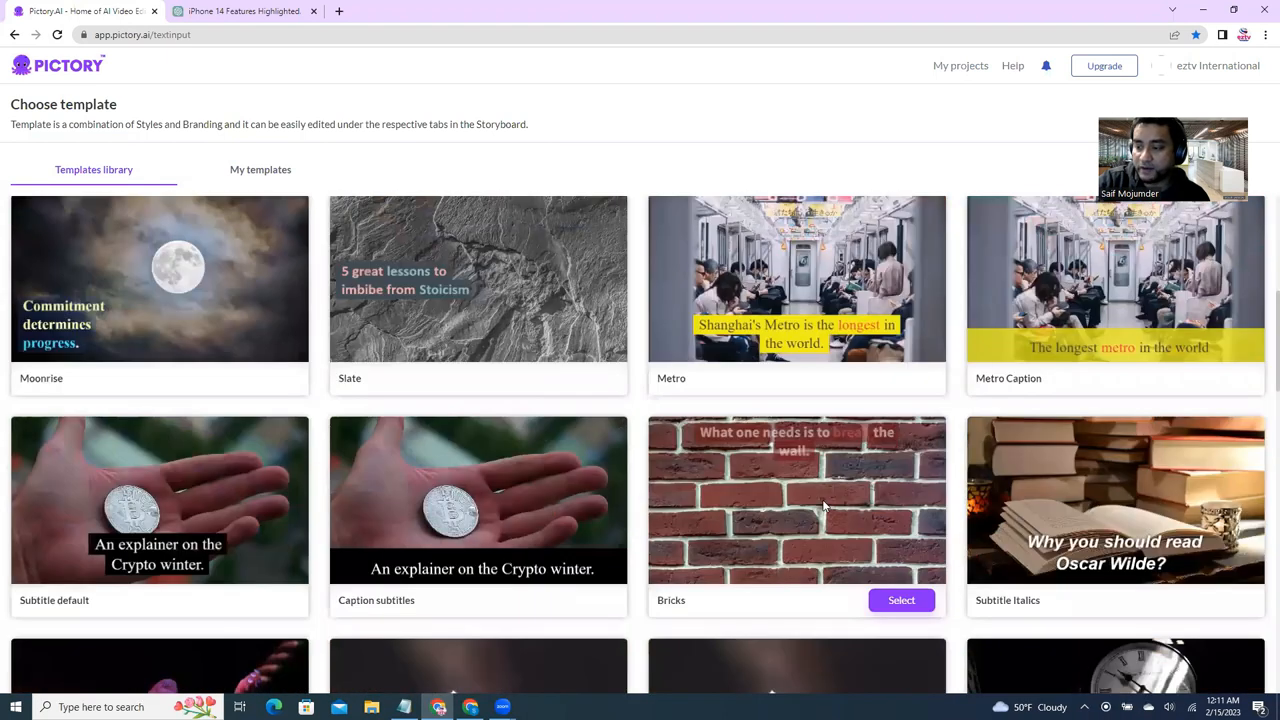
{"action": "scroll", "scroll_direction": "down", "scroll_amount": 3}
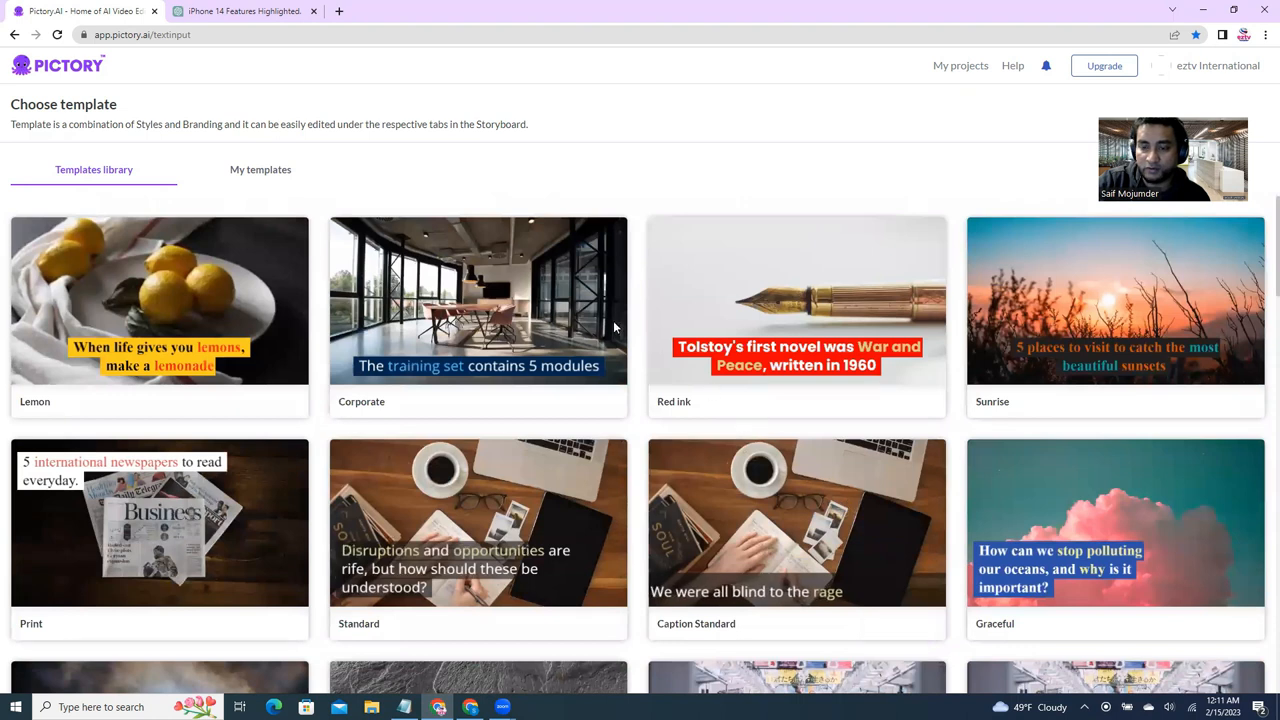
{"action": "mouse_move", "coordinate": [478, 300]}
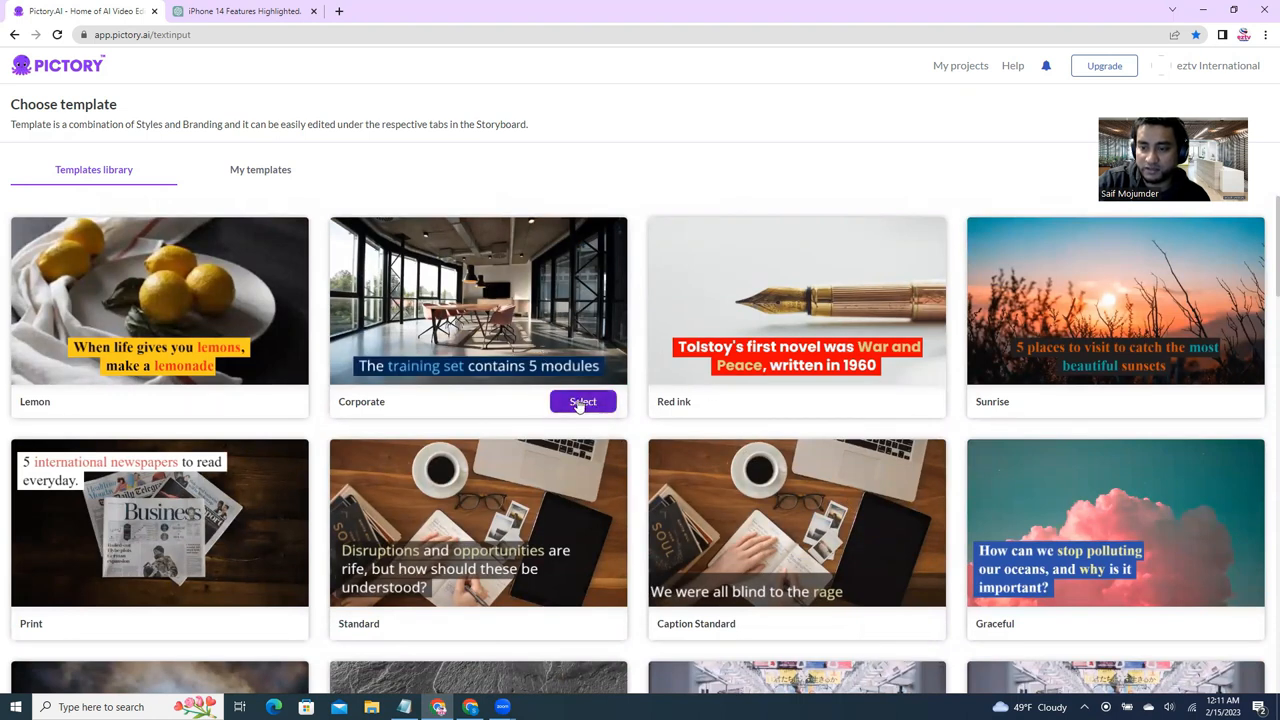
{"action": "left_click", "coordinate": [584, 400]}
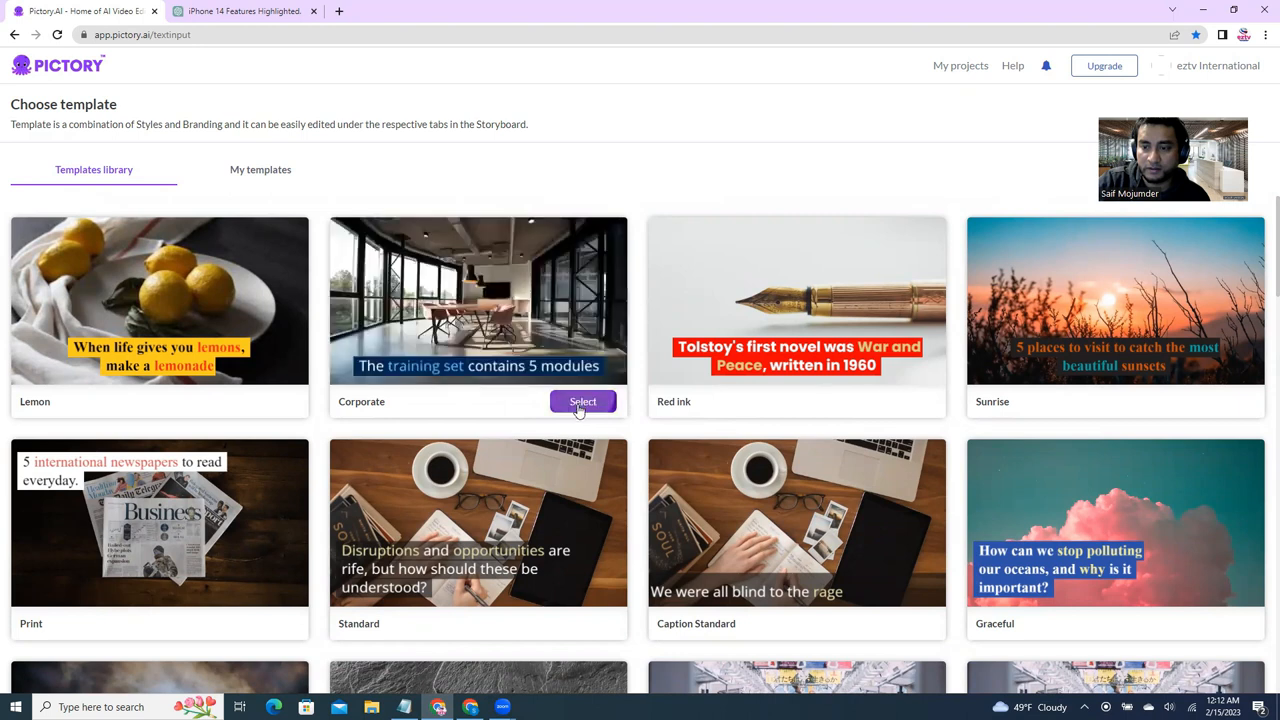
{"action": "left_click", "coordinate": [584, 400]}
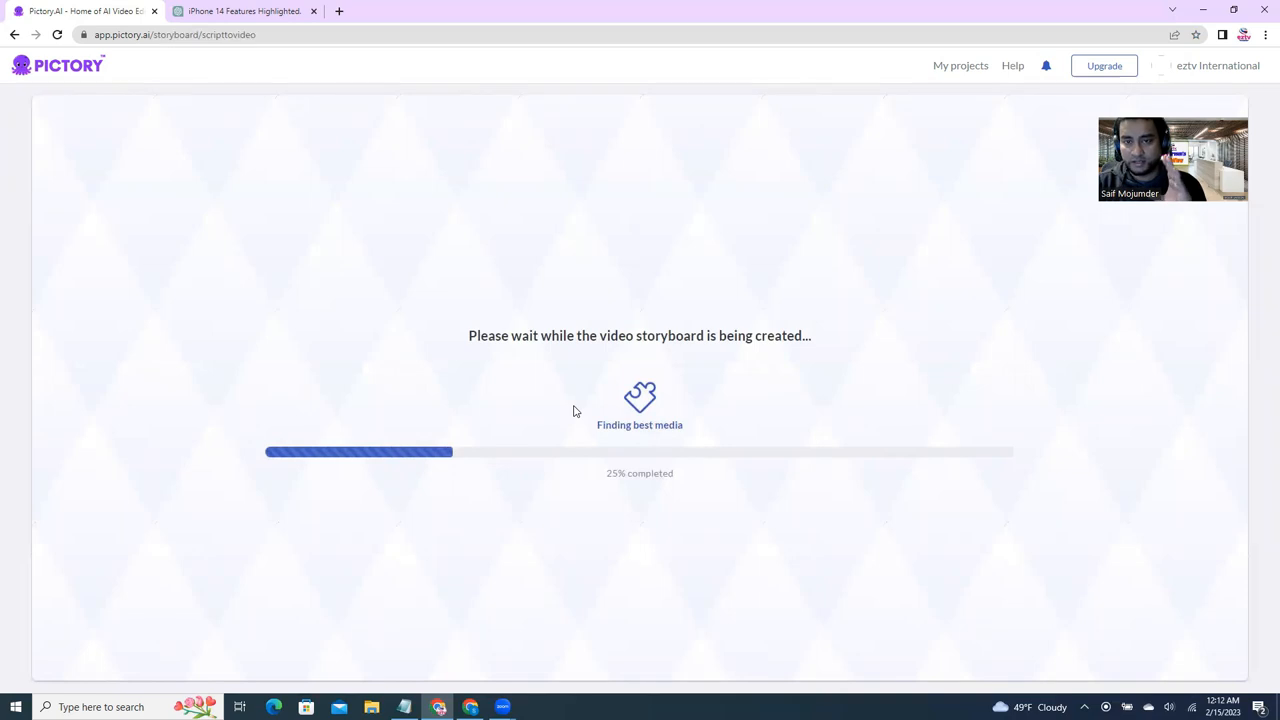
{"action": "mouse_move", "coordinate": [196, 104]}
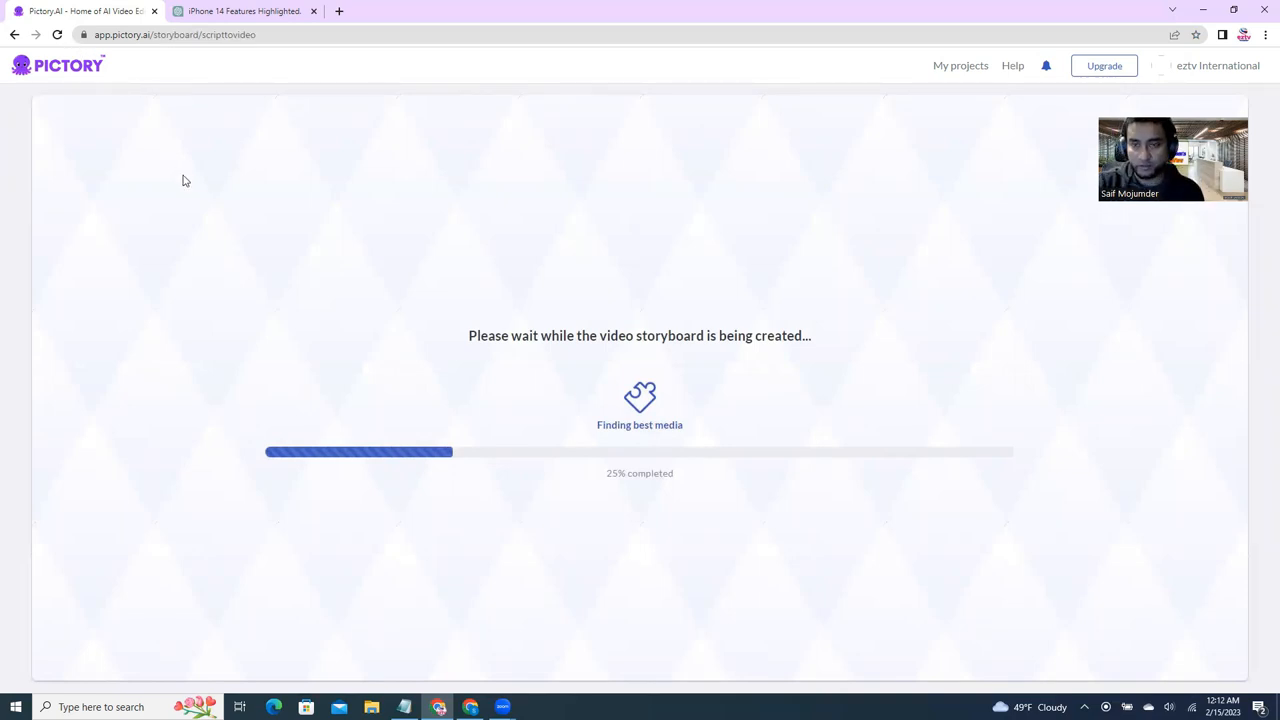
{"action": "mouse_move", "coordinate": [196, 200]}
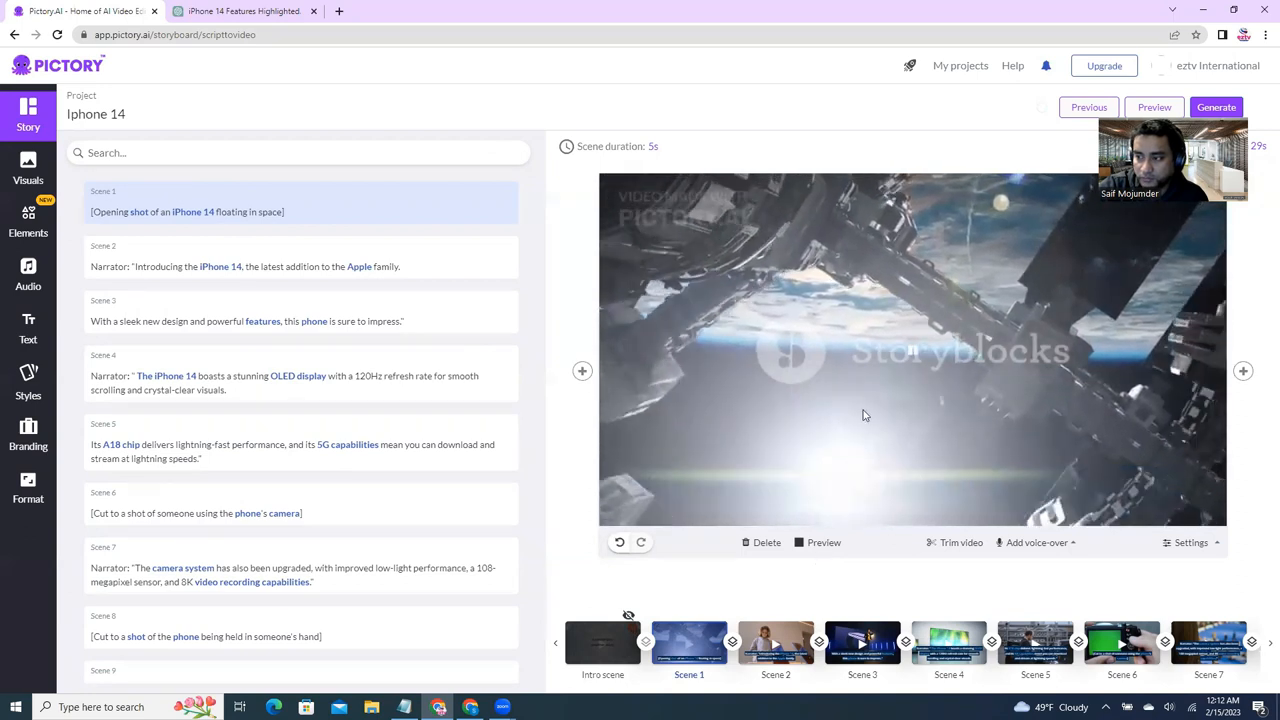
- Delete the opening floating-in-space scene and confirm its removal
{"action": "left_click", "coordinate": [824, 542]}
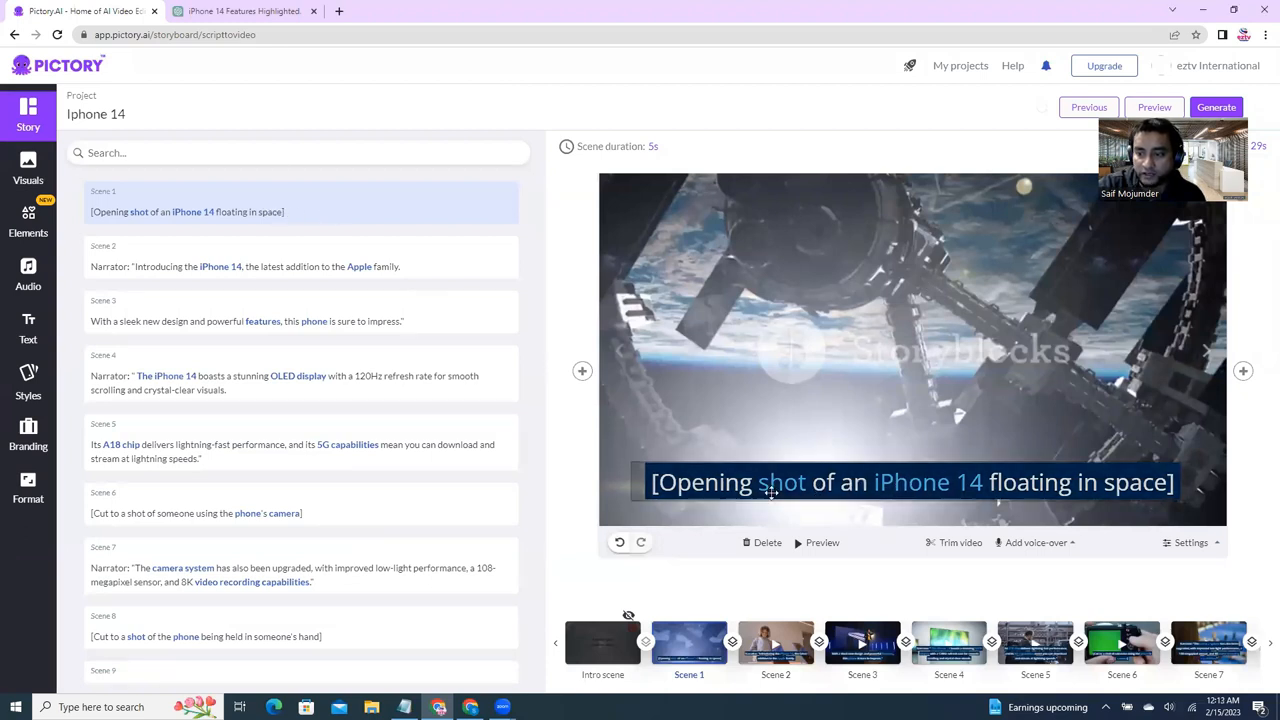
{"action": "left_click", "coordinate": [768, 542]}
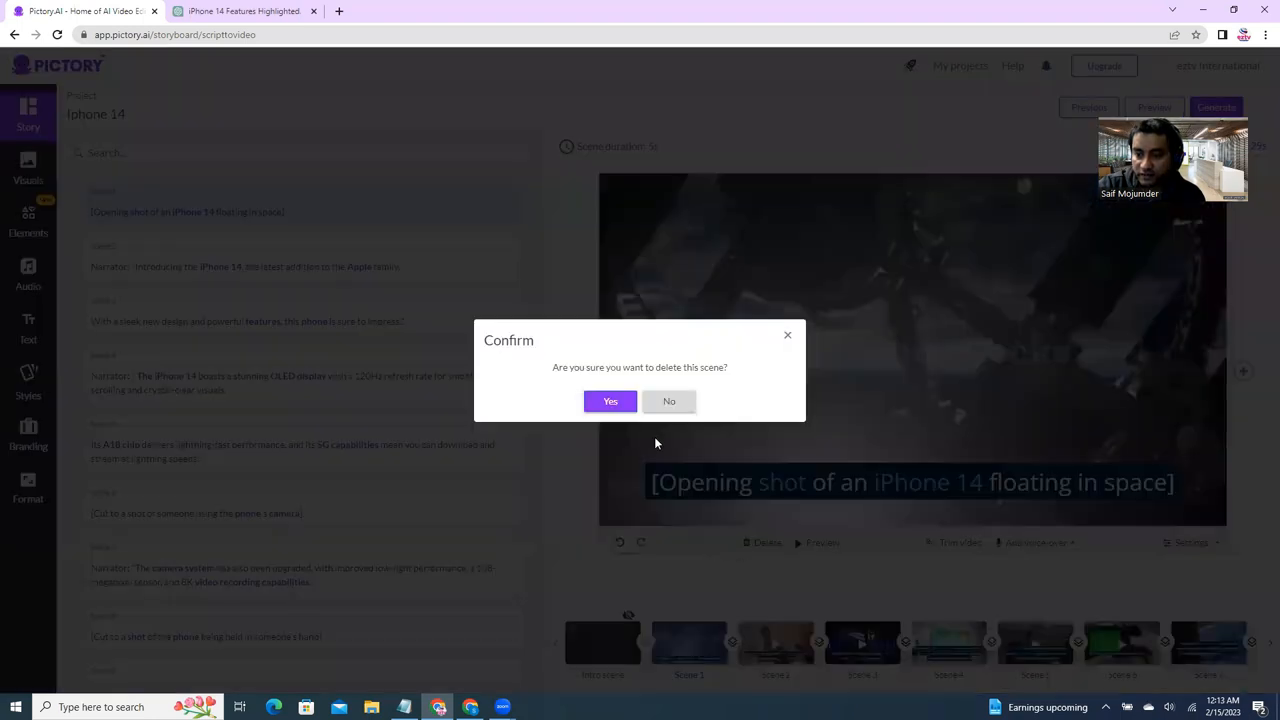
{"action": "left_click", "coordinate": [610, 400]}
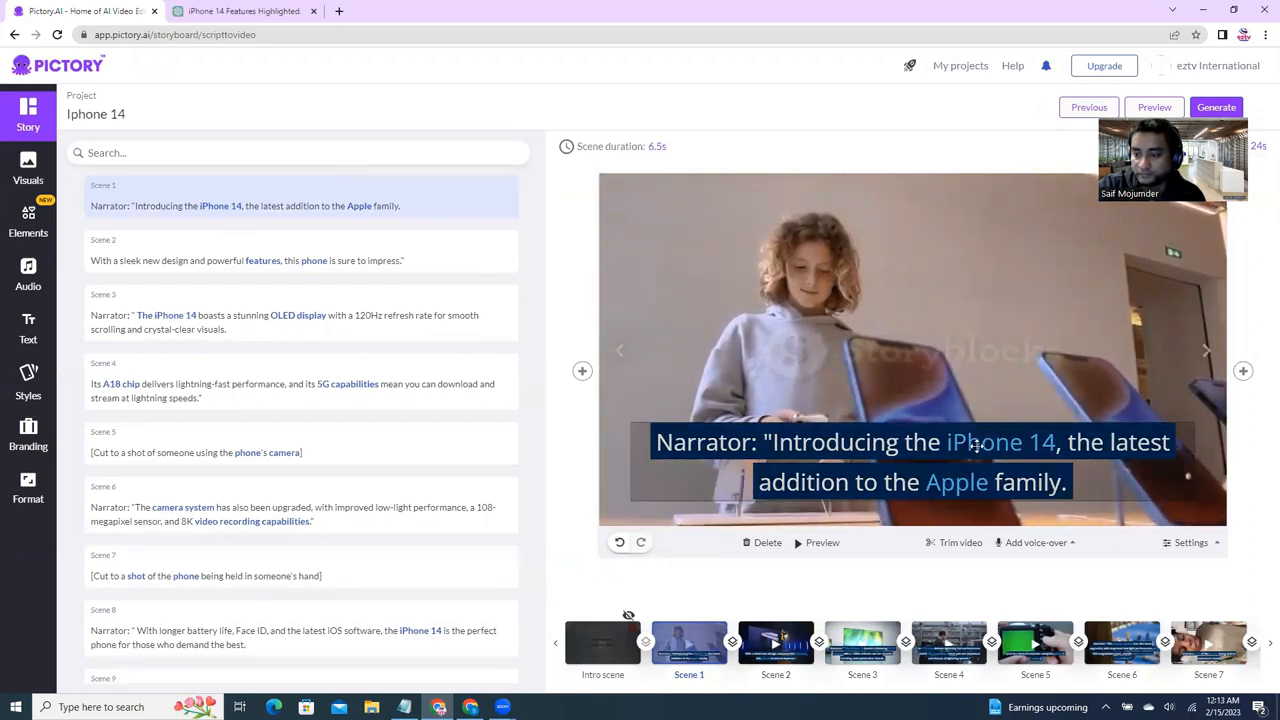
- Set a smaller caption font size on the introduction scene
{"action": "left_click", "coordinate": [910, 460]}
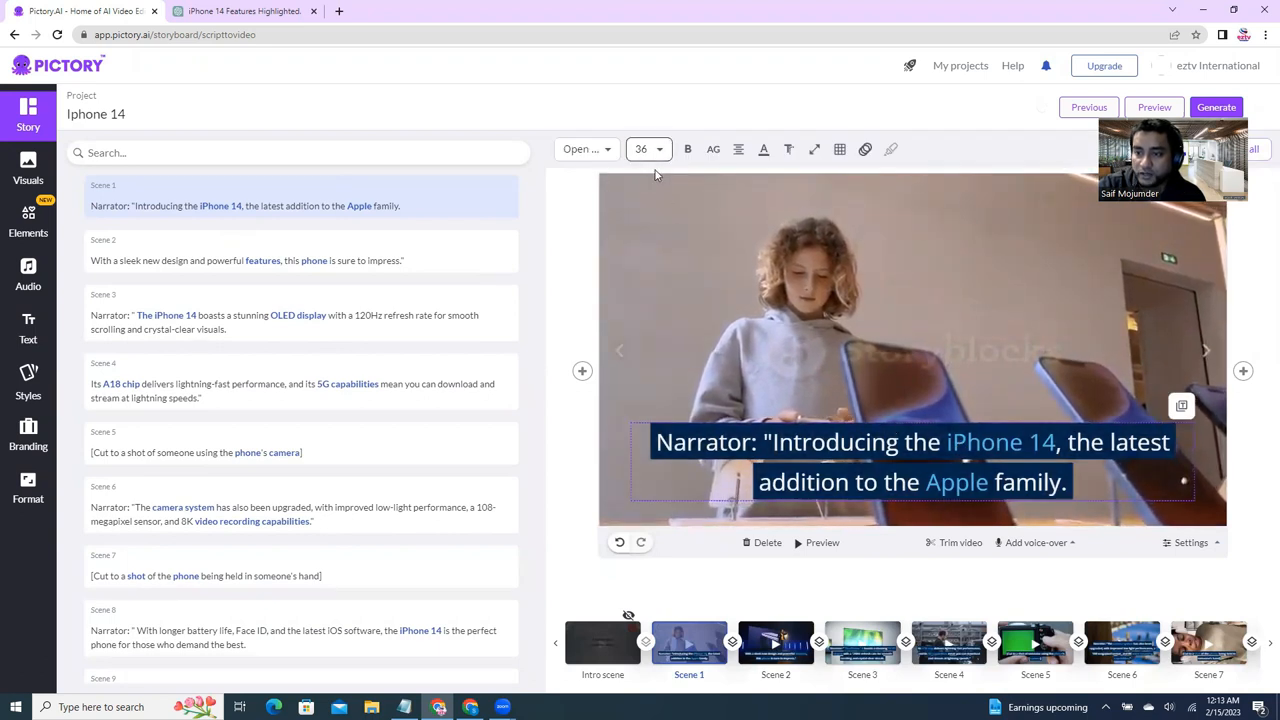
{"action": "left_click", "coordinate": [648, 148]}
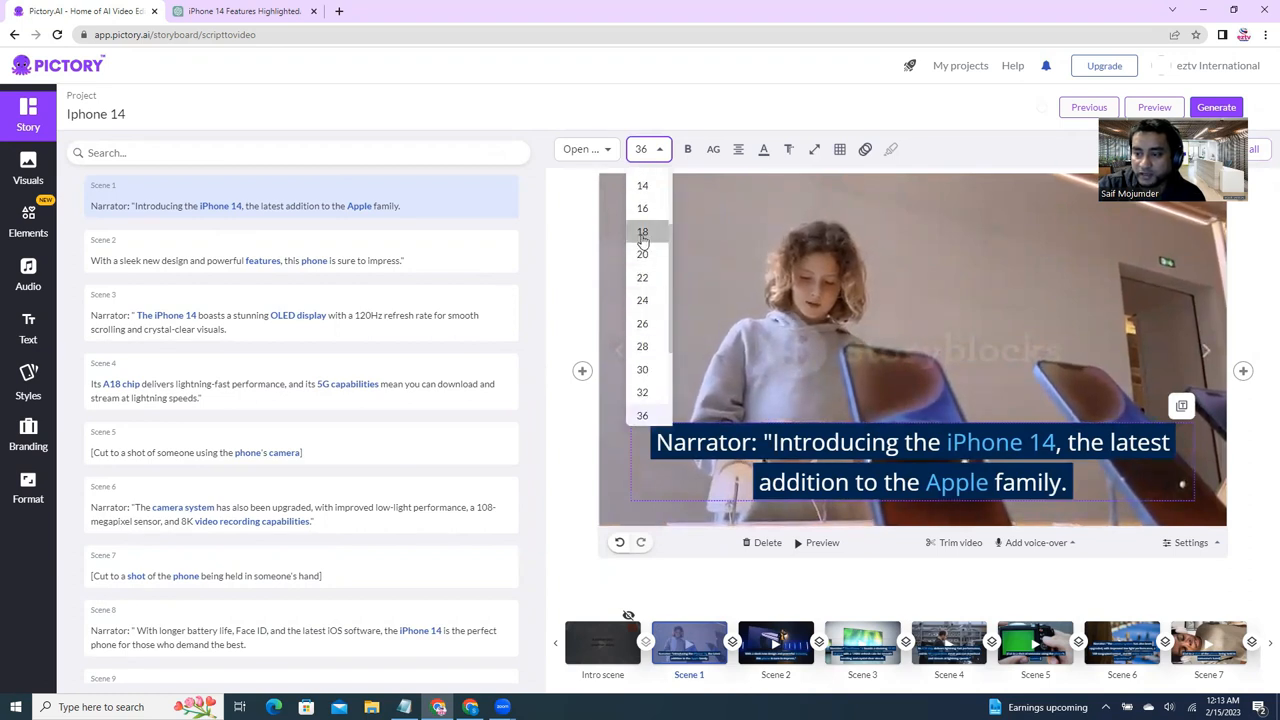
{"action": "left_click", "coordinate": [642, 232]}
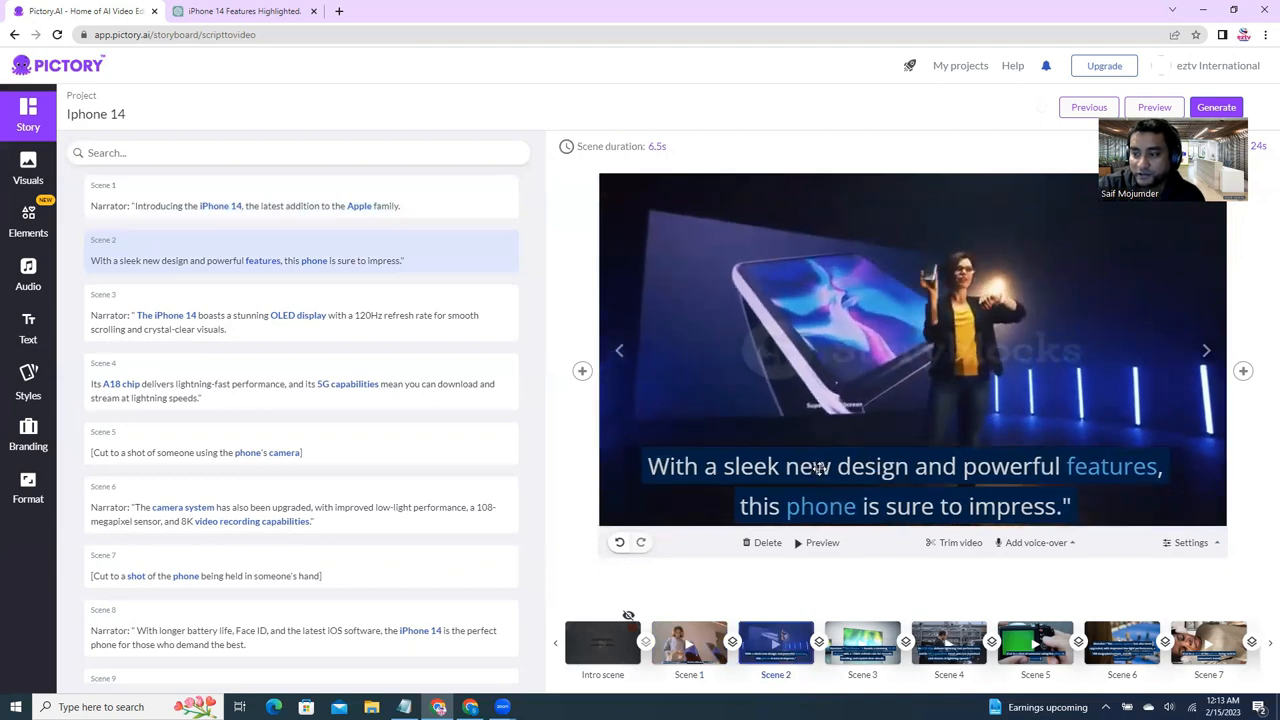
- Shrink the sleek design scene caption to 24 and the OLED display scene caption to 22
{"action": "left_click", "coordinate": [900, 486]}
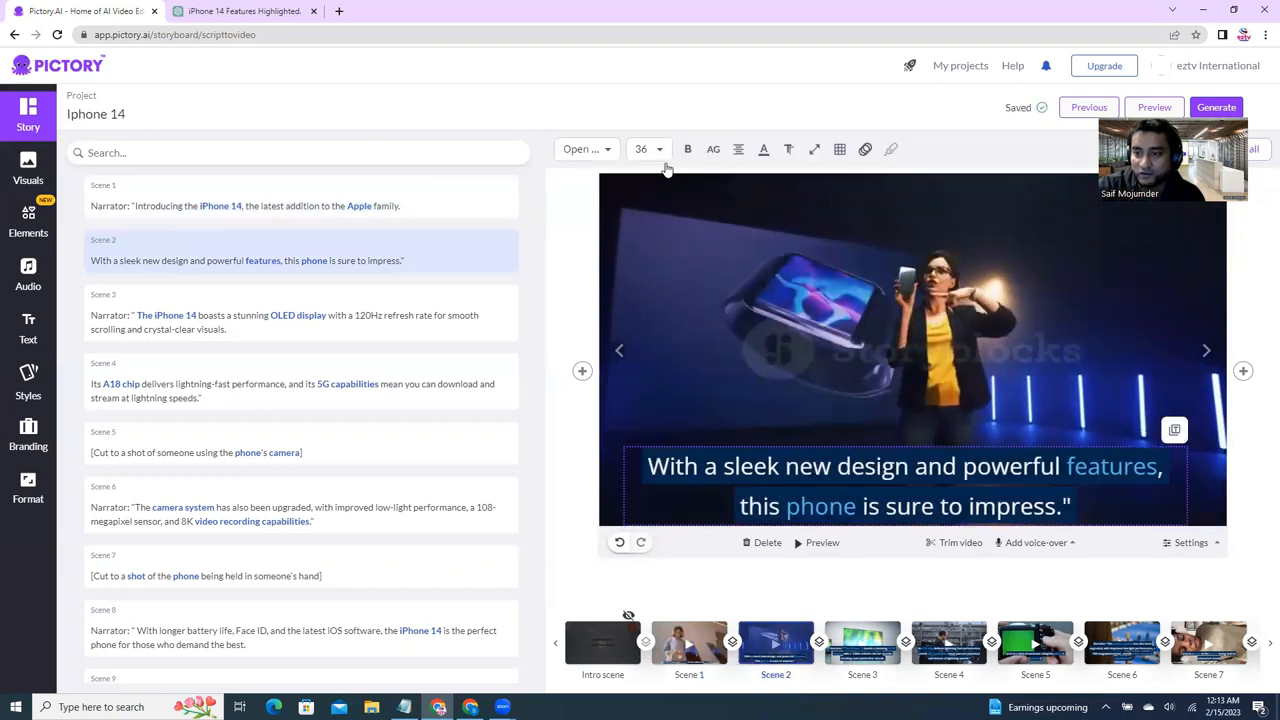
{"action": "left_click", "coordinate": [648, 148]}
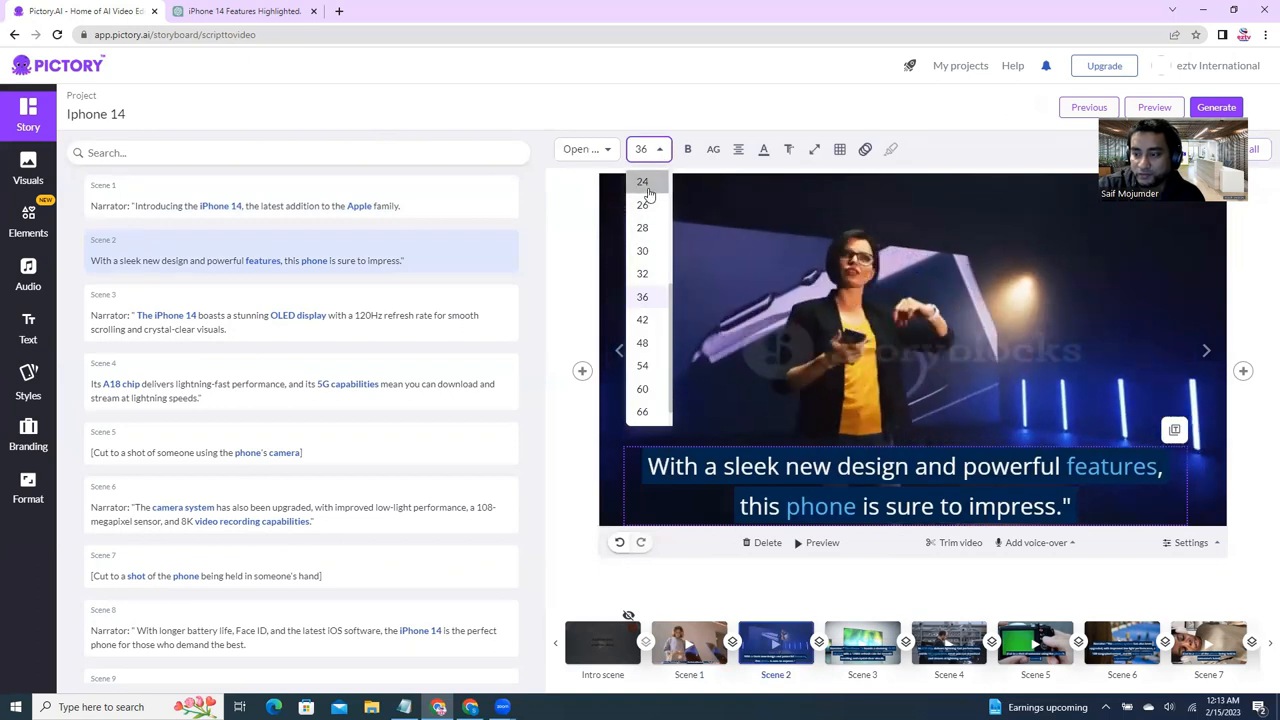
{"action": "left_click", "coordinate": [642, 182]}
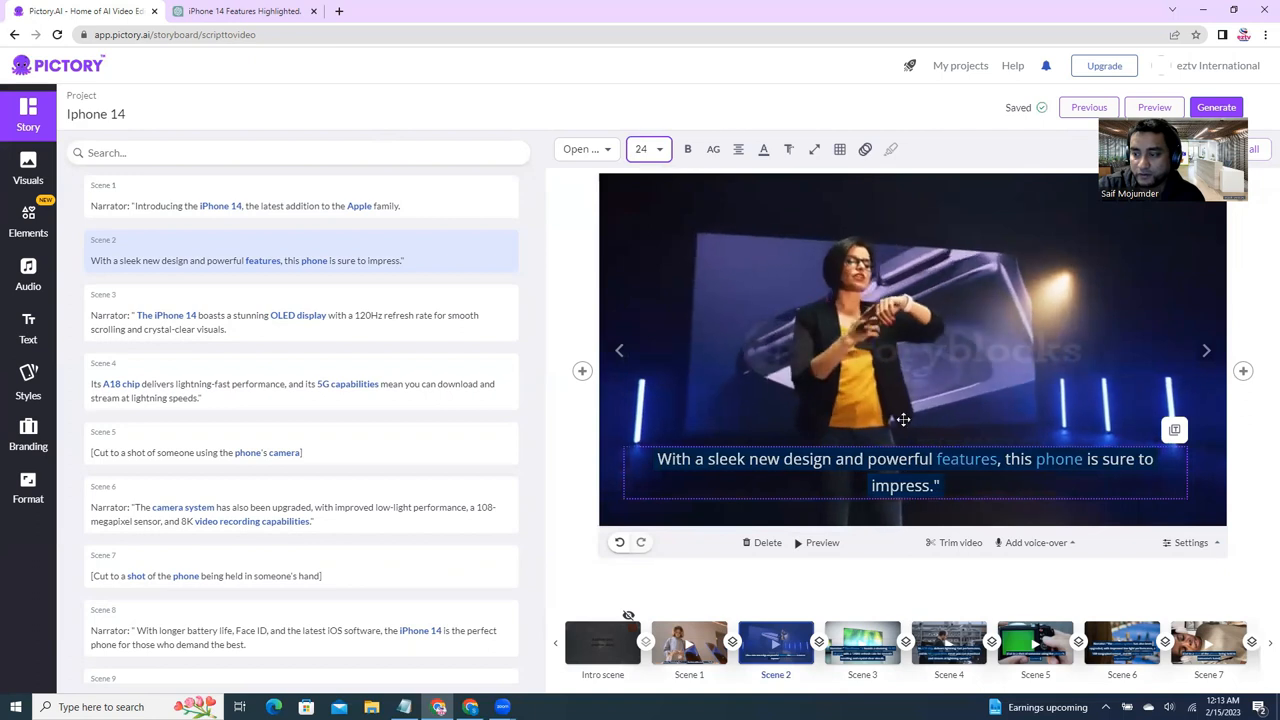
{"action": "left_click", "coordinate": [648, 148]}
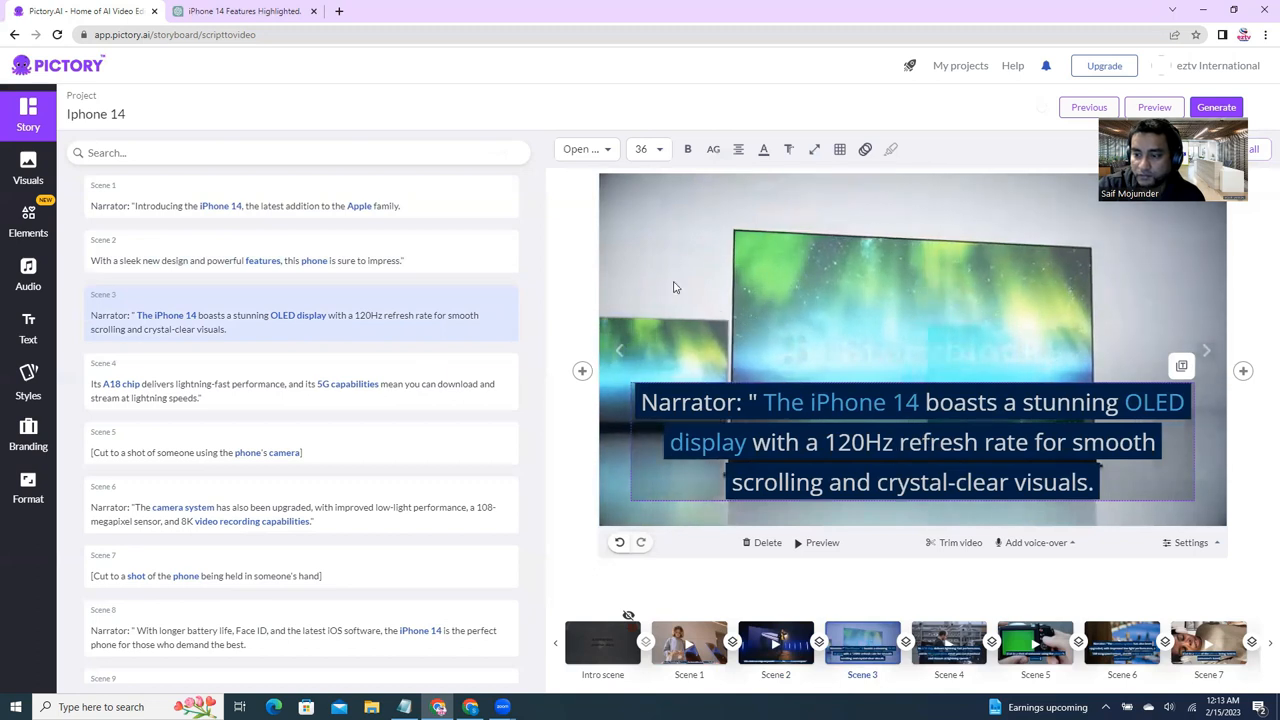
{"action": "left_click", "coordinate": [648, 148]}
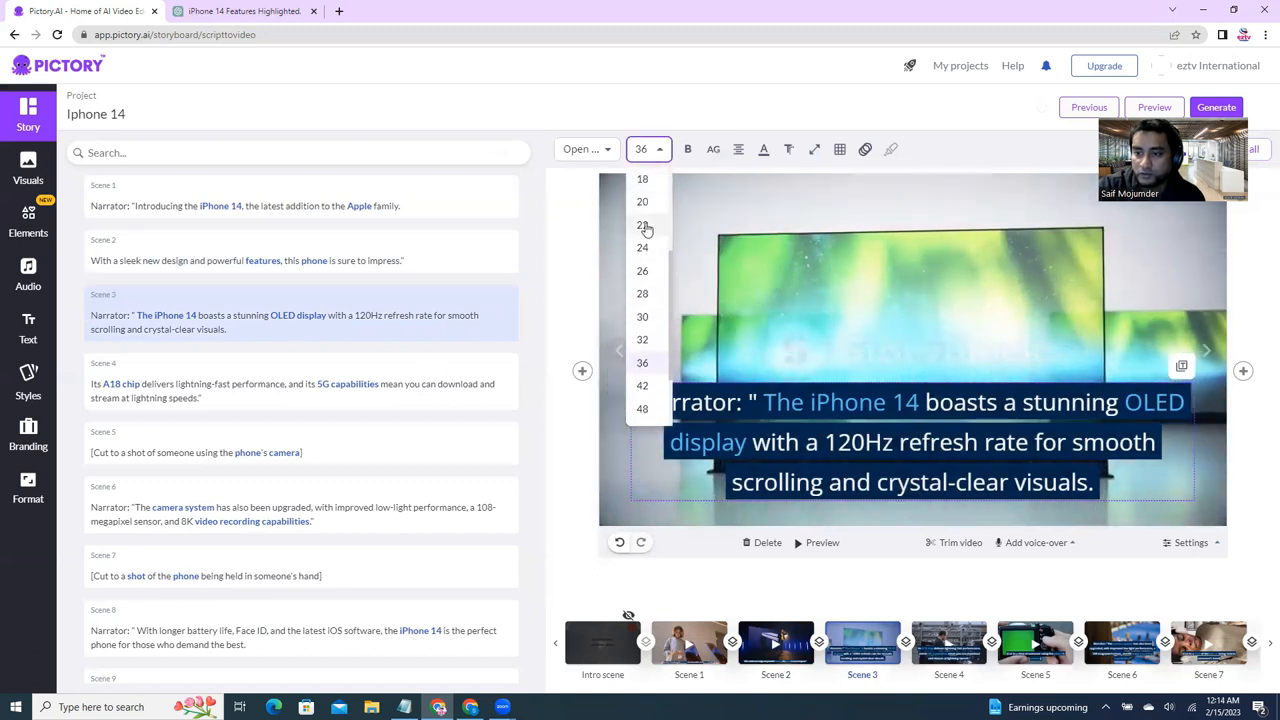
{"action": "left_click", "coordinate": [642, 224]}
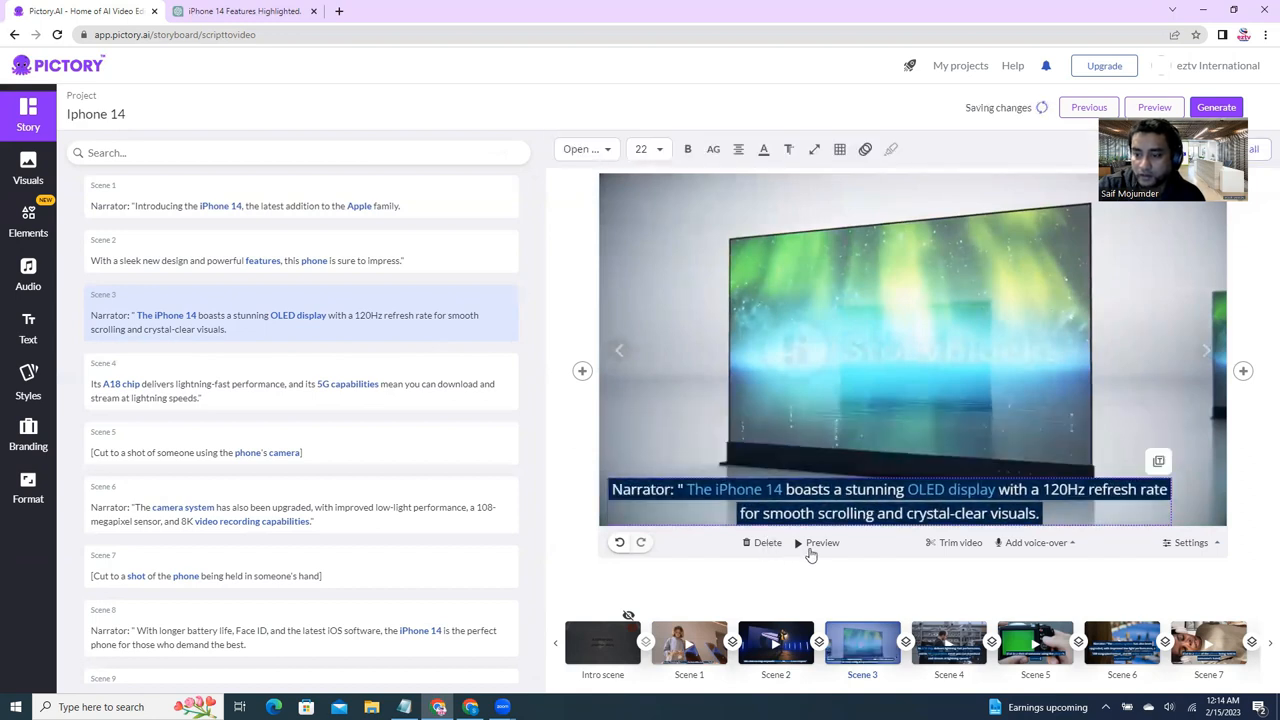
{"action": "left_click", "coordinate": [822, 542]}
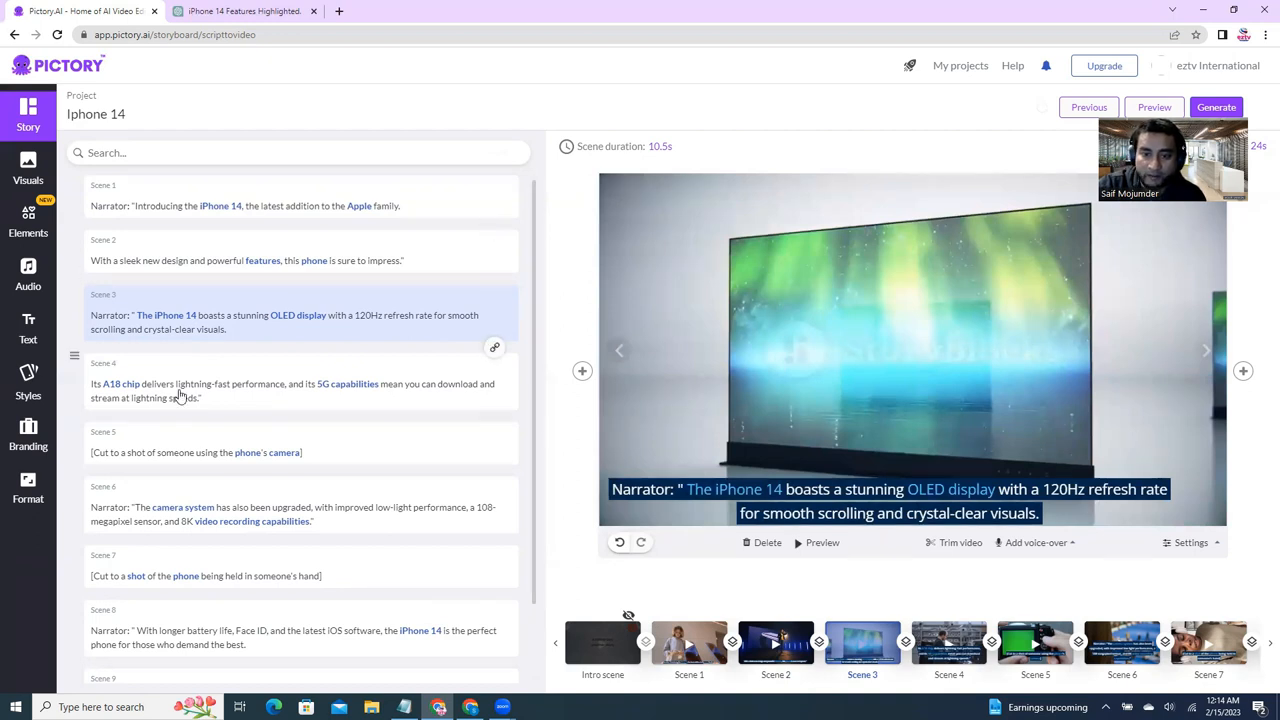
- Set a smaller caption font size on the A18 chip scene
{"action": "left_click", "coordinate": [300, 390]}
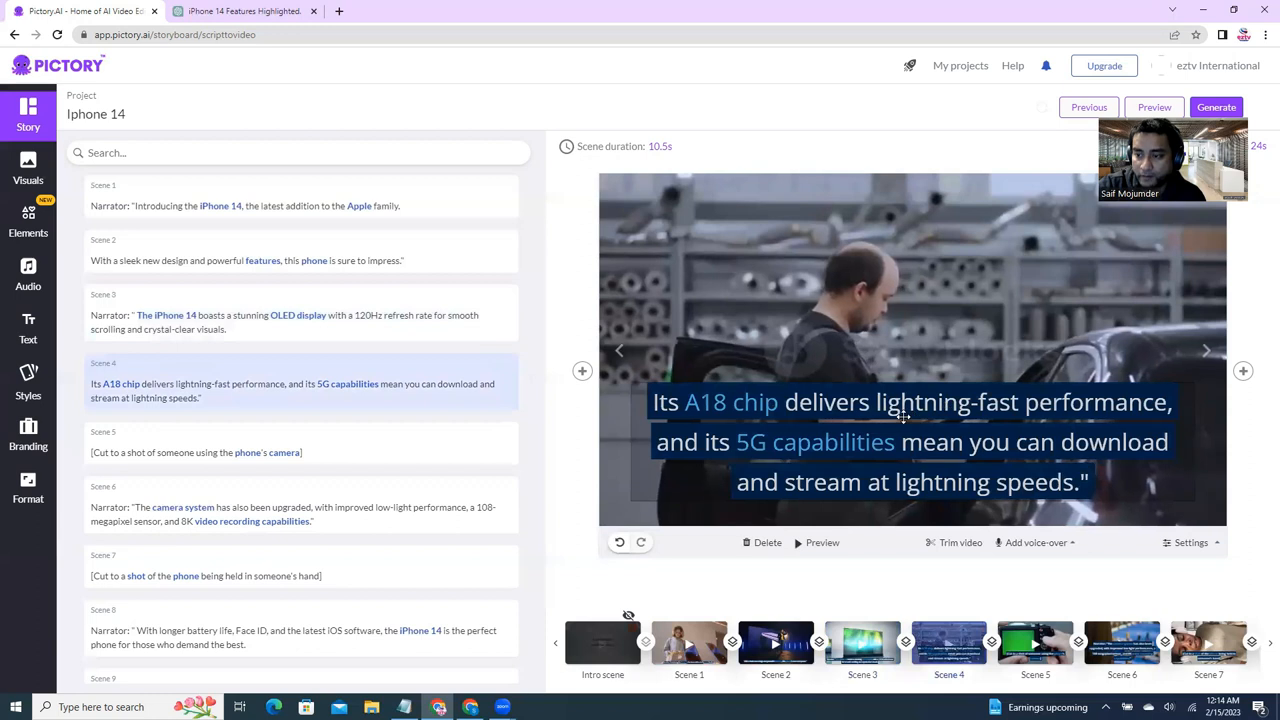
{"action": "left_click", "coordinate": [912, 442]}
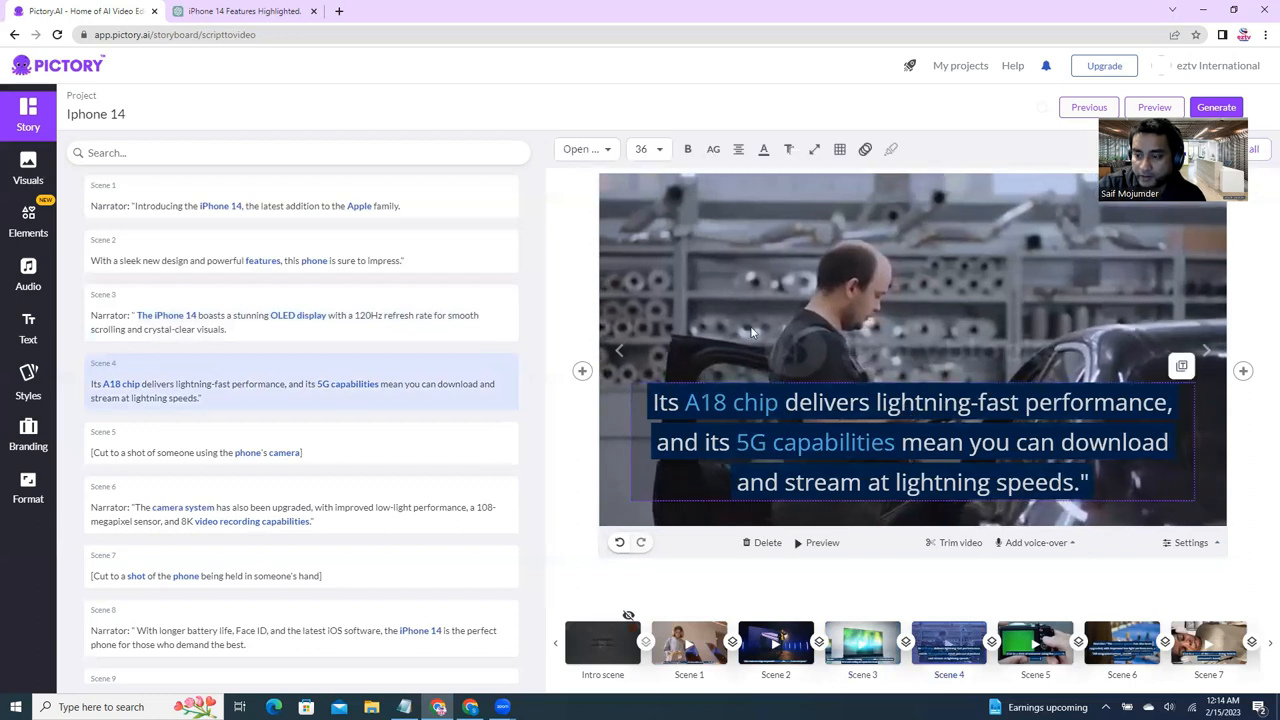
{"action": "left_click", "coordinate": [648, 148]}
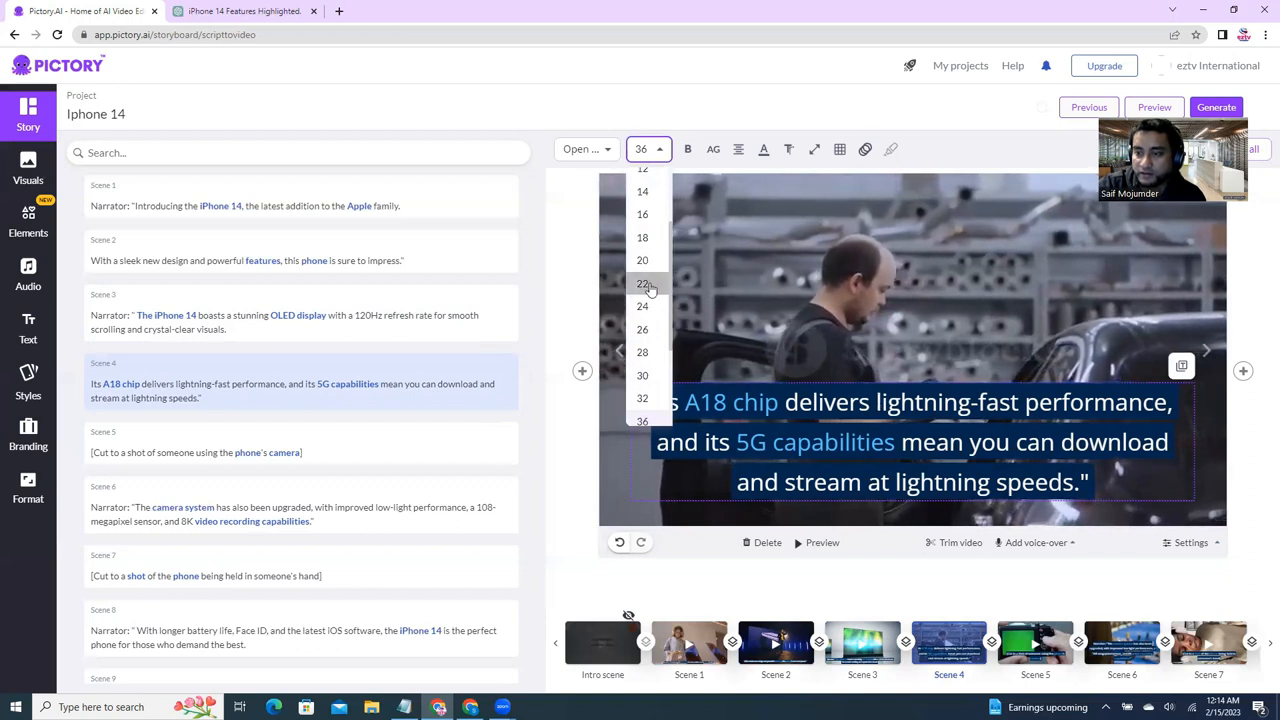
{"action": "left_click", "coordinate": [642, 284]}
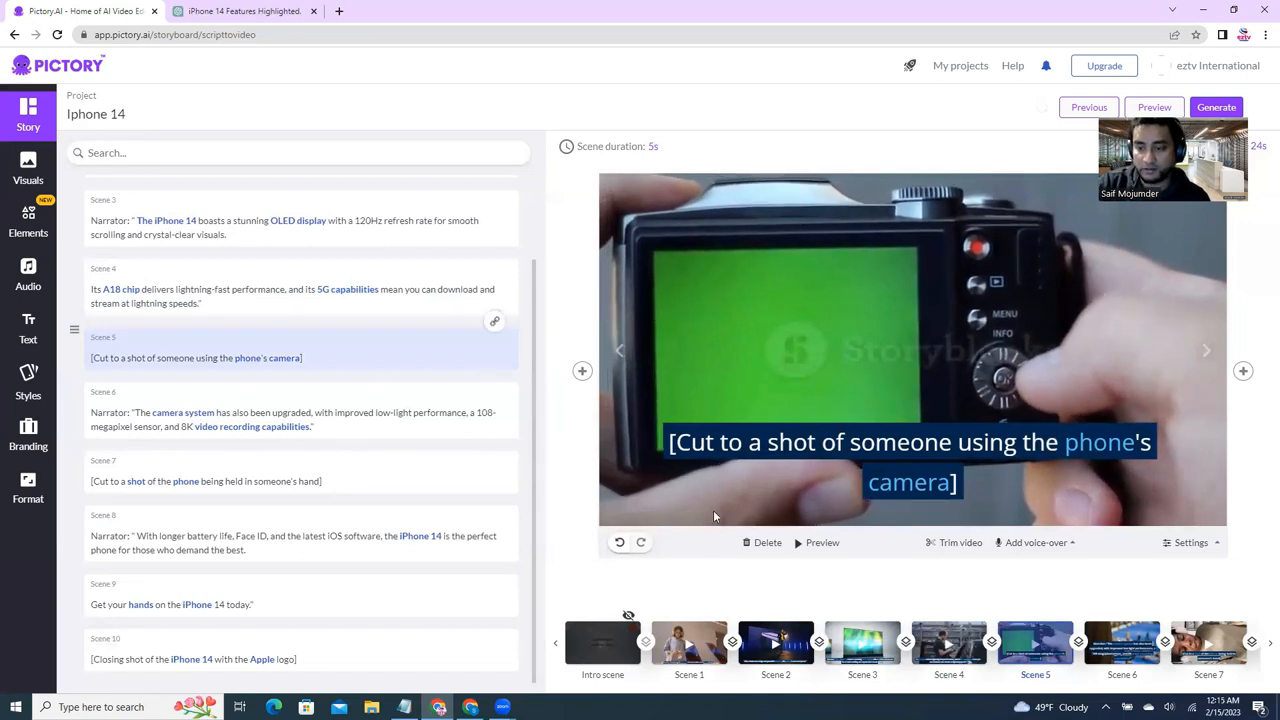
- Delete the camera-shot stage-direction scene, confirming the removal
{"action": "left_click", "coordinate": [768, 542]}
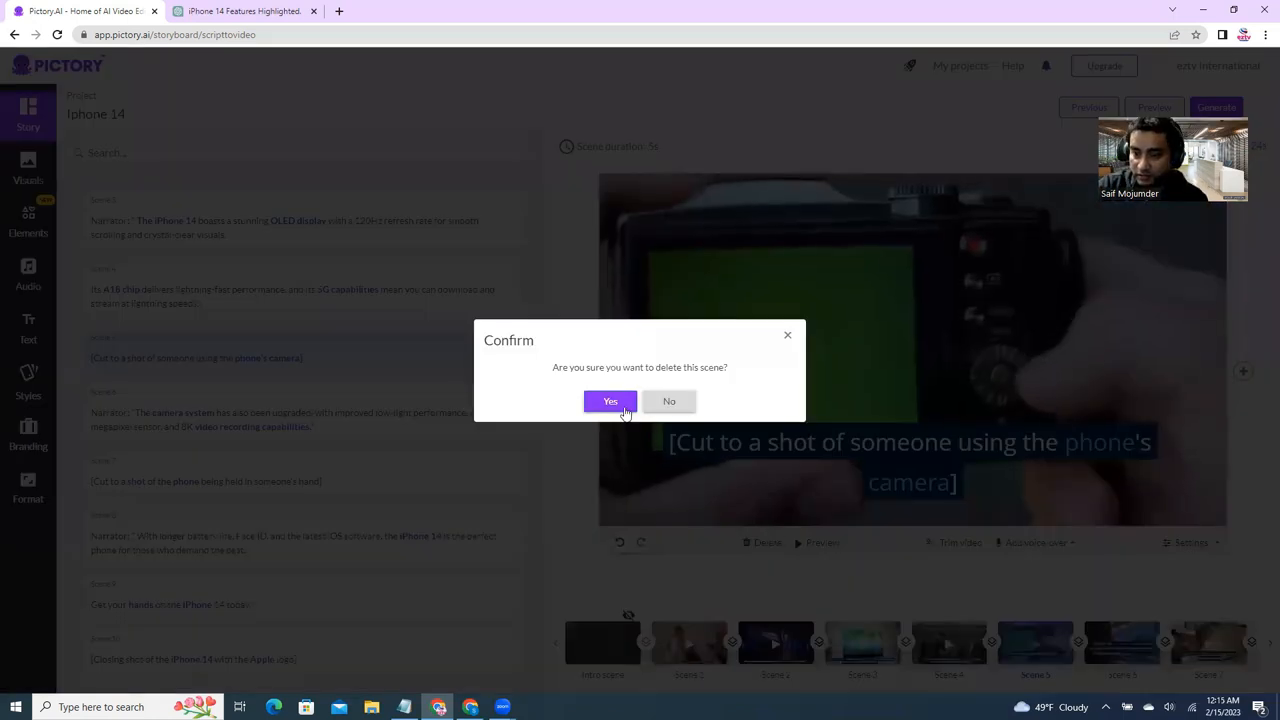
{"action": "left_click", "coordinate": [610, 400]}
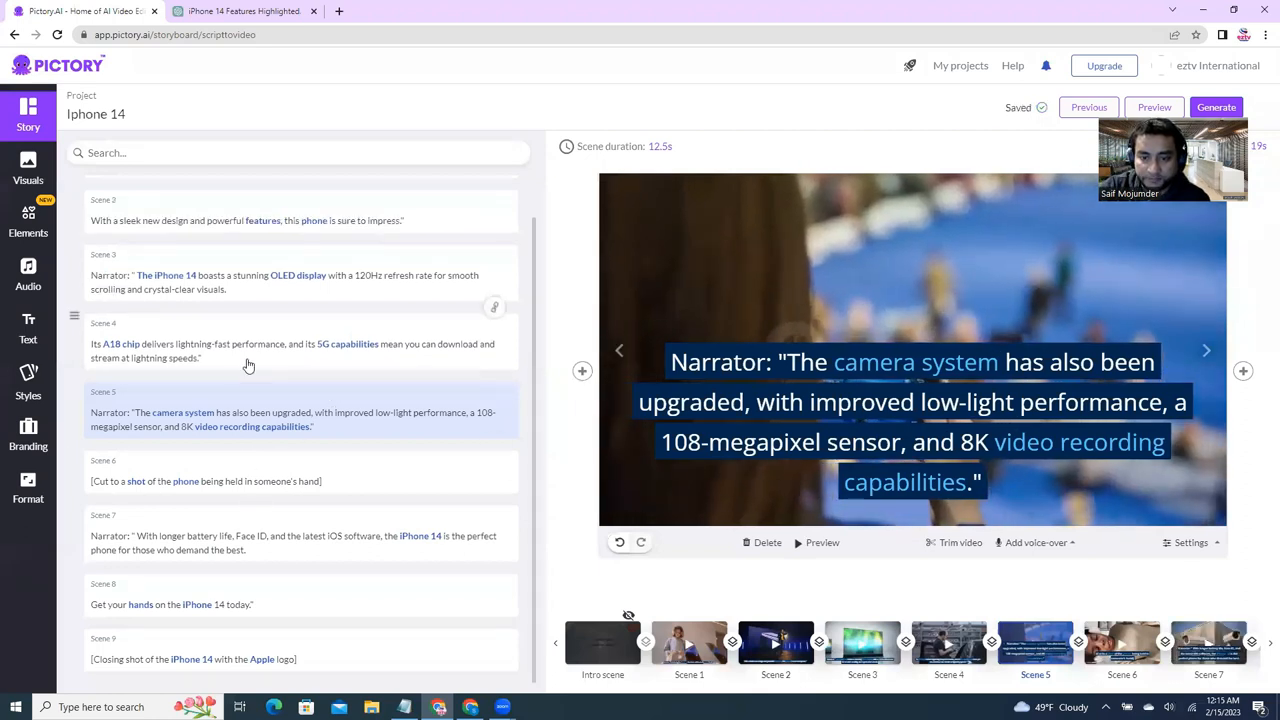
- Reduce the font size of the camera system narration caption
{"action": "left_click", "coordinate": [290, 350]}
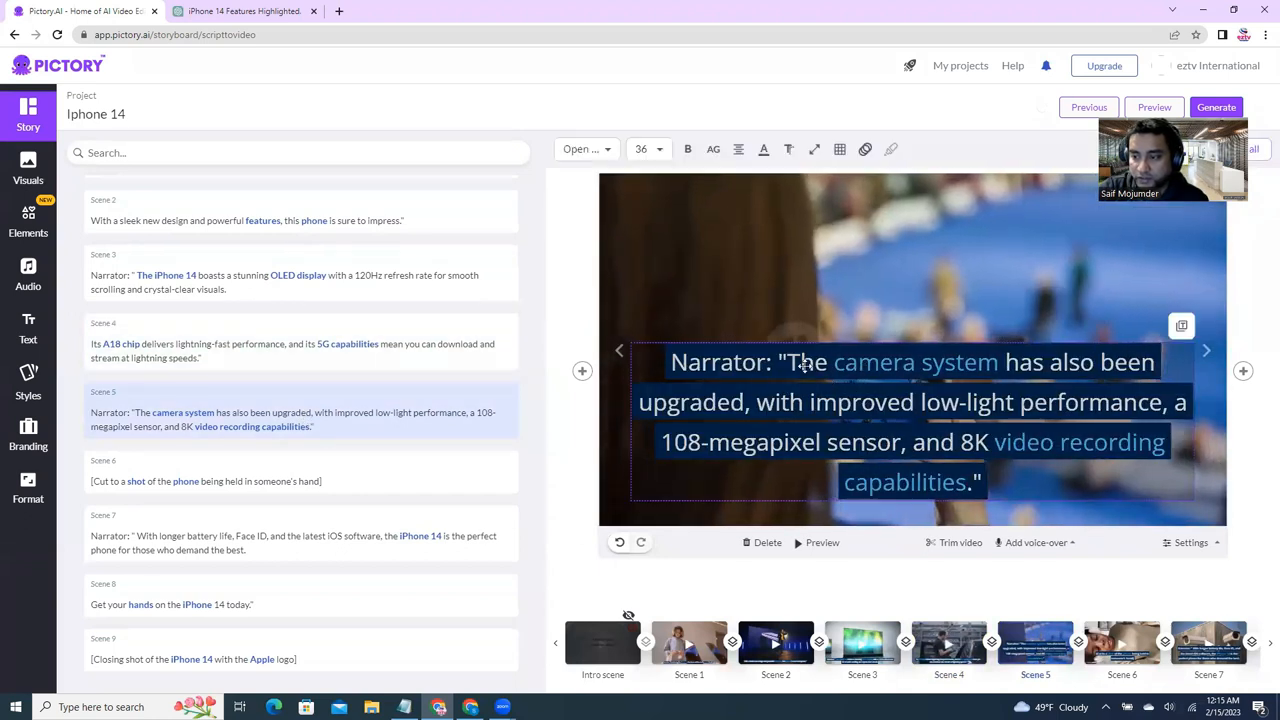
{"action": "left_click", "coordinate": [640, 148]}
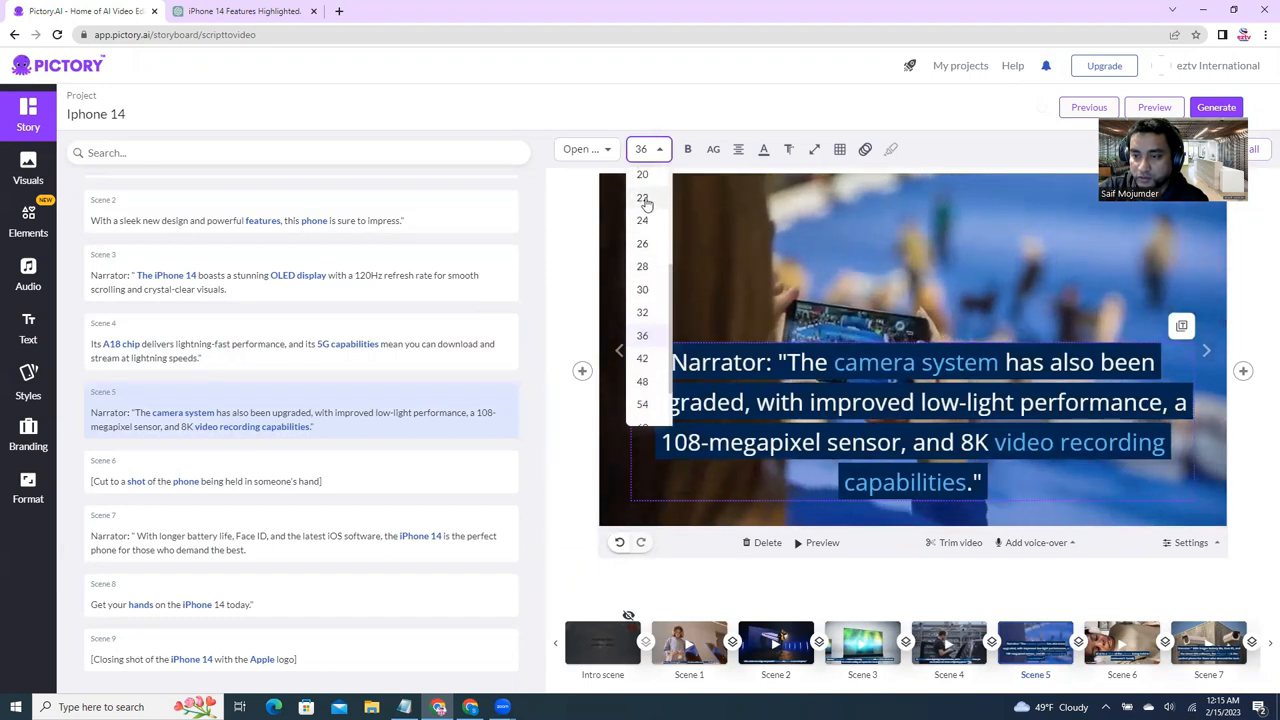
{"action": "left_click", "coordinate": [642, 198]}
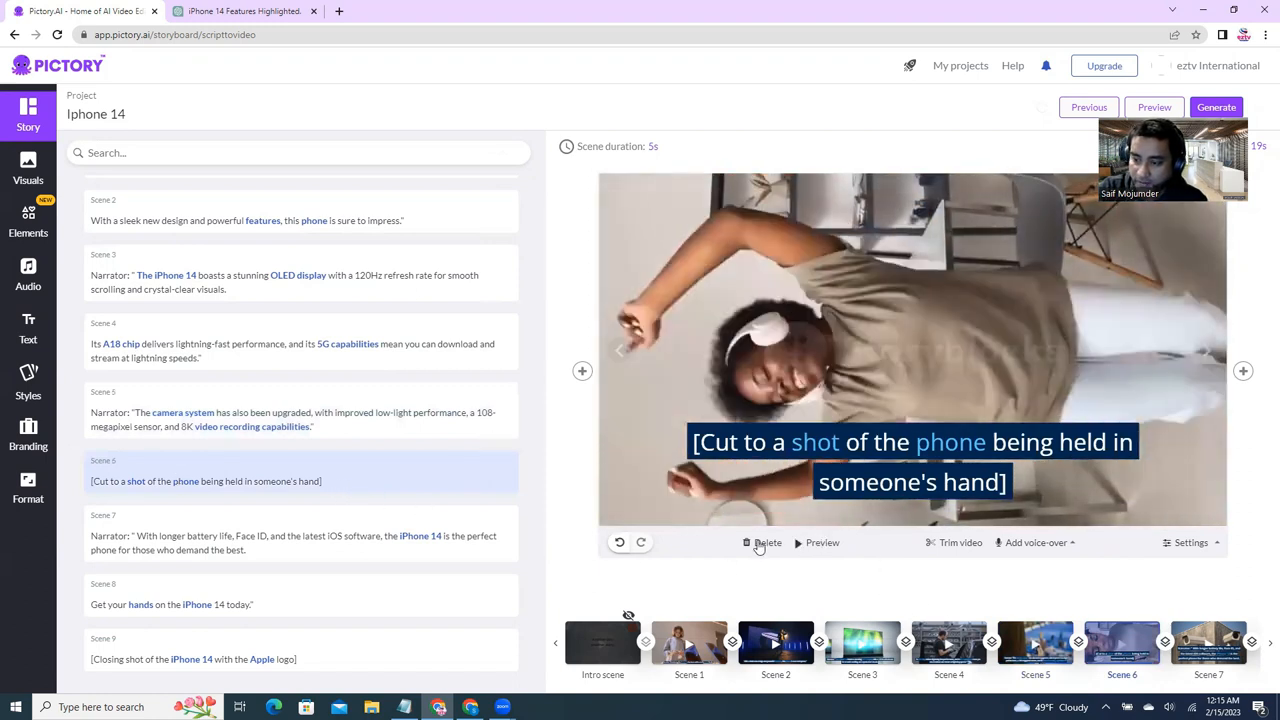
- Delete the phone-in-hand stage-direction scene, confirming the removal
{"action": "left_click", "coordinate": [766, 542]}
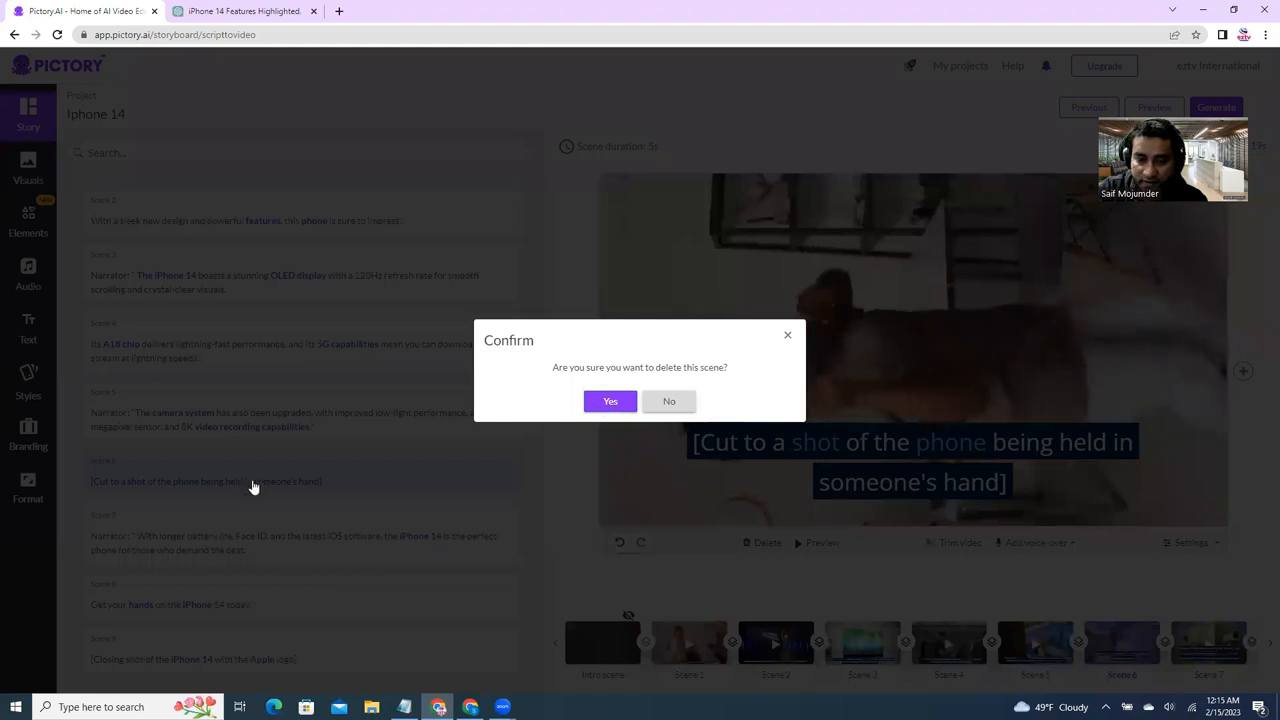
{"action": "left_click", "coordinate": [610, 400]}
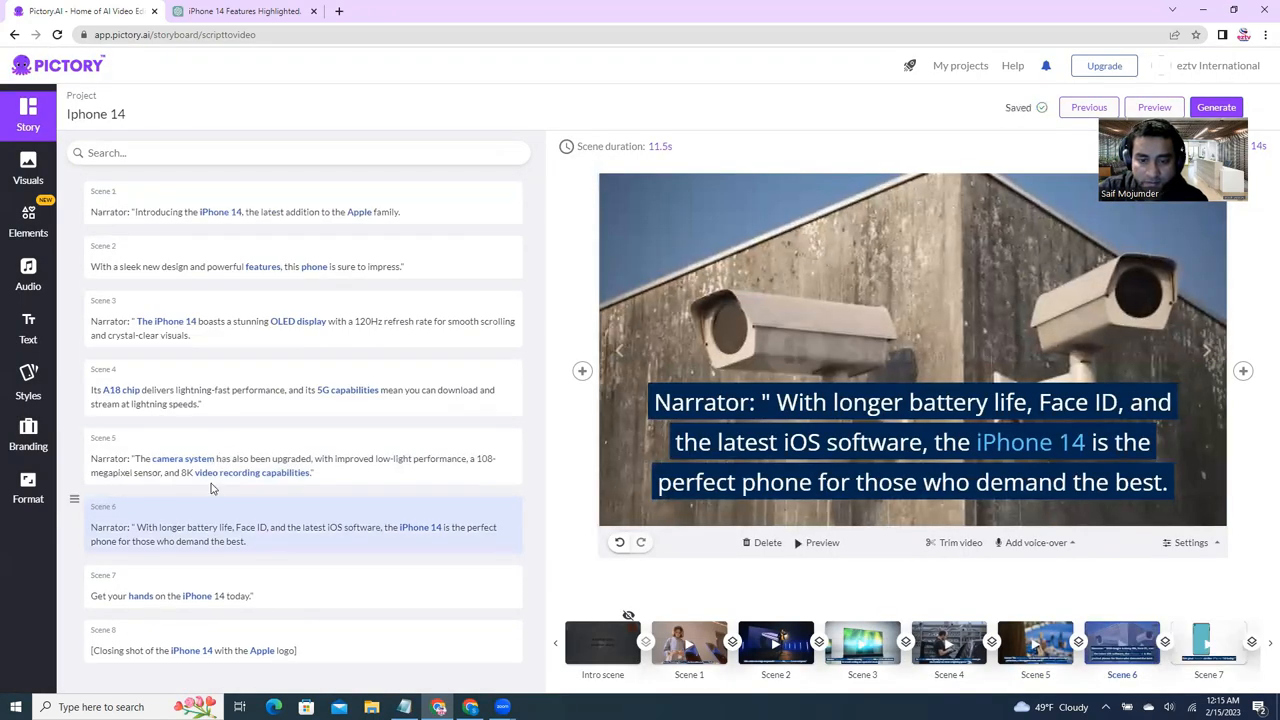
- Reduce the font size of the battery life narration caption in scene 6
{"action": "left_click", "coordinate": [290, 464]}
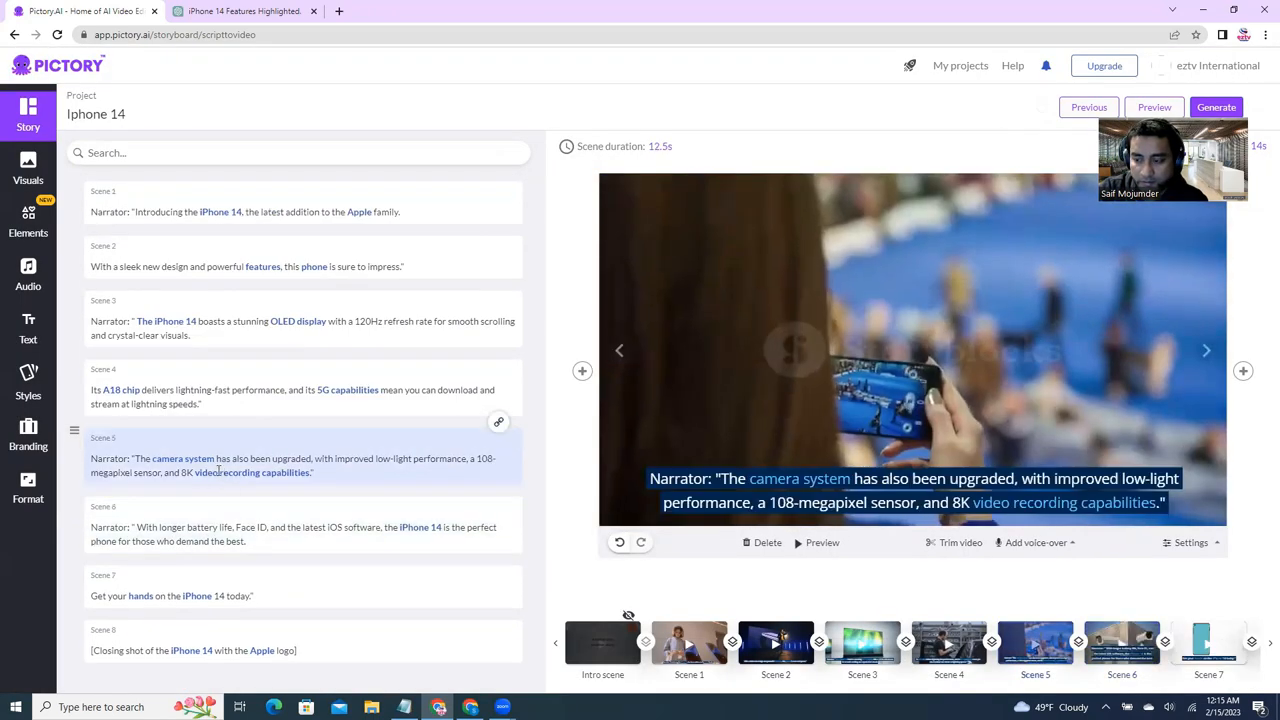
{"action": "left_click", "coordinate": [300, 532]}
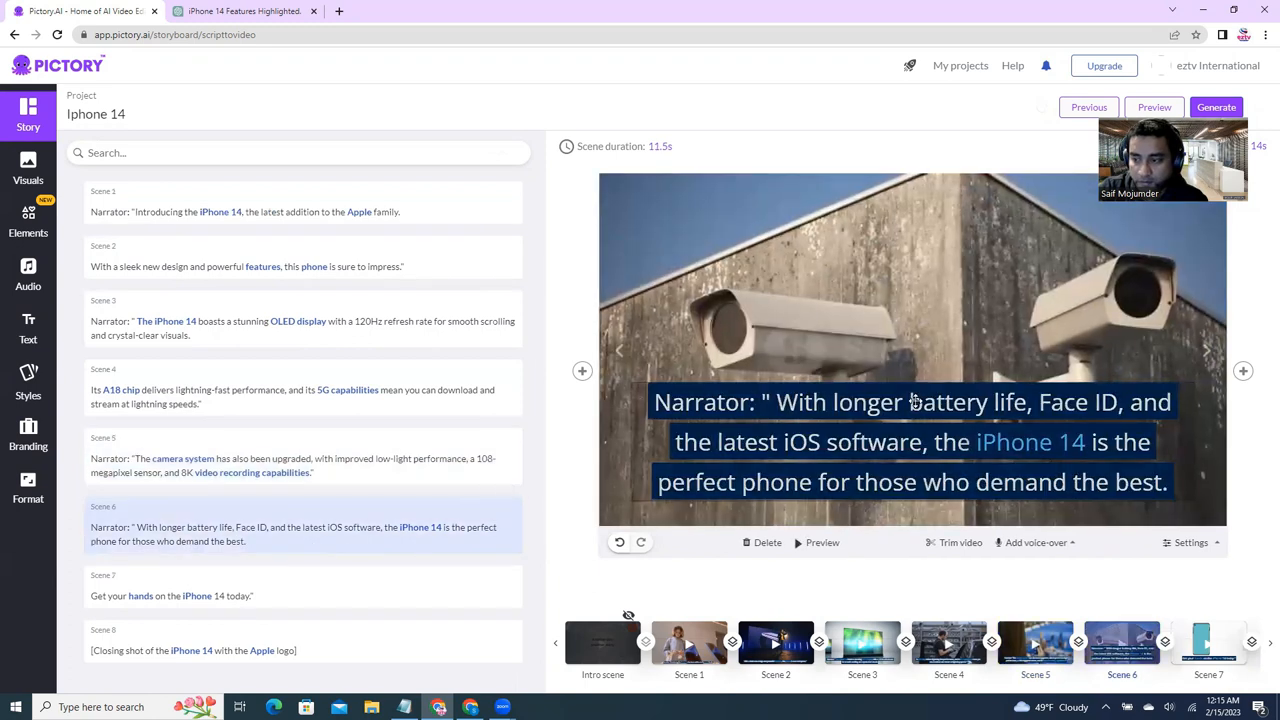
{"action": "left_click", "coordinate": [912, 442]}
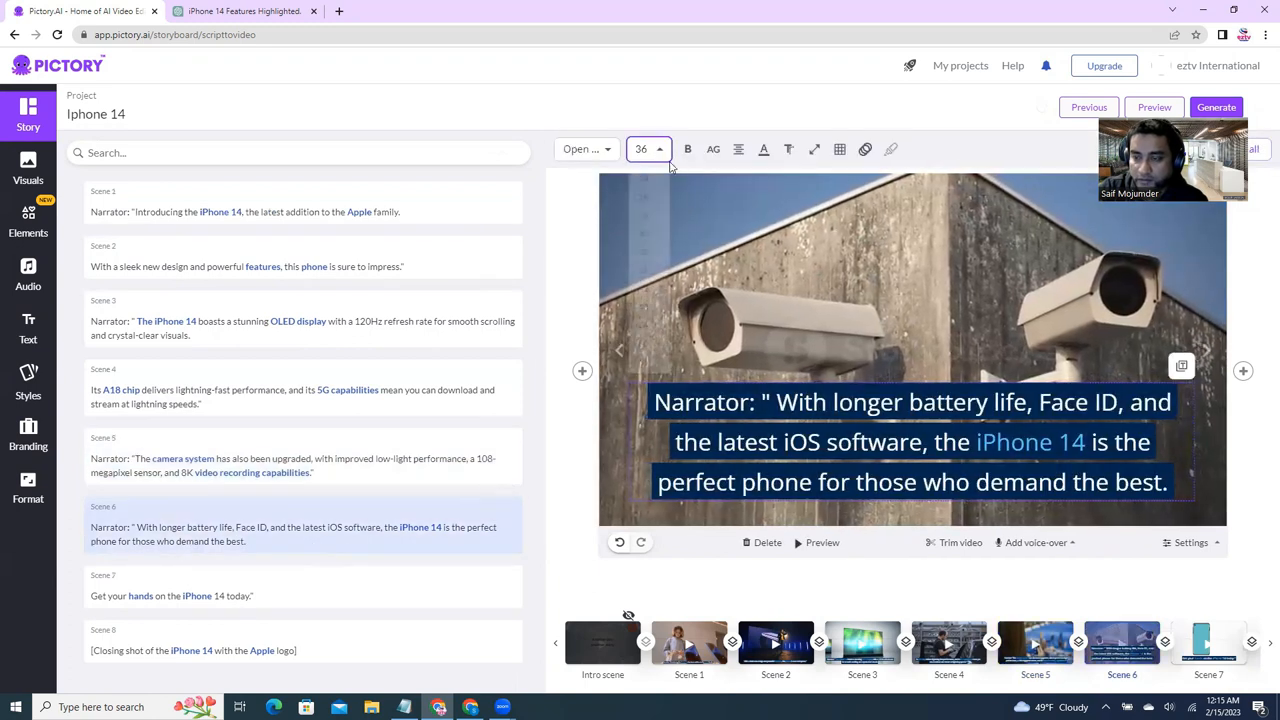
{"action": "left_click", "coordinate": [648, 148]}
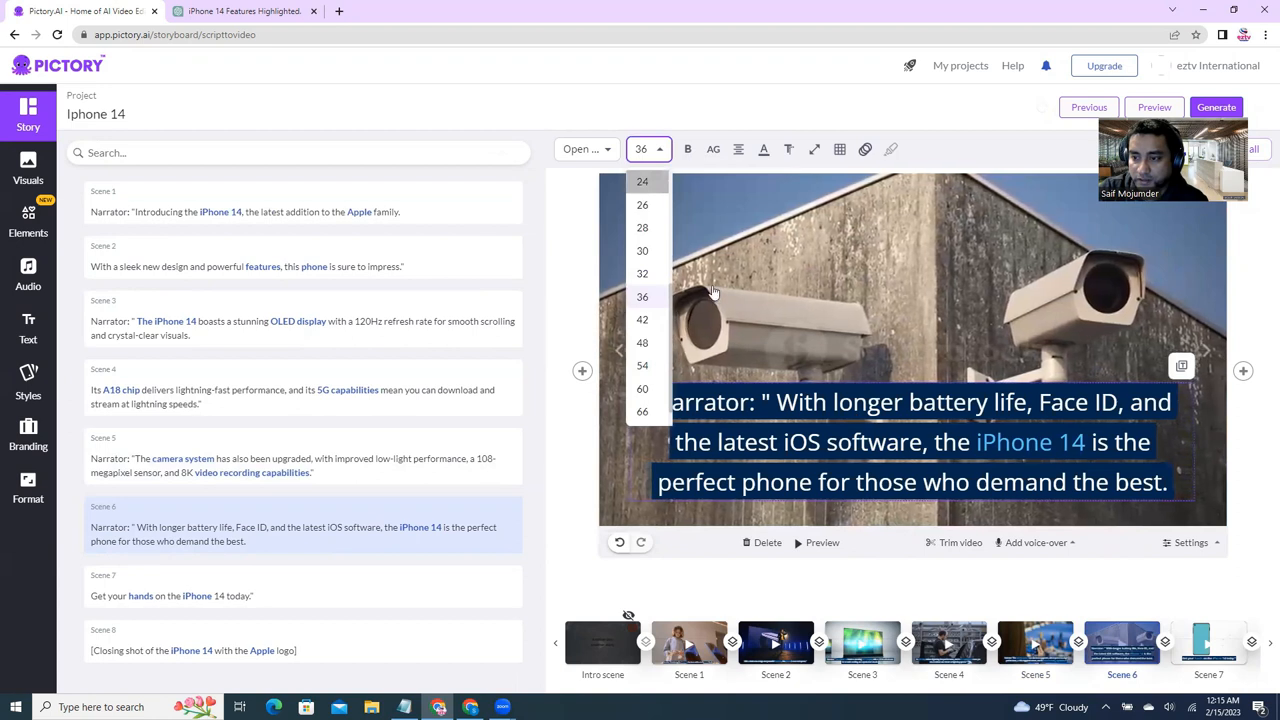
{"action": "left_click", "coordinate": [642, 180]}
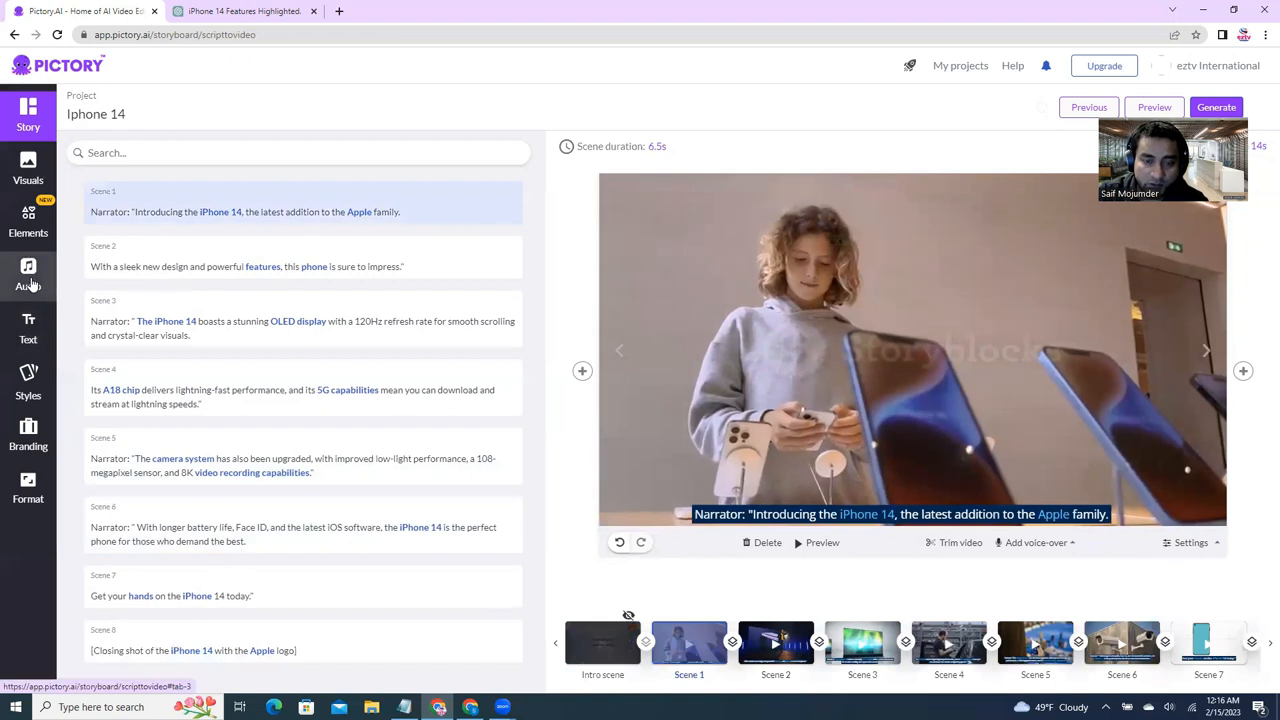
- Browse the US English voice-over list in the Audio panel, previewing a voice
{"action": "left_click", "coordinate": [28, 272]}
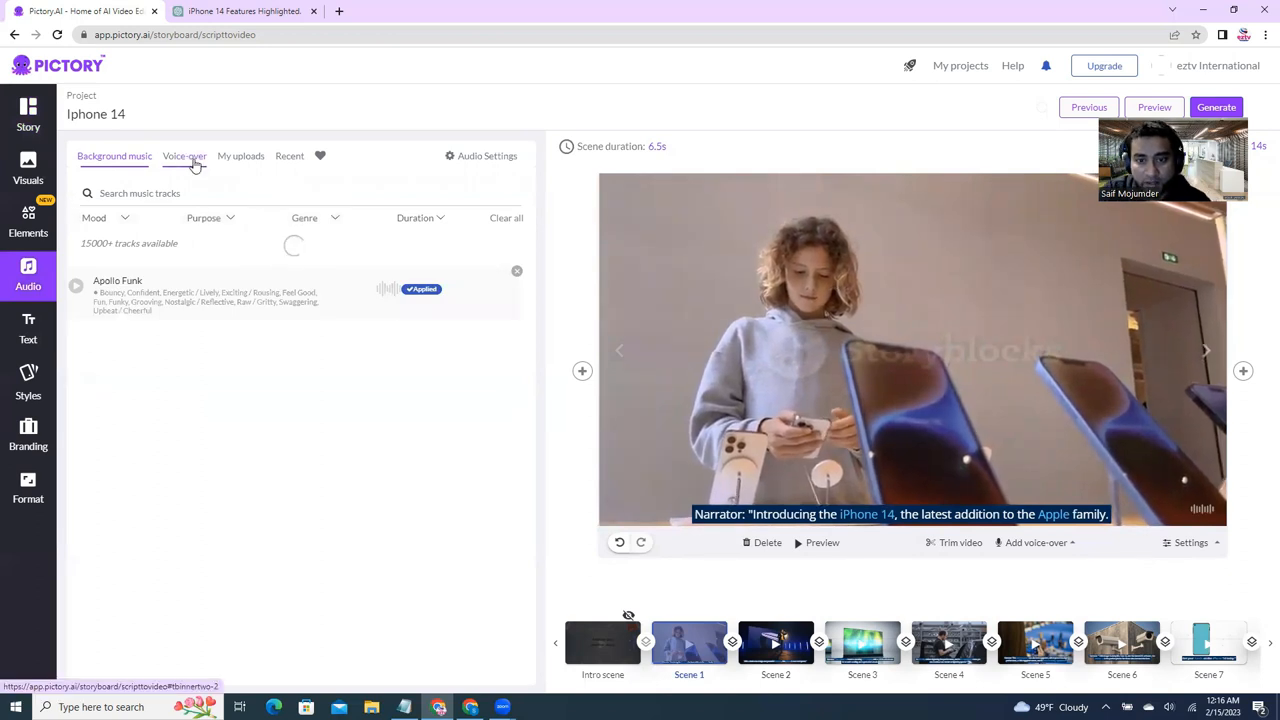
{"action": "left_click", "coordinate": [184, 156]}
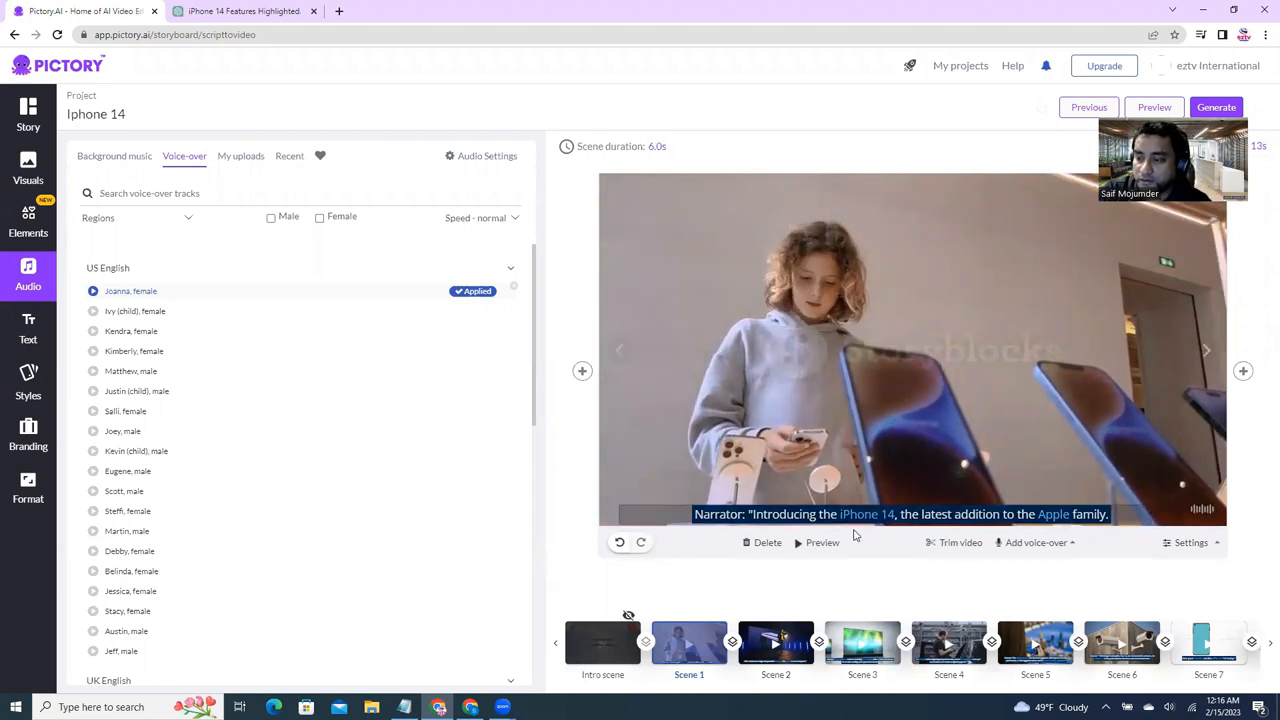
{"action": "left_click", "coordinate": [1036, 542]}
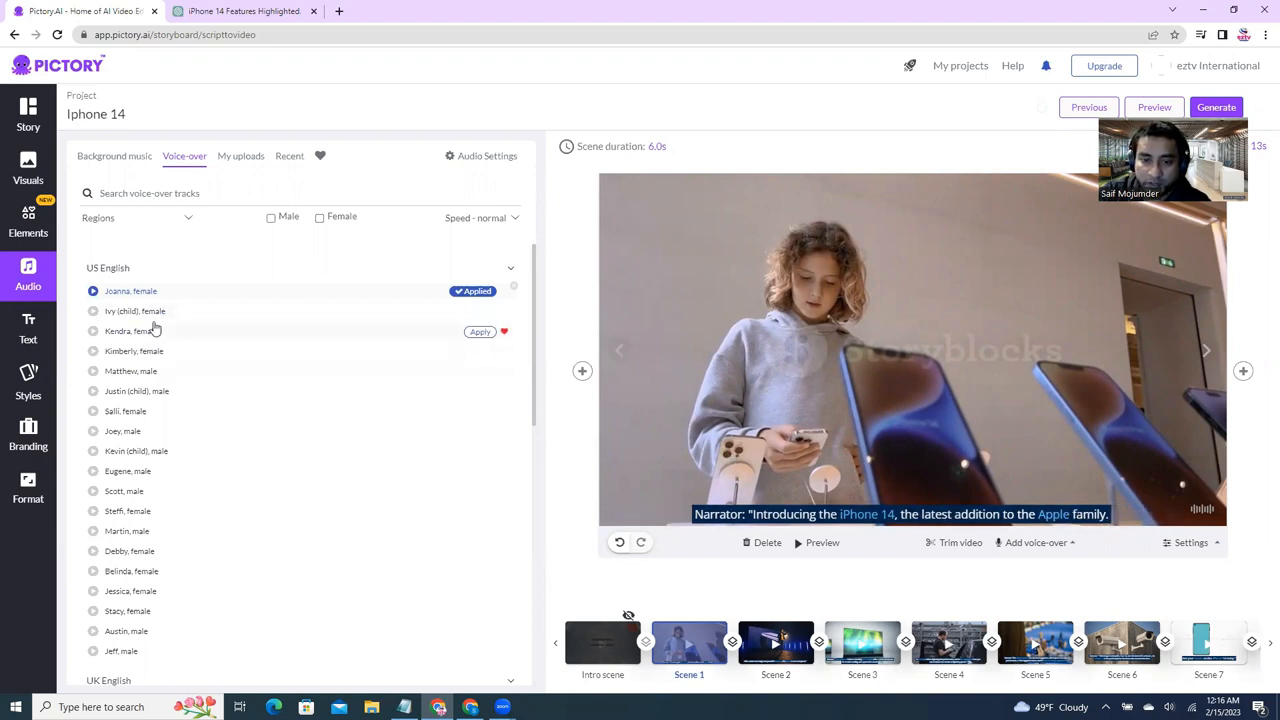
{"action": "scroll", "scroll_direction": "down", "scroll_amount": 3}
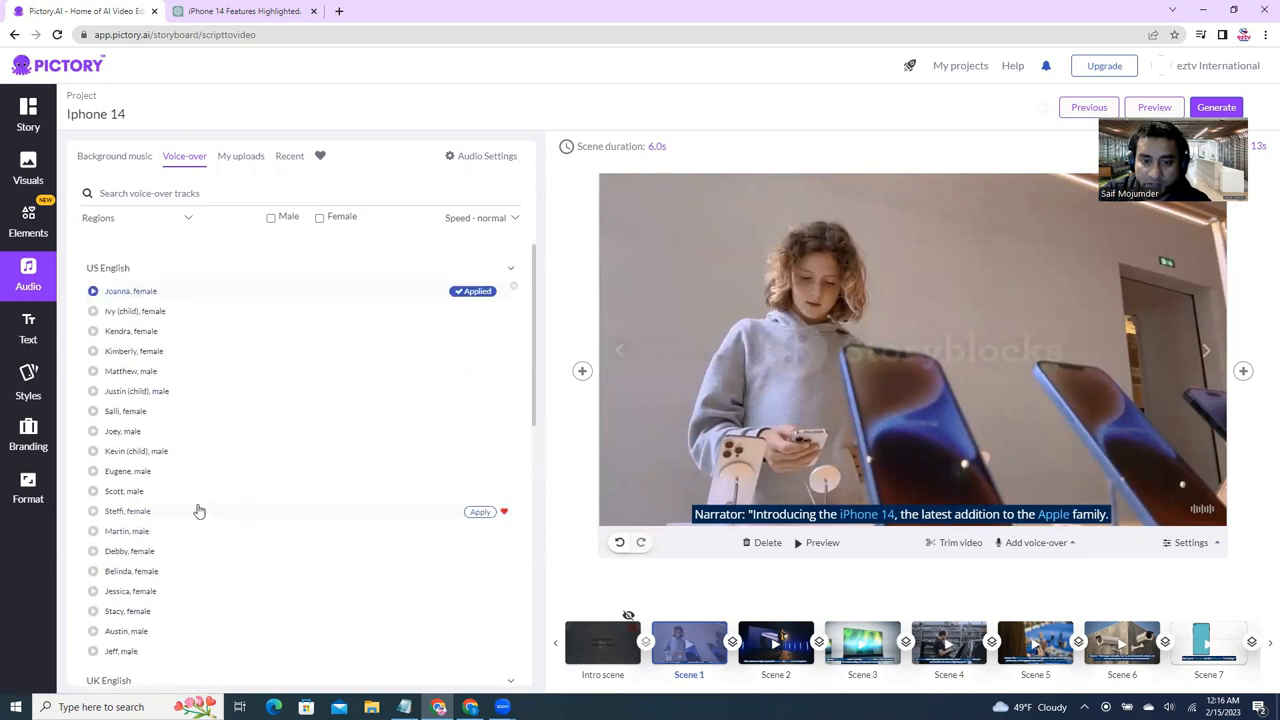
{"action": "scroll", "scroll_direction": "down", "scroll_amount": 3}
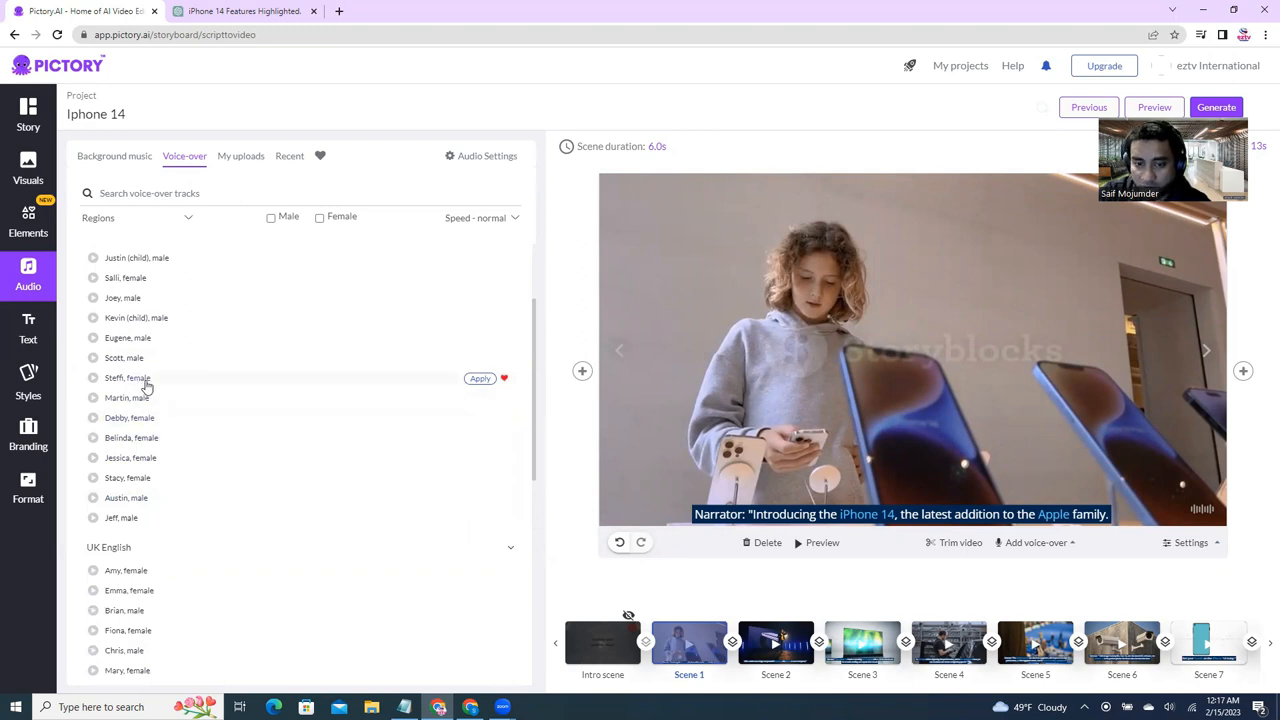
{"action": "mouse_move", "coordinate": [408, 396]}
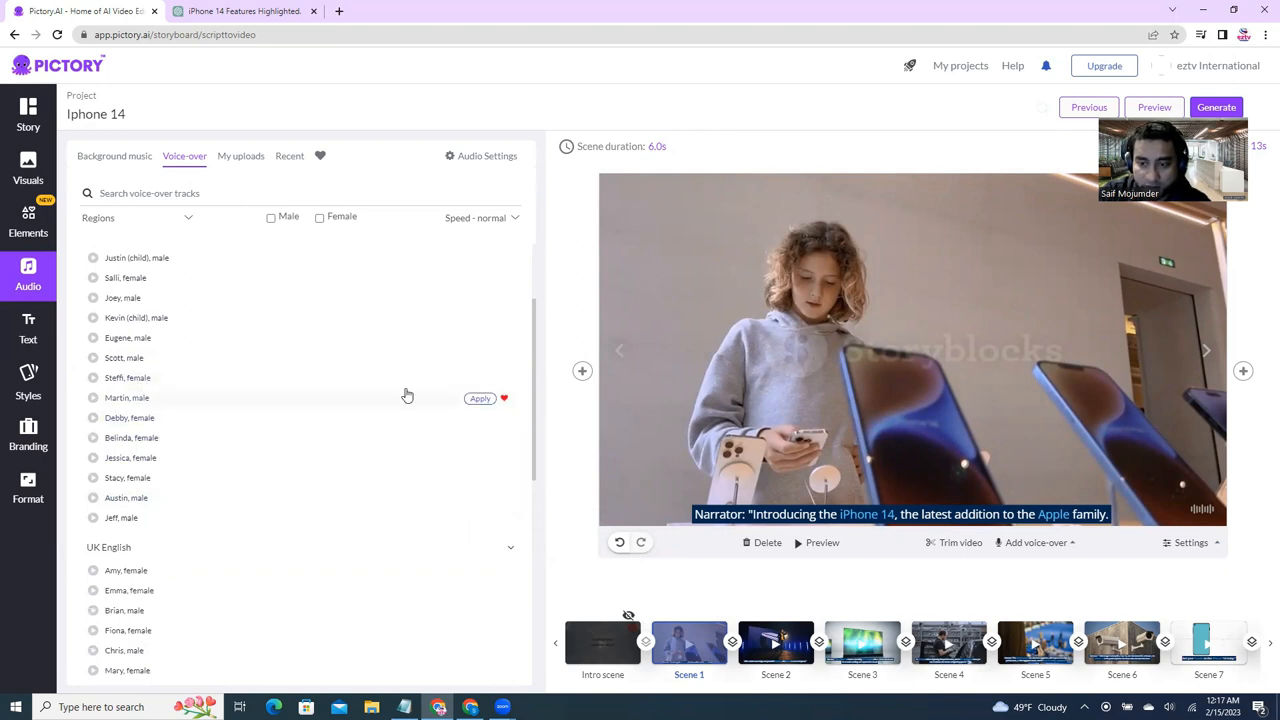
- Apply the male voice Martin as narrator and play back the scene
{"action": "left_click", "coordinate": [480, 398]}
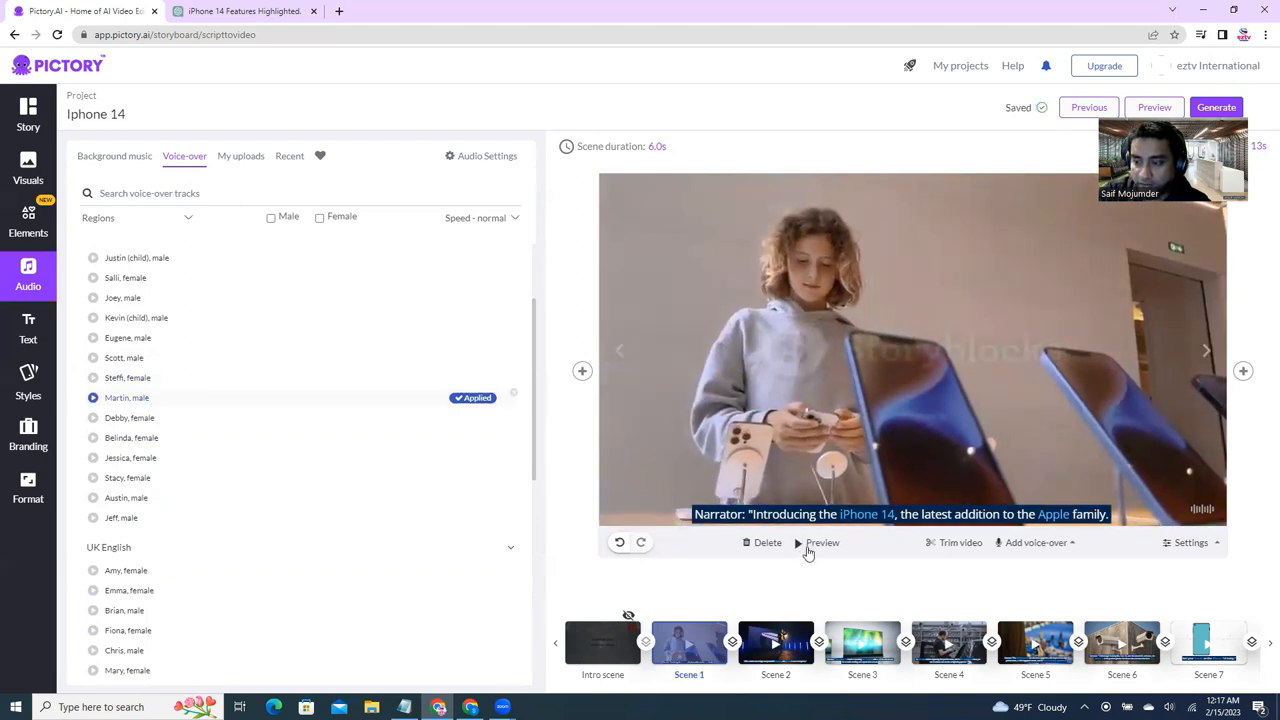
{"action": "left_click", "coordinate": [822, 542]}
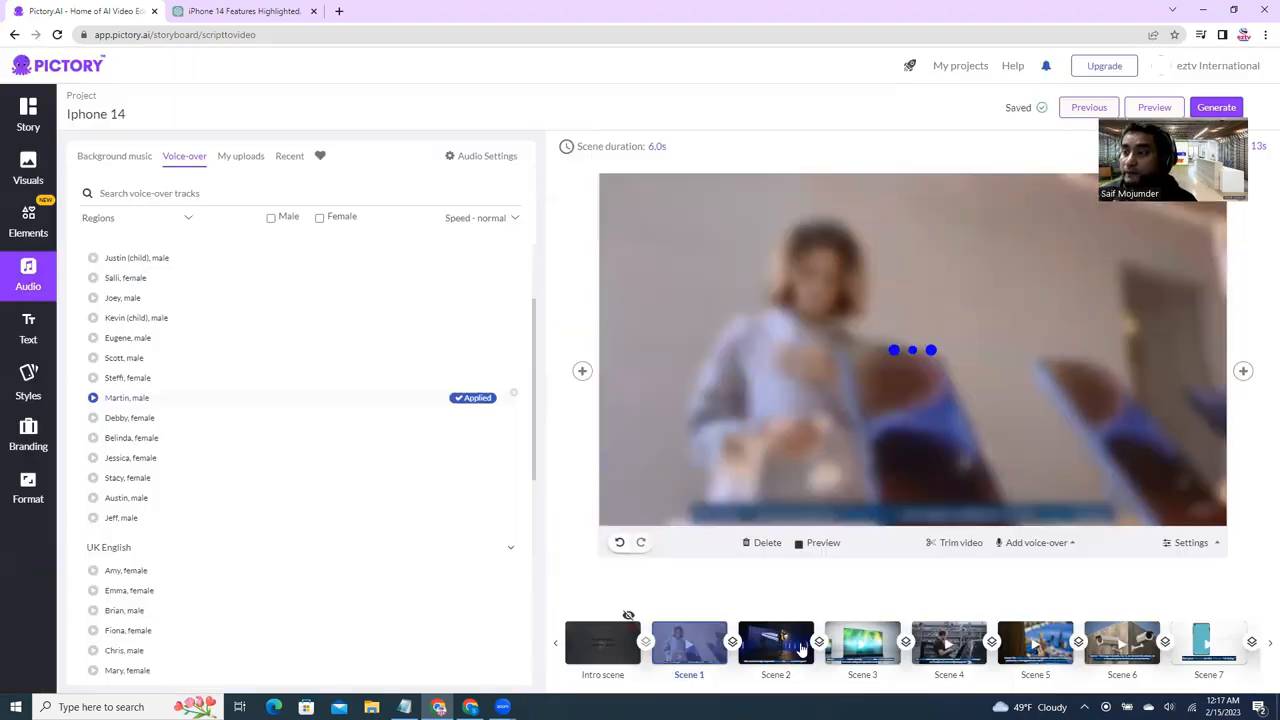
- Step through the scenes narrated with the Martin voice up to the battery-life closing scene
{"action": "left_click", "coordinate": [776, 644]}
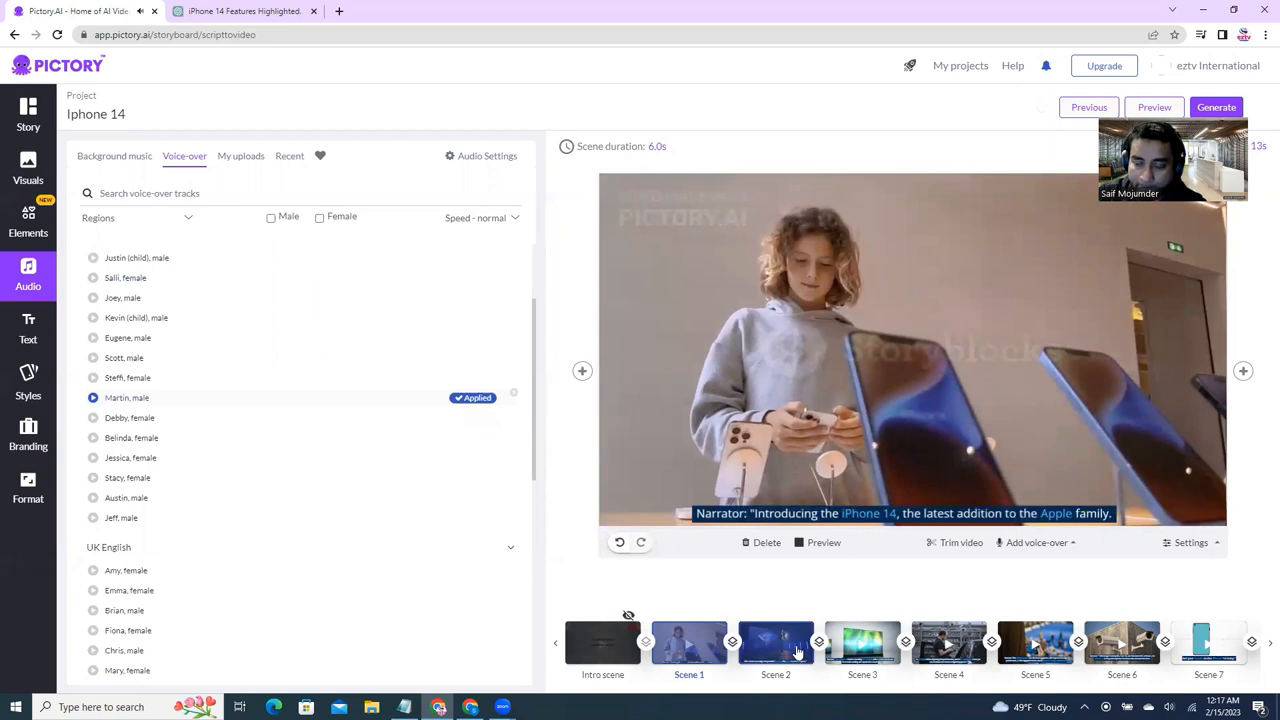
{"action": "mouse_move", "coordinate": [388, 490]}
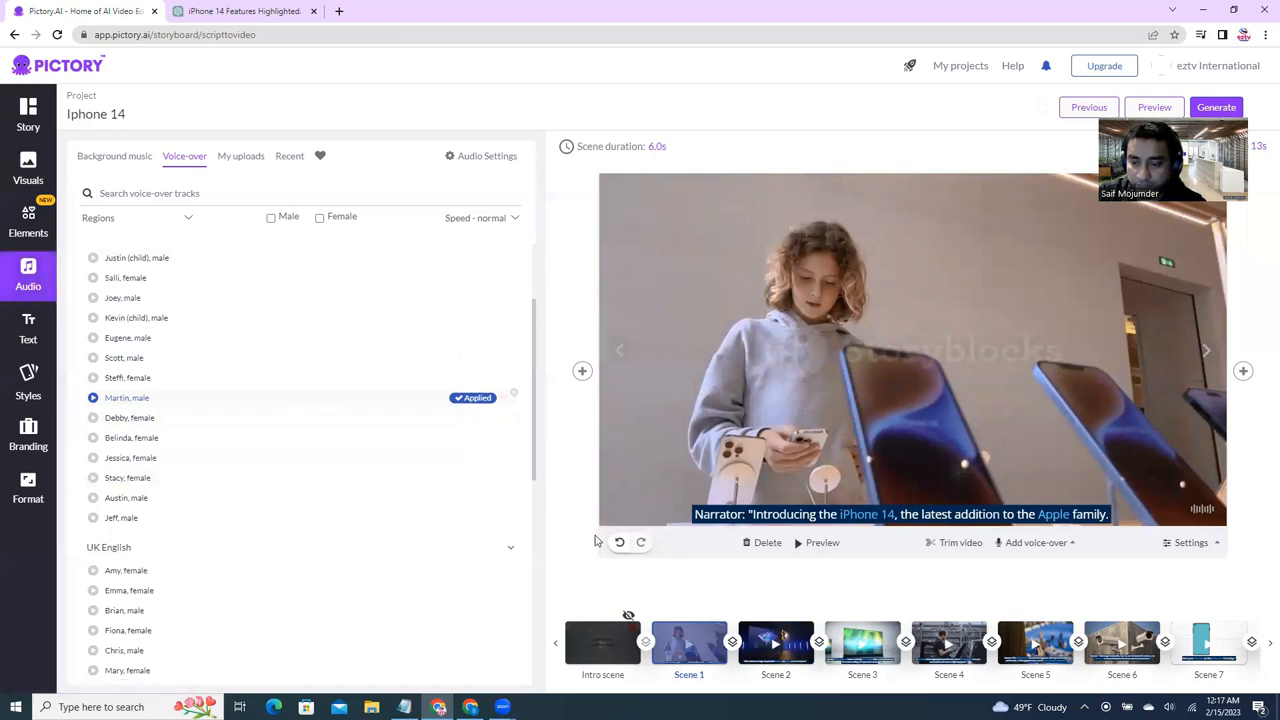
{"action": "left_click", "coordinate": [1244, 370]}
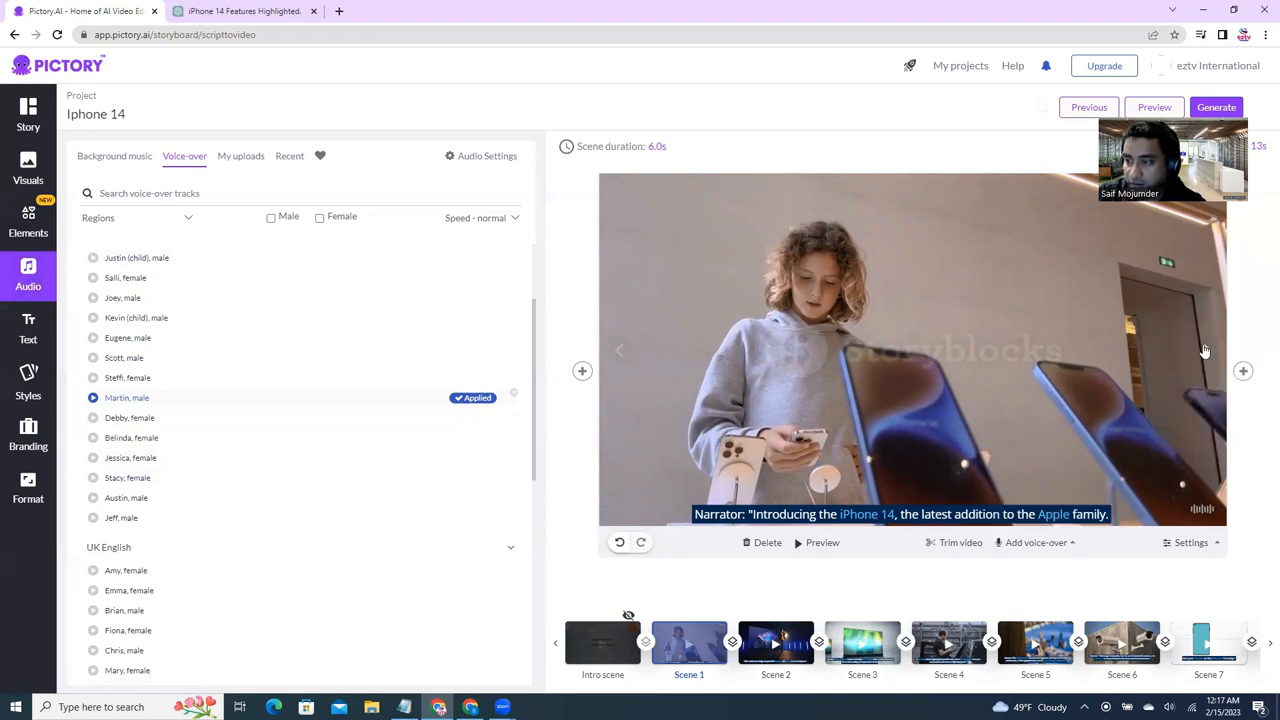
{"action": "left_click", "coordinate": [776, 644]}
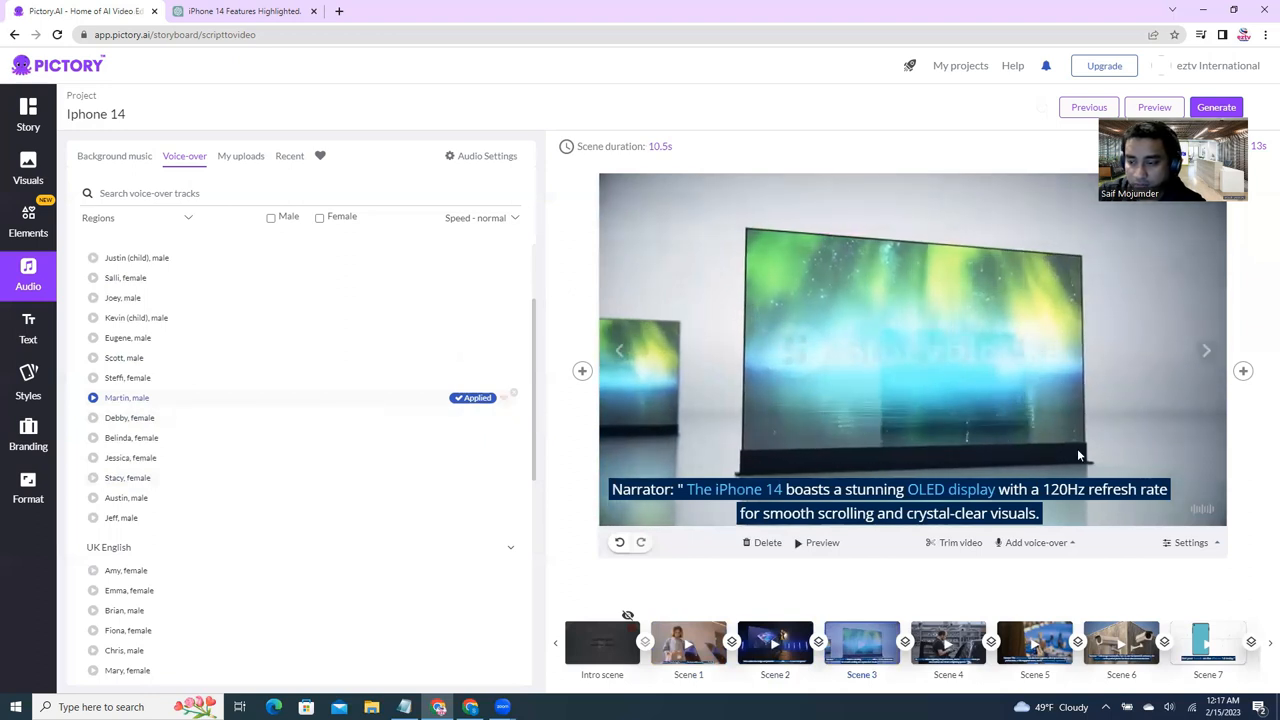
{"action": "left_click", "coordinate": [822, 542]}
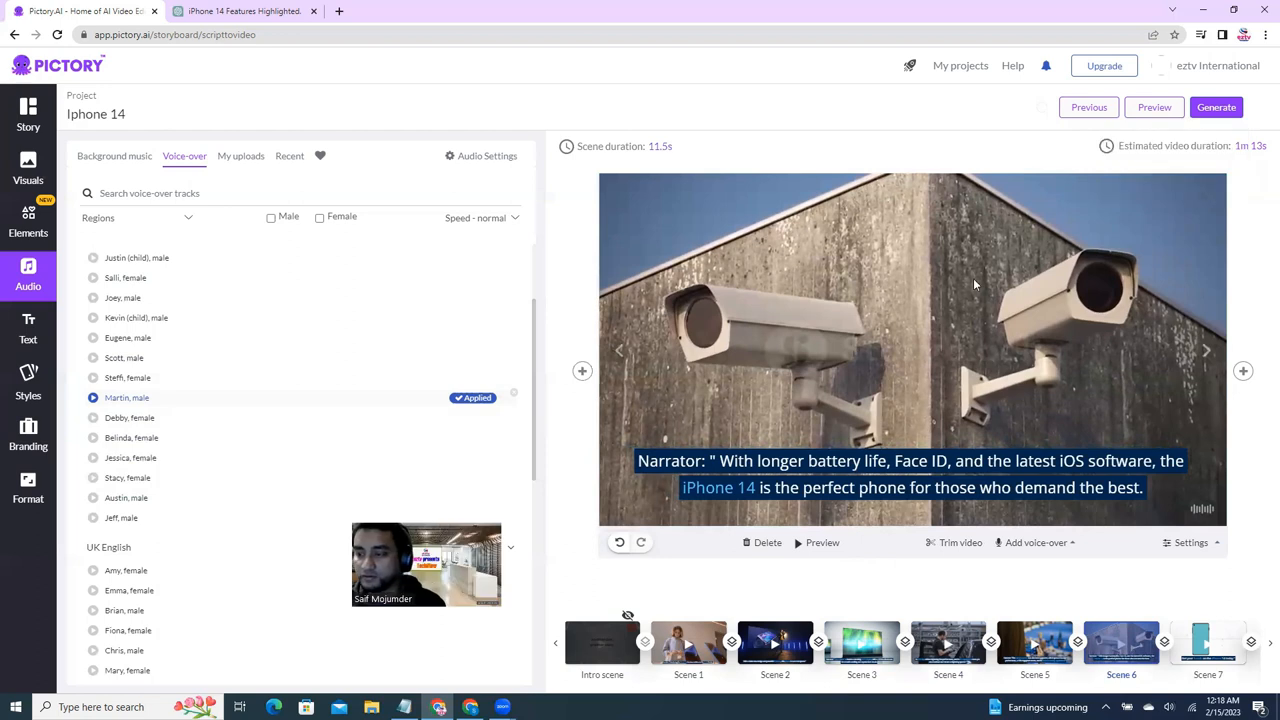
{"action": "left_click", "coordinate": [1216, 108]}
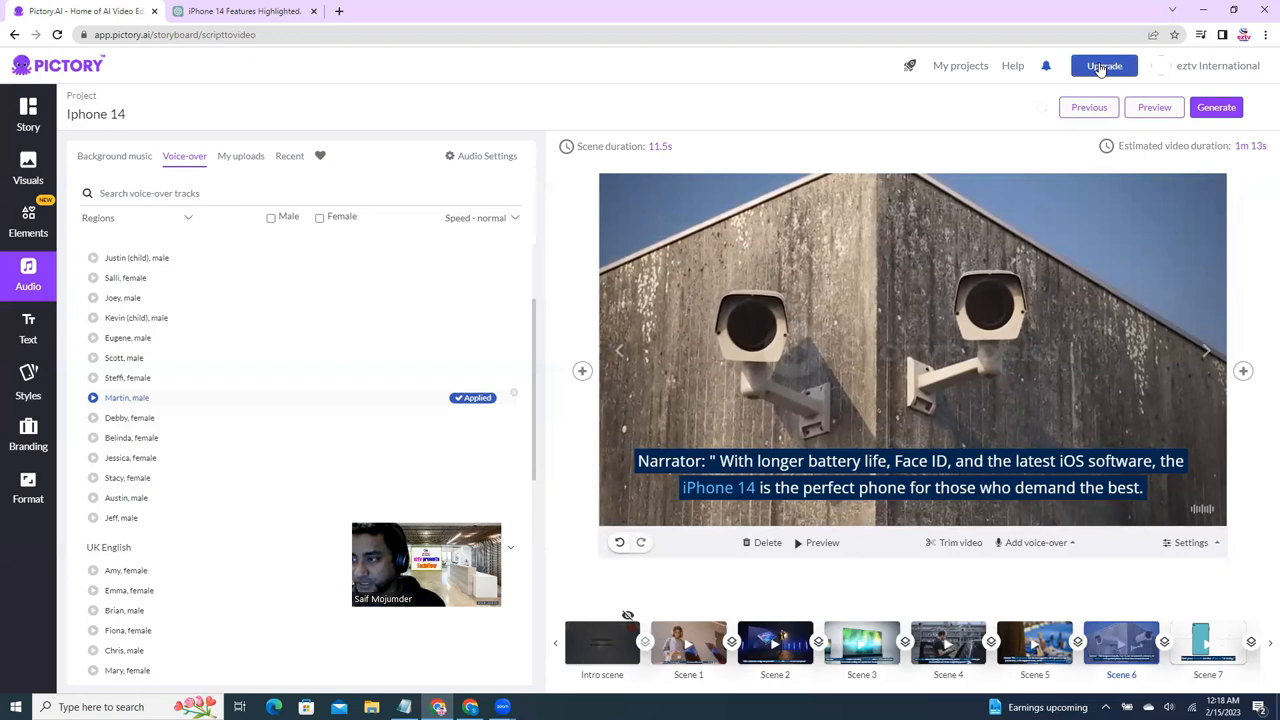
- Bring up the Upgrade pricing page with Standard, Premium and Enterprise plan cards
{"action": "left_click", "coordinate": [1104, 64]}
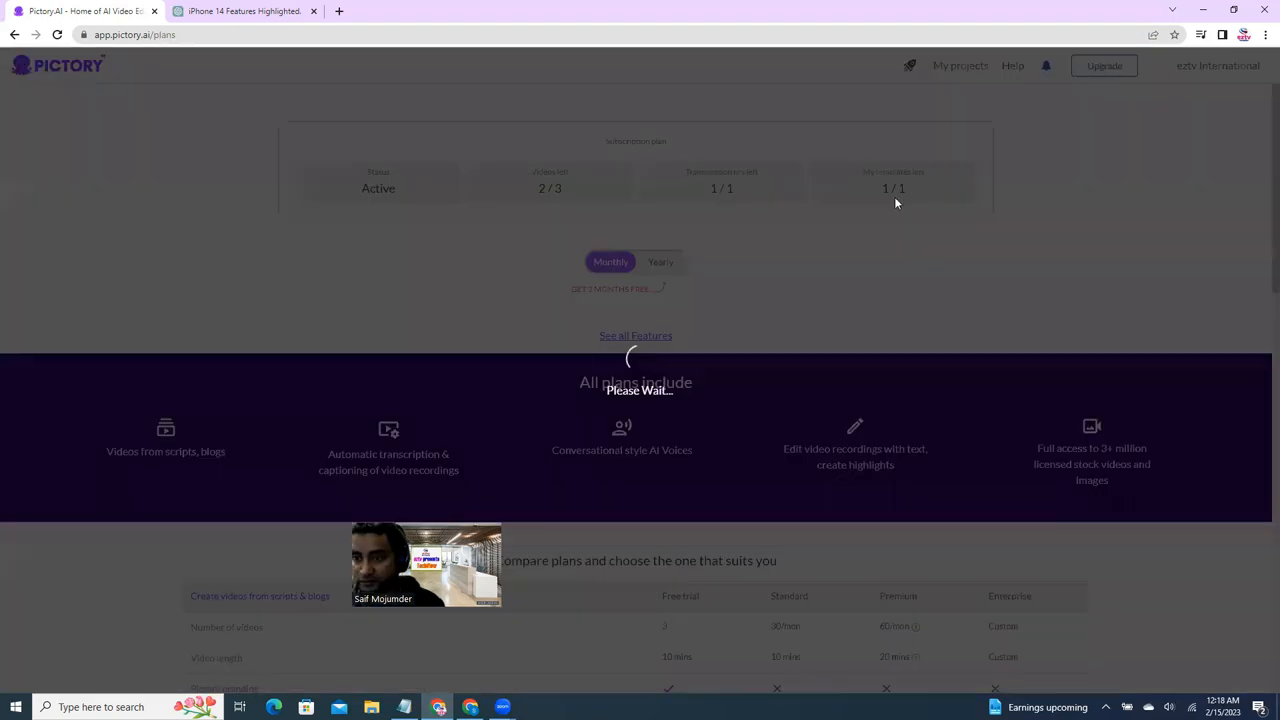
{"action": "left_click", "coordinate": [660, 262]}
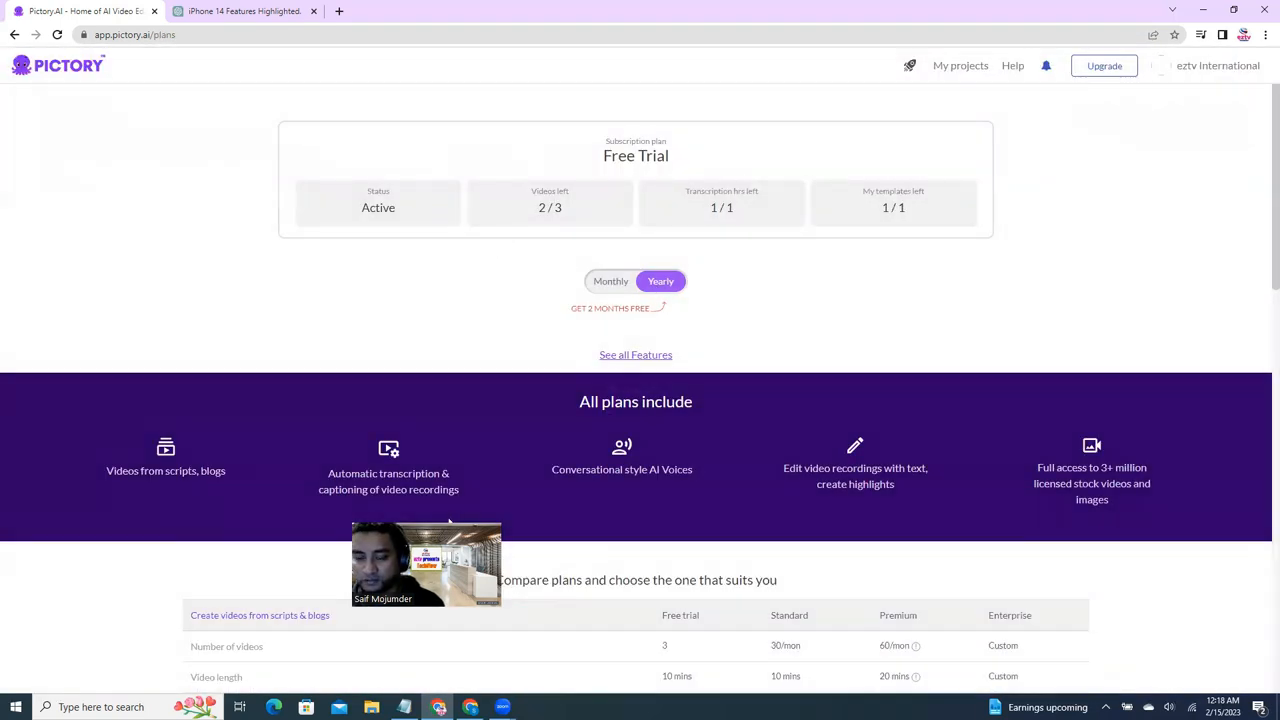
{"action": "scroll", "scroll_direction": "down", "scroll_amount": 3}
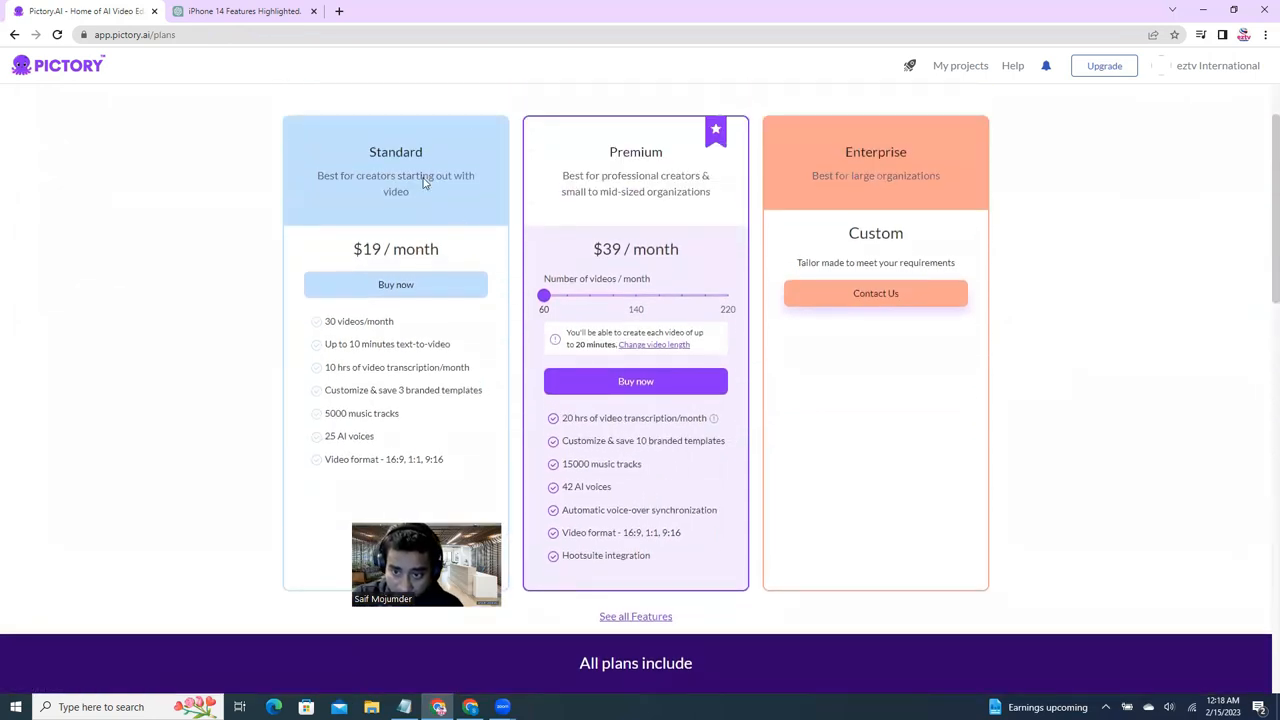
{"action": "mouse_move", "coordinate": [452, 178]}
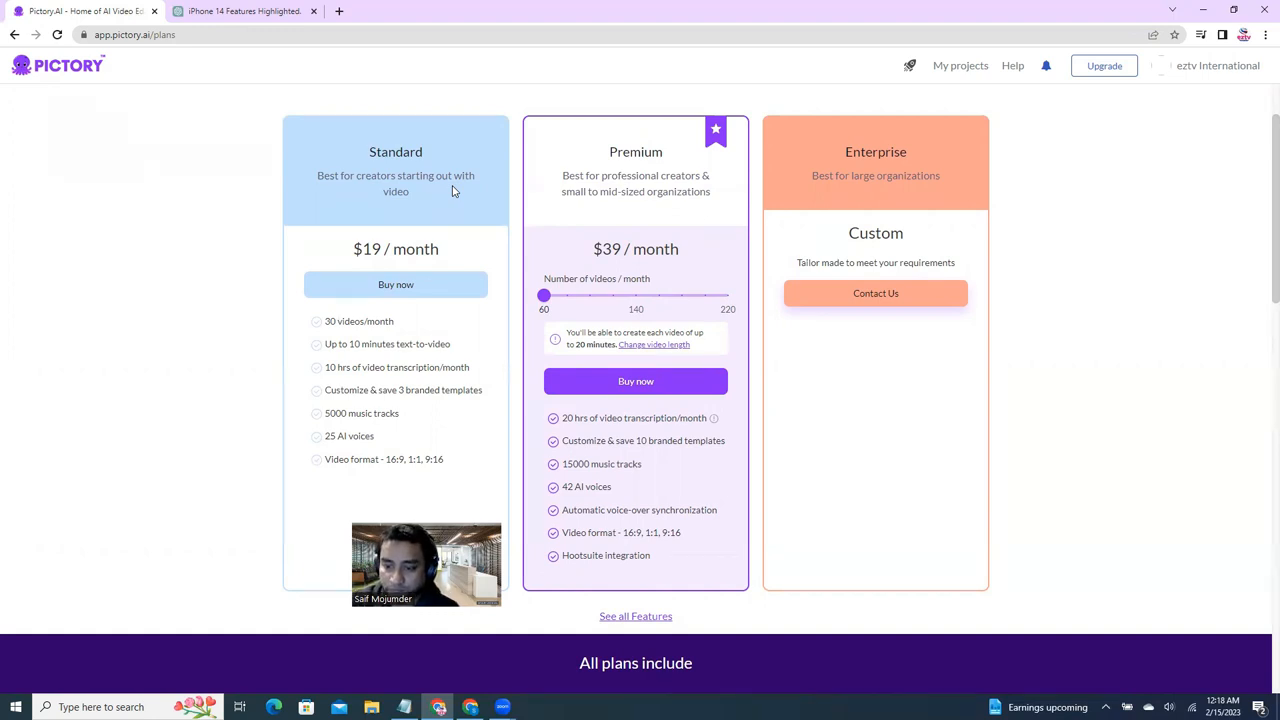
{"action": "mouse_move", "coordinate": [460, 512]}
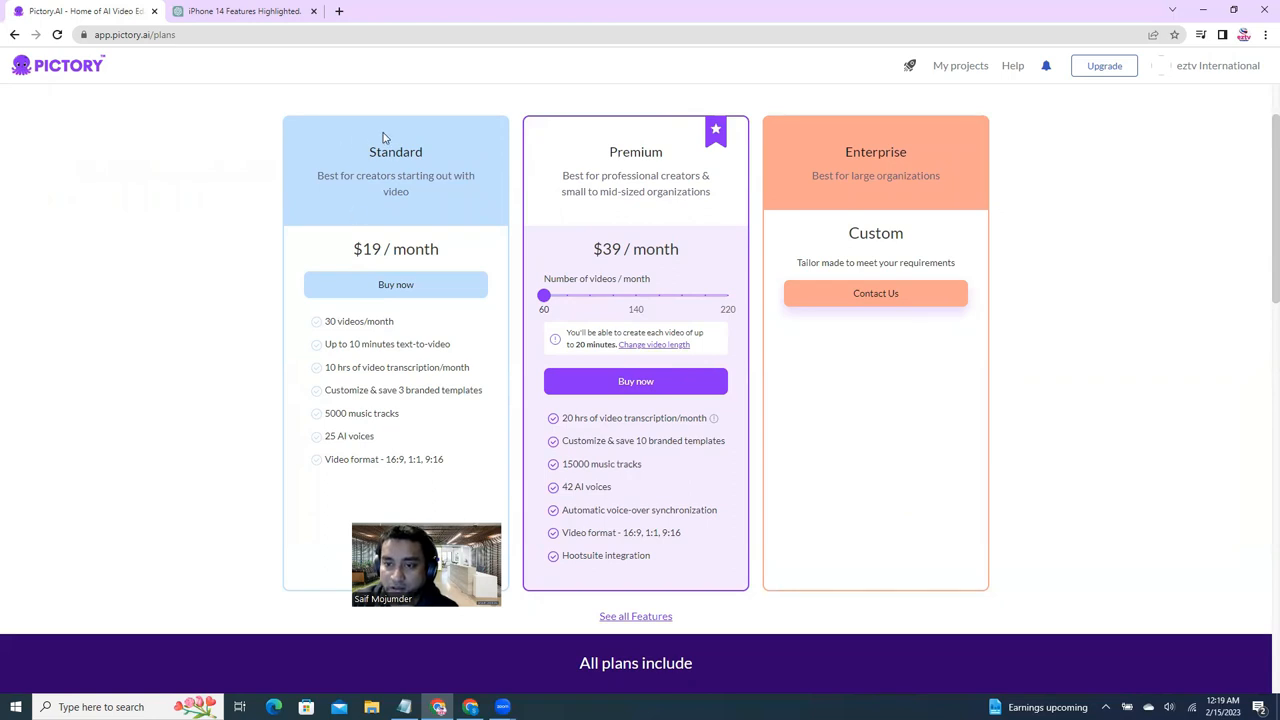
{"action": "mouse_move", "coordinate": [624, 292]}
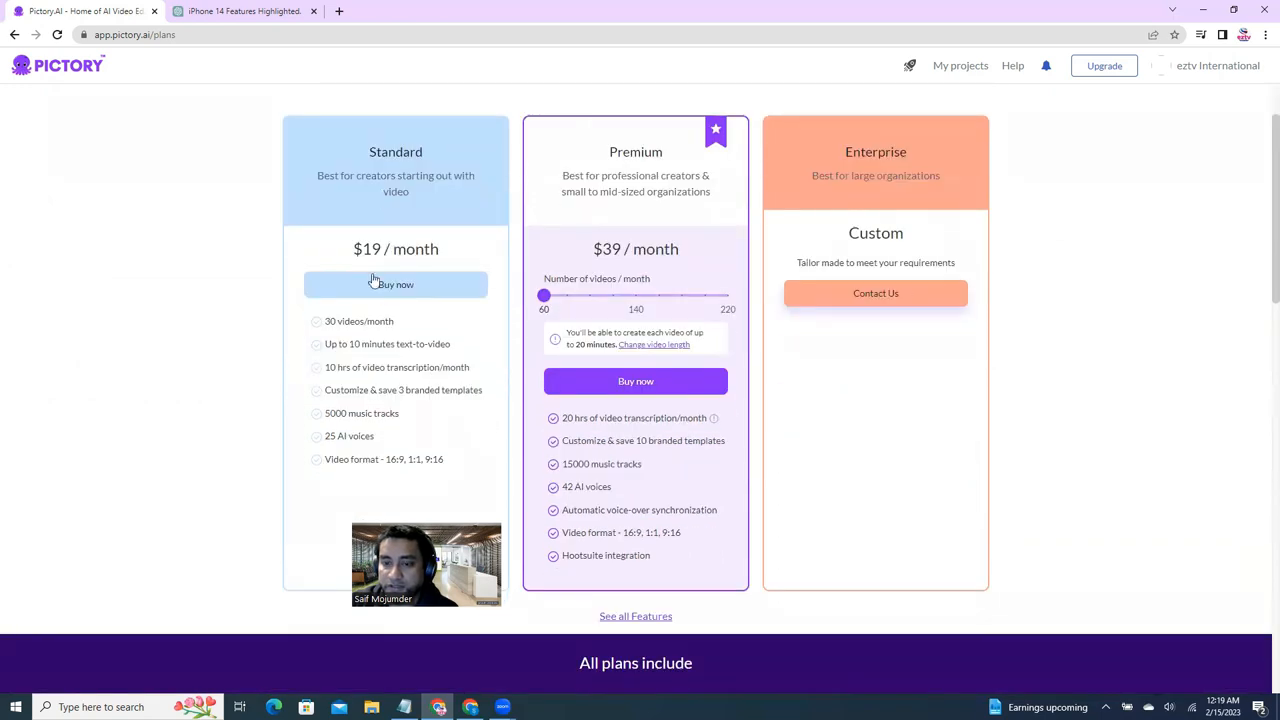
{"action": "mouse_move", "coordinate": [416, 300]}
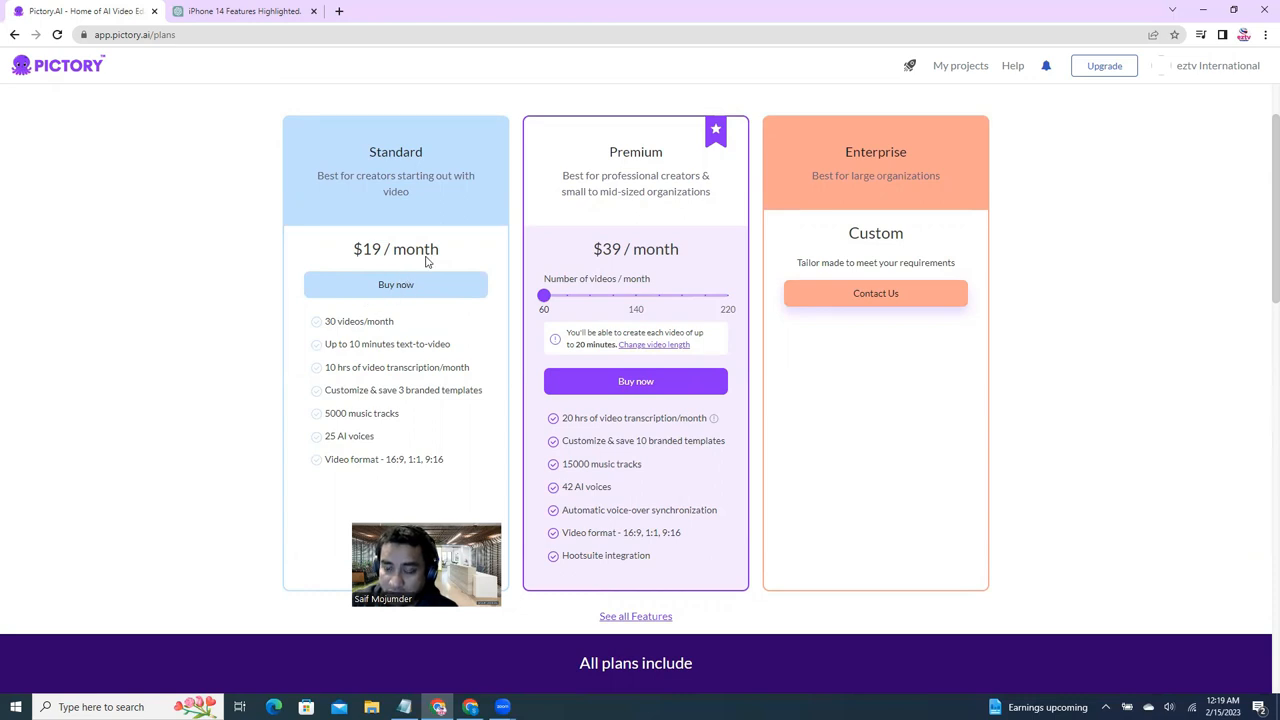
{"action": "mouse_move", "coordinate": [790, 258]}
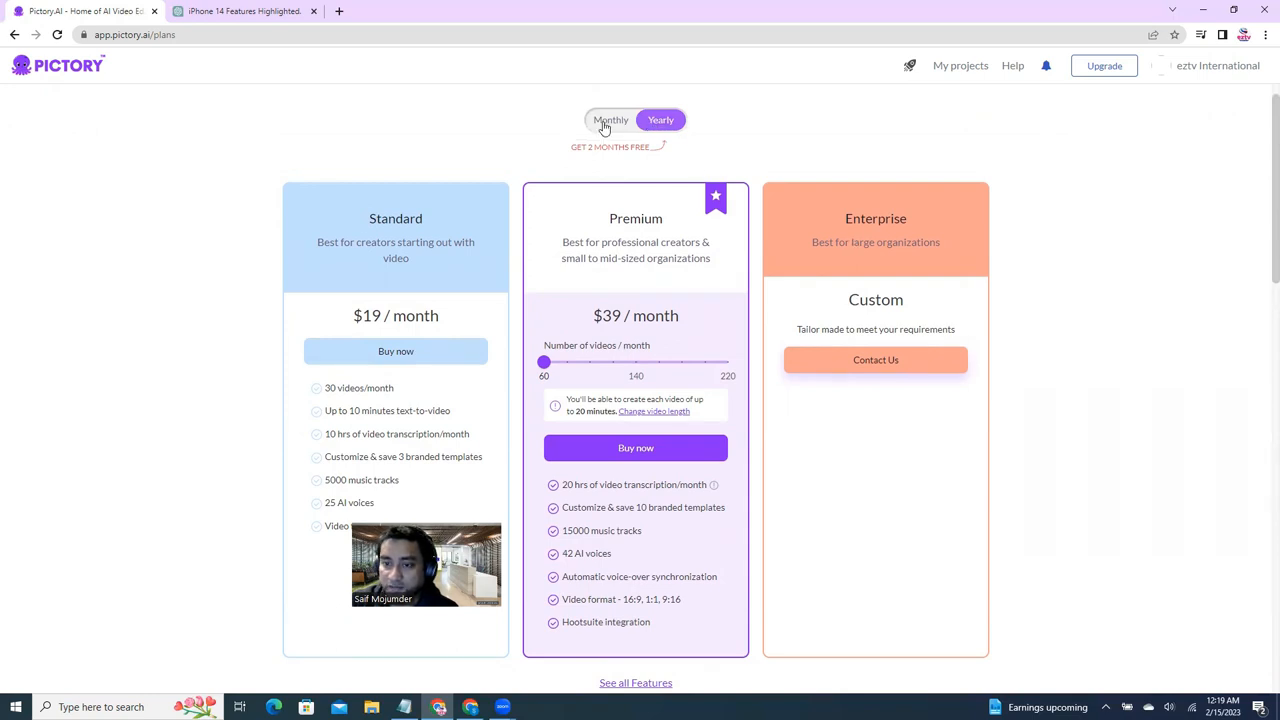
- Compare monthly billing prices, then switch back to yearly billing
{"action": "left_click", "coordinate": [610, 120]}
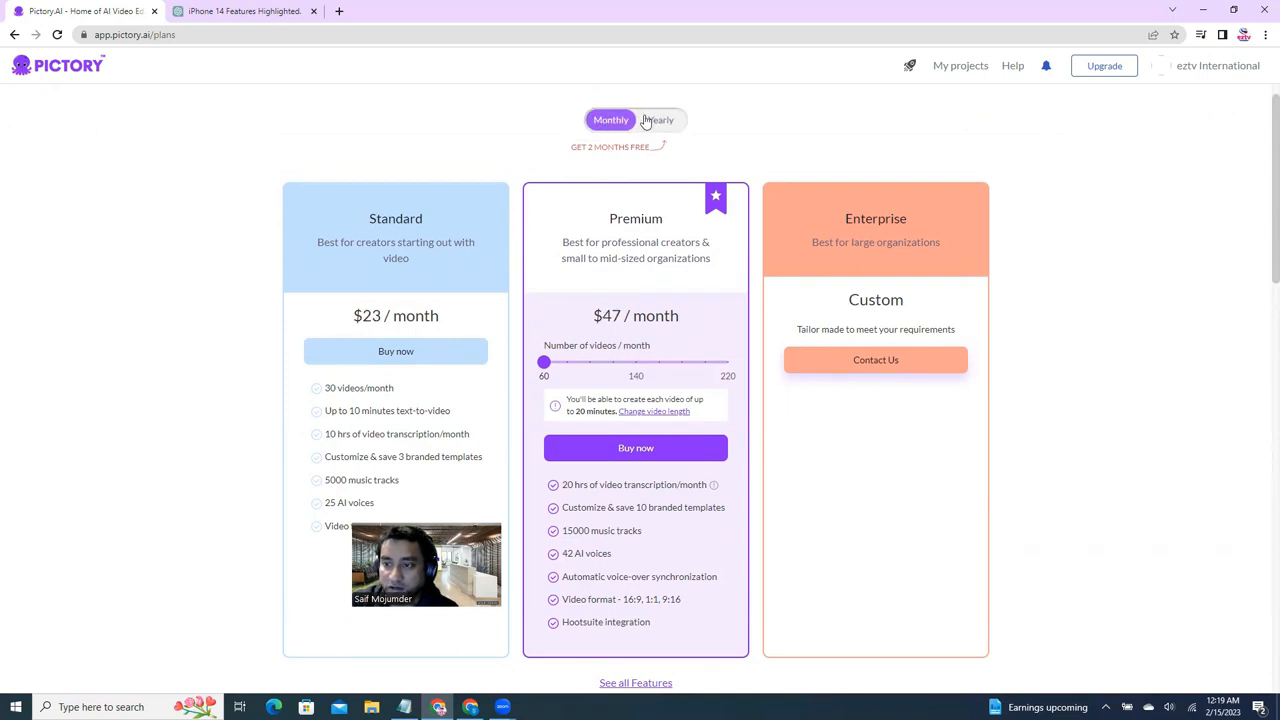
{"action": "left_click", "coordinate": [660, 120]}
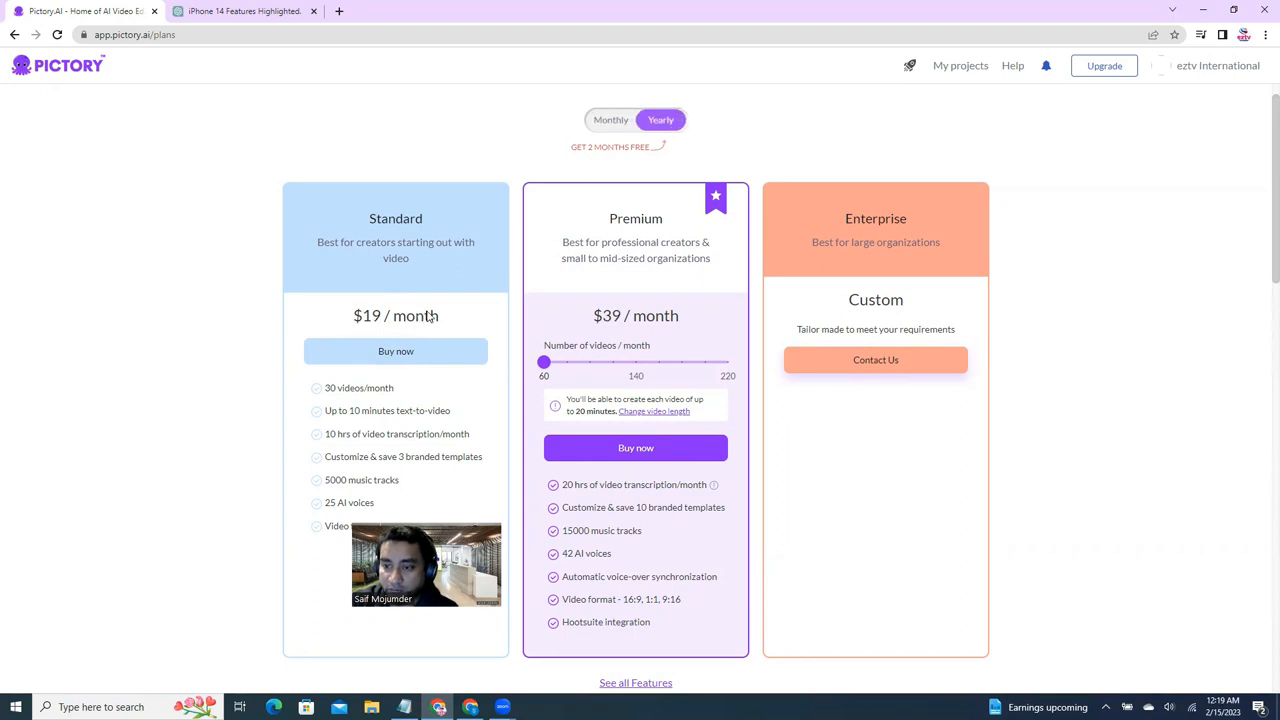
{"action": "mouse_move", "coordinate": [382, 328]}
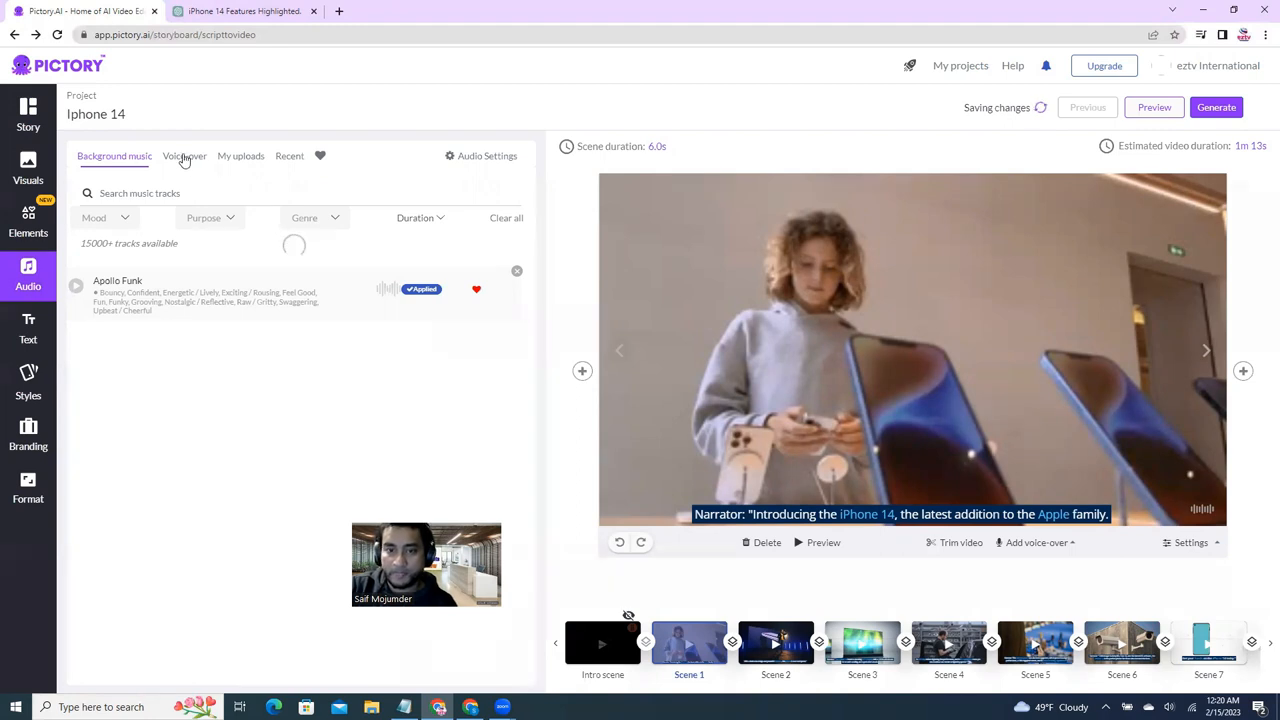
{"action": "mouse_move", "coordinate": [368, 316]}
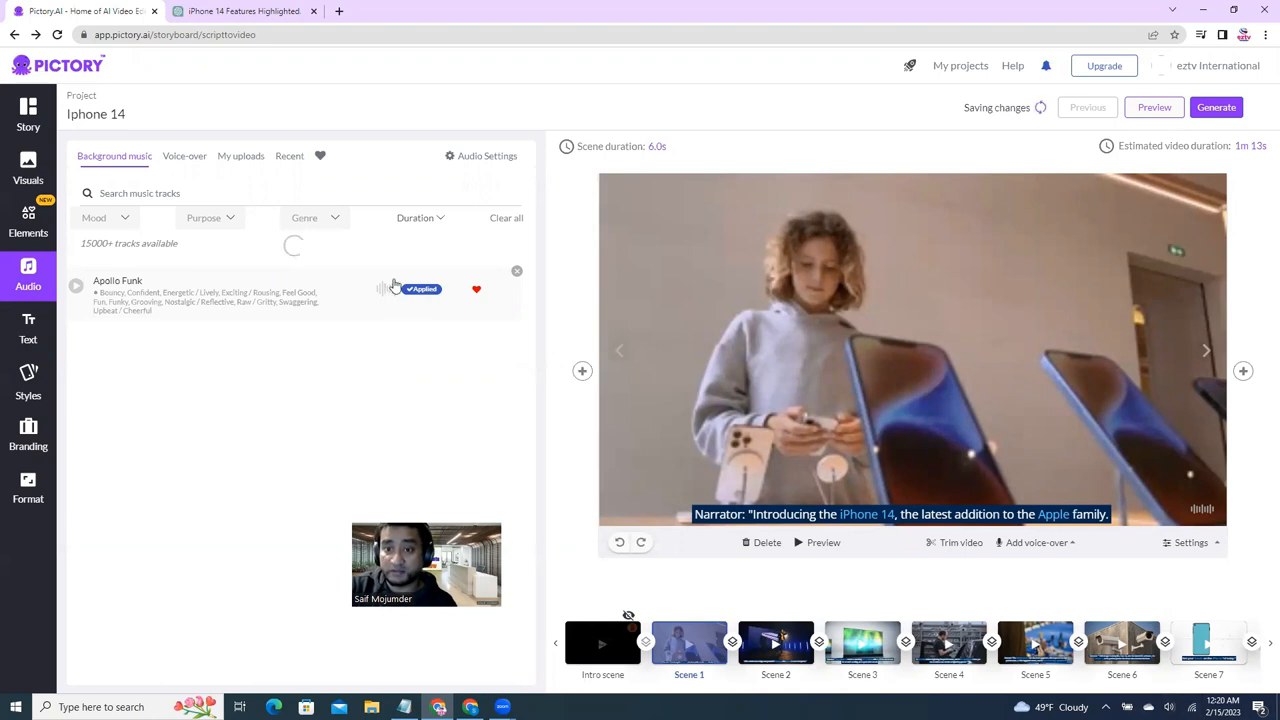
- Review the voice-over tracks showing Apollo Funk music and Martin still applied
{"action": "left_click", "coordinate": [184, 156]}
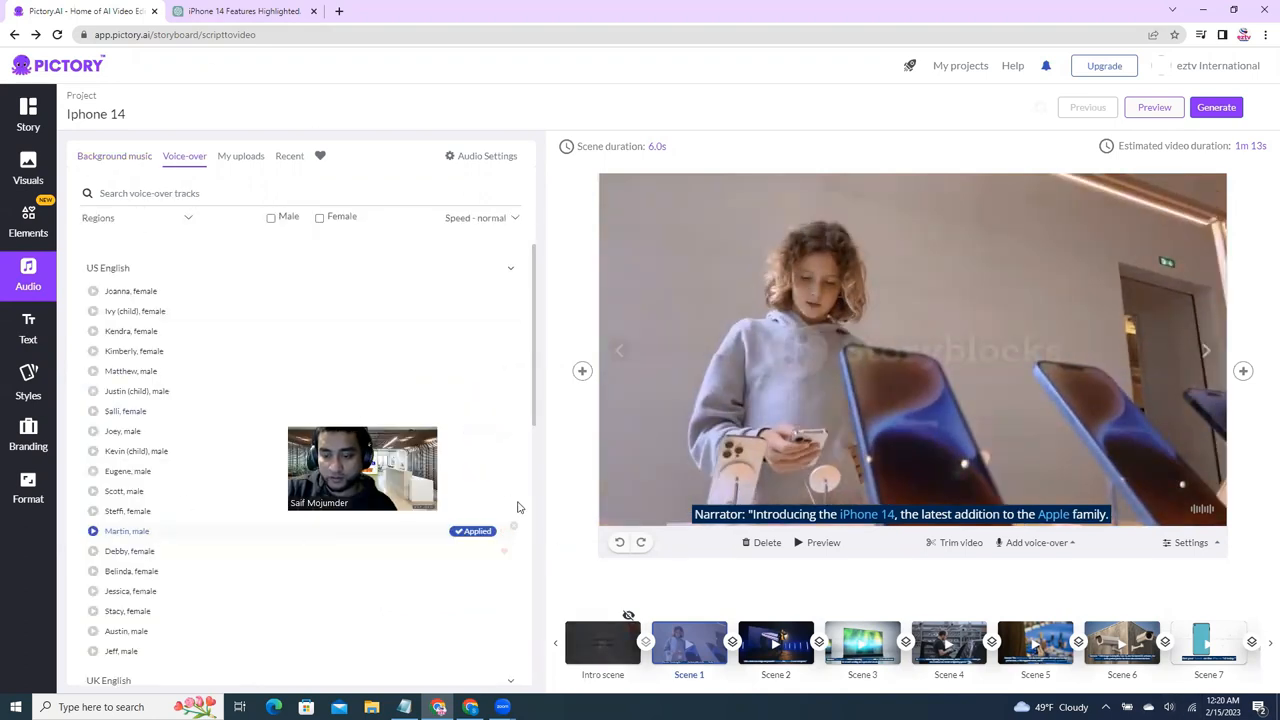
{"action": "left_click", "coordinate": [1216, 108]}
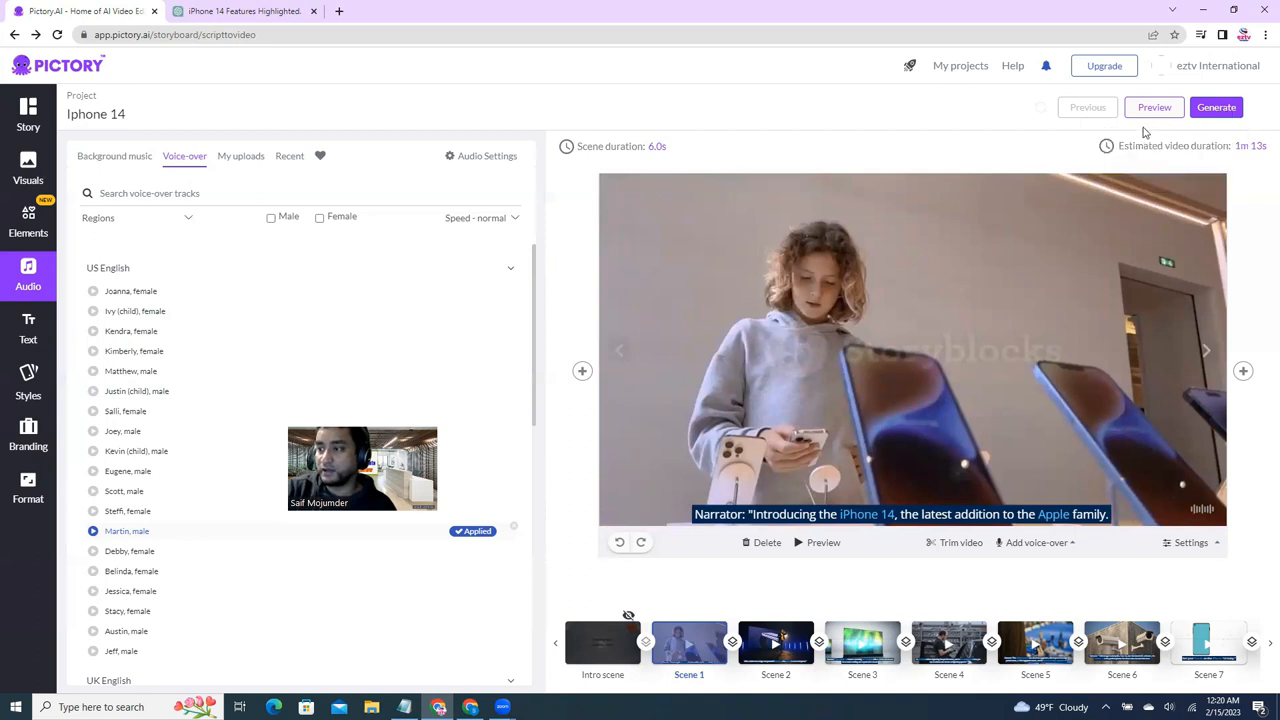
- Start generating the final Iphone 14 video
{"action": "left_click", "coordinate": [1216, 108]}
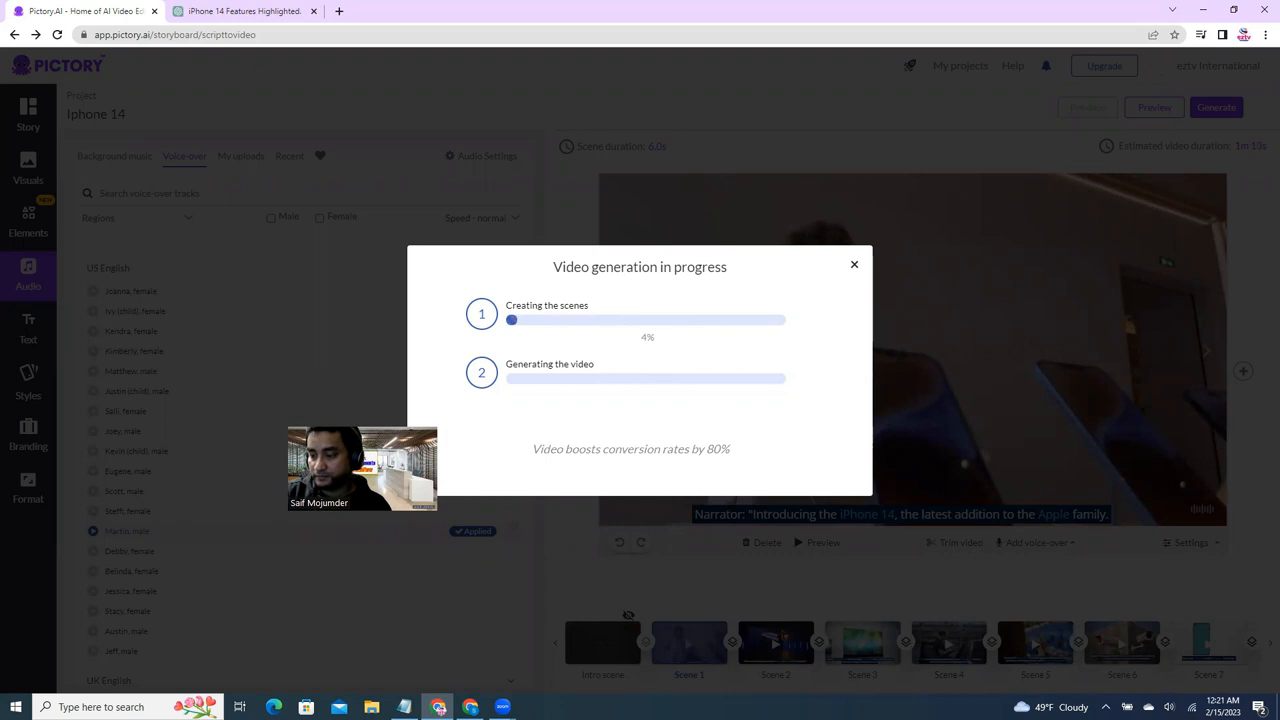
{"action": "mouse_move", "coordinate": [1134, 612]}
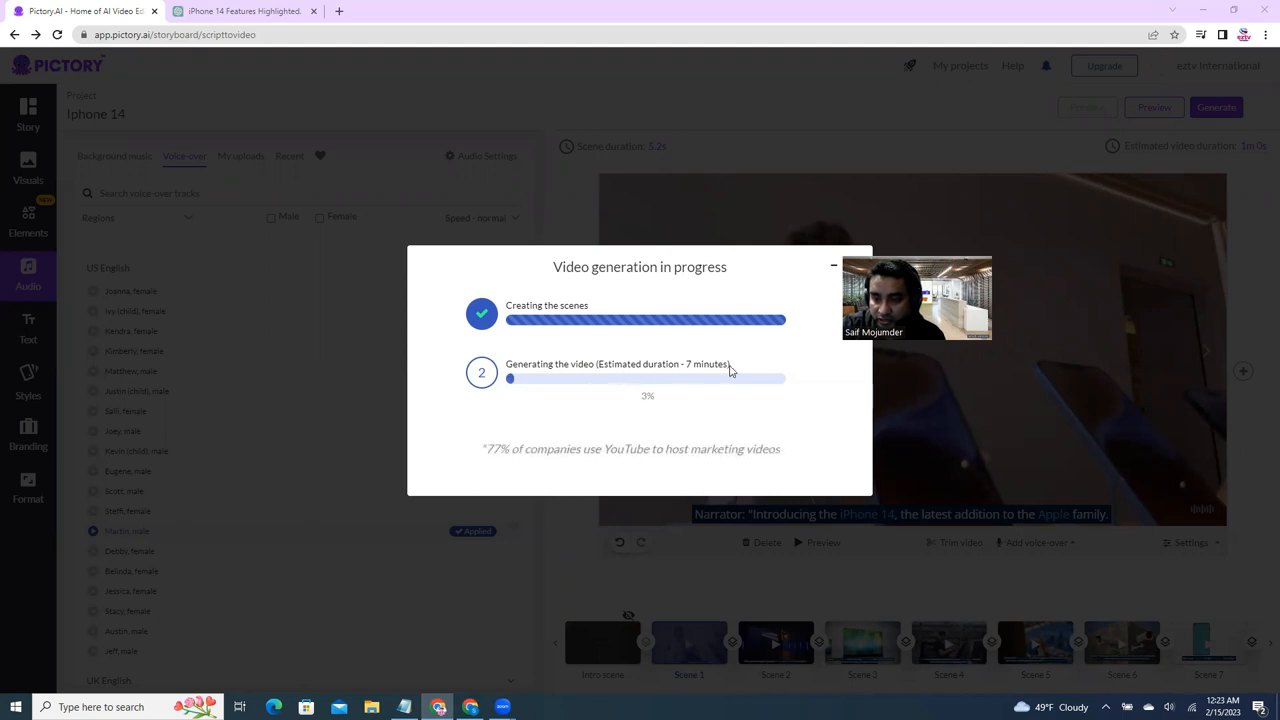
{"action": "mouse_move", "coordinate": [680, 410]}
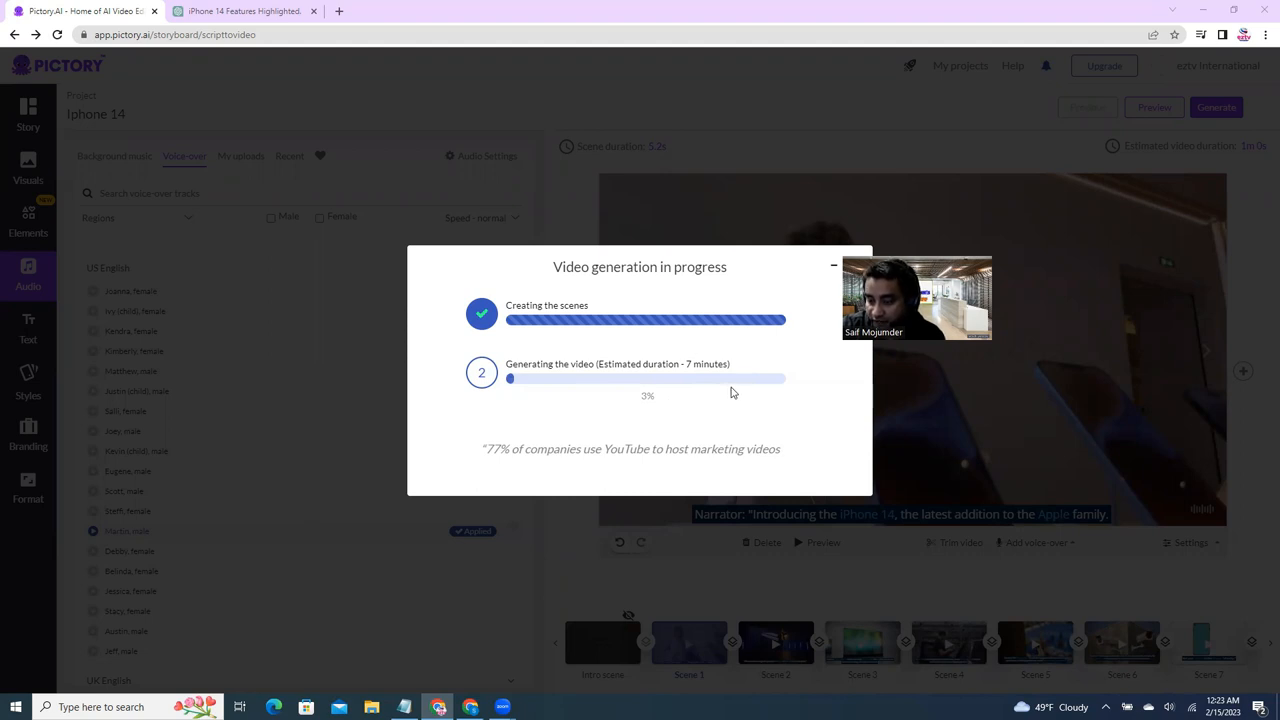
{"action": "mouse_move", "coordinate": [912, 672]}
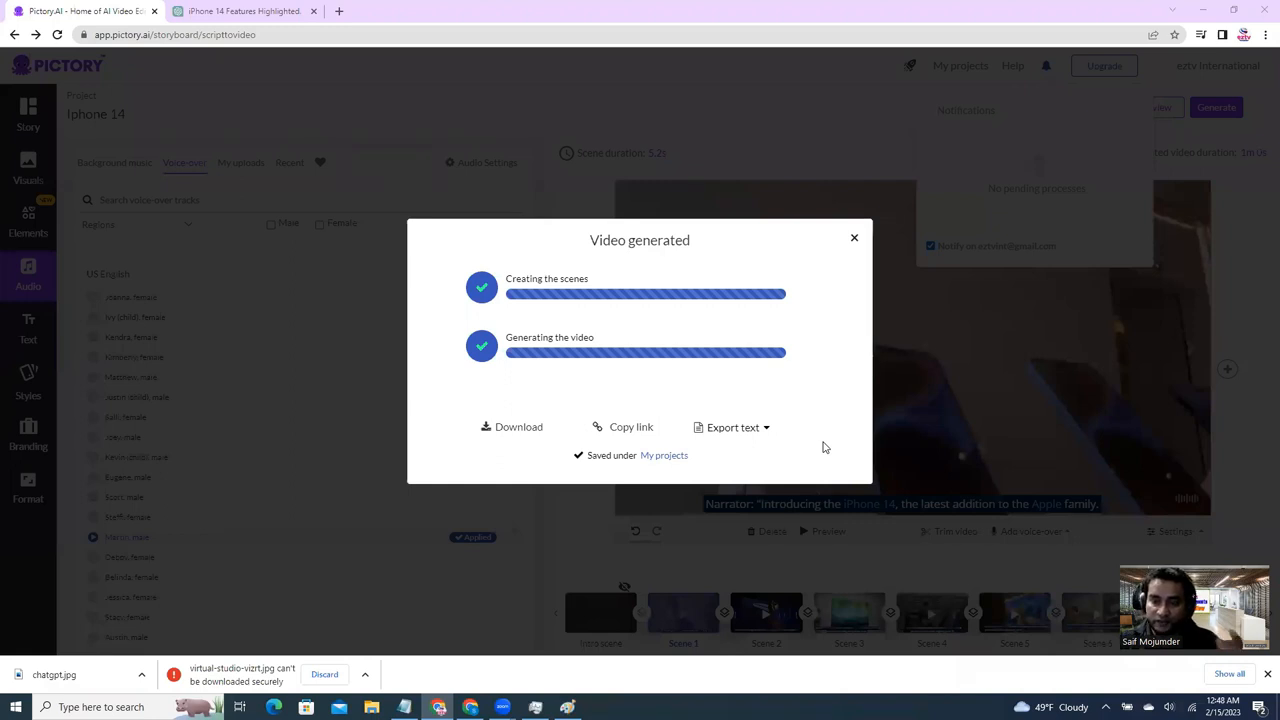
{"action": "mouse_move", "coordinate": [518, 428]}
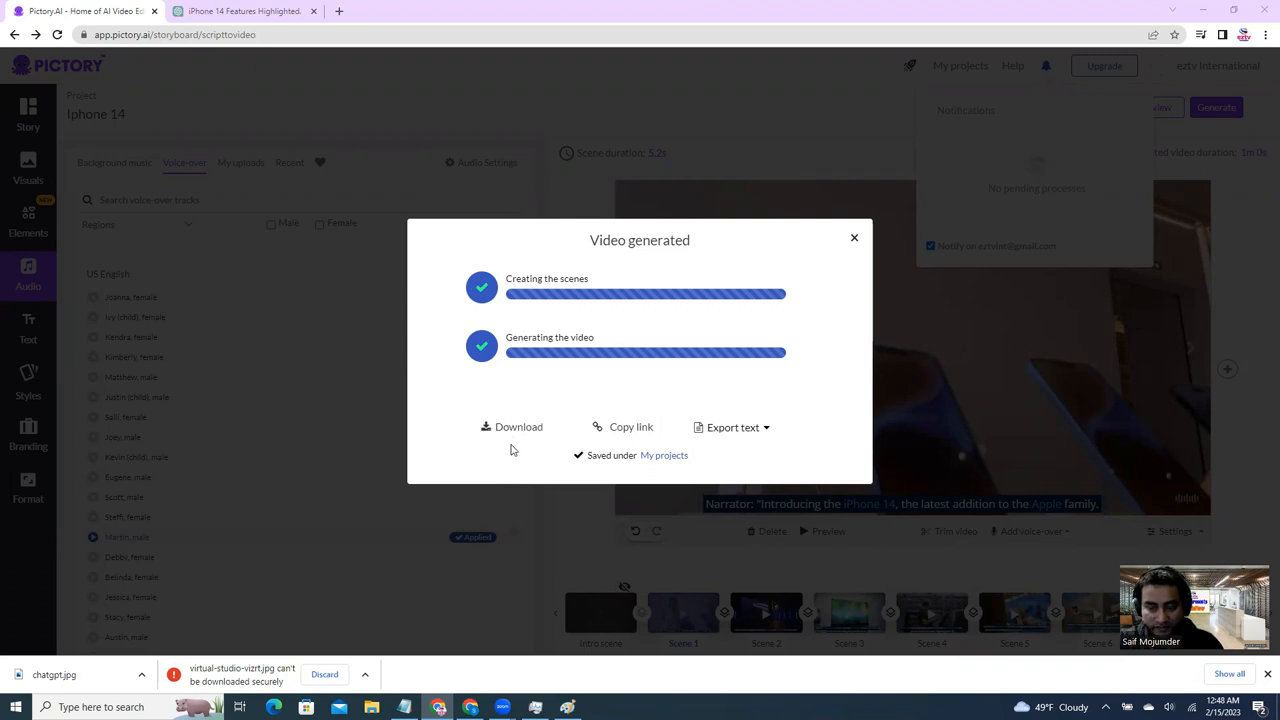
{"action": "mouse_move", "coordinate": [518, 428]}
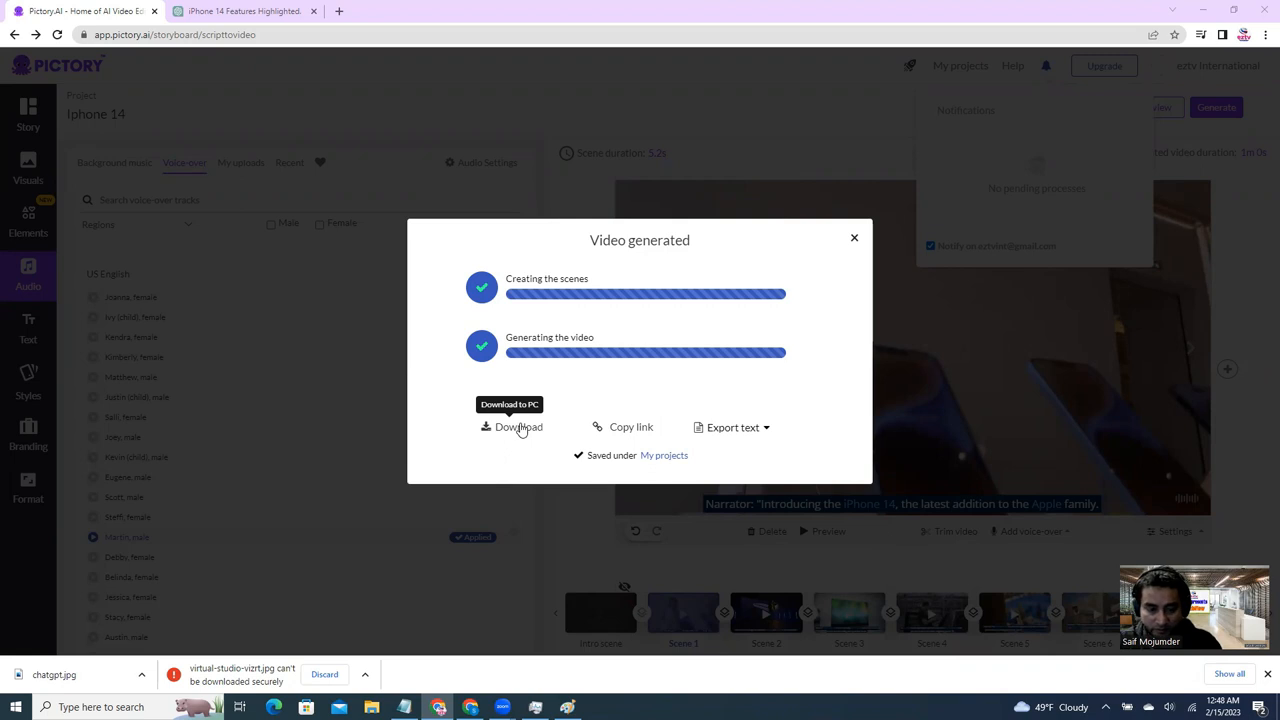
- Download the generated video as iphone14.mp4 to the computer
{"action": "left_click", "coordinate": [518, 428]}
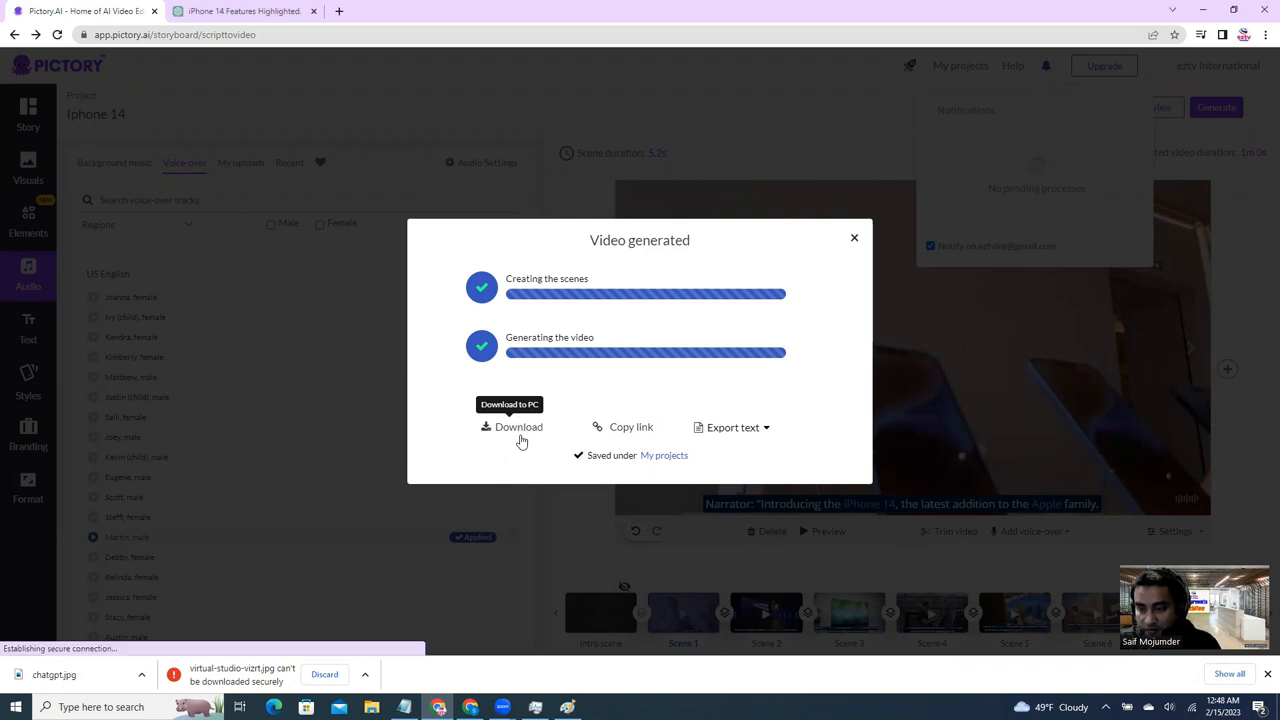
{"action": "left_click", "coordinate": [518, 428]}
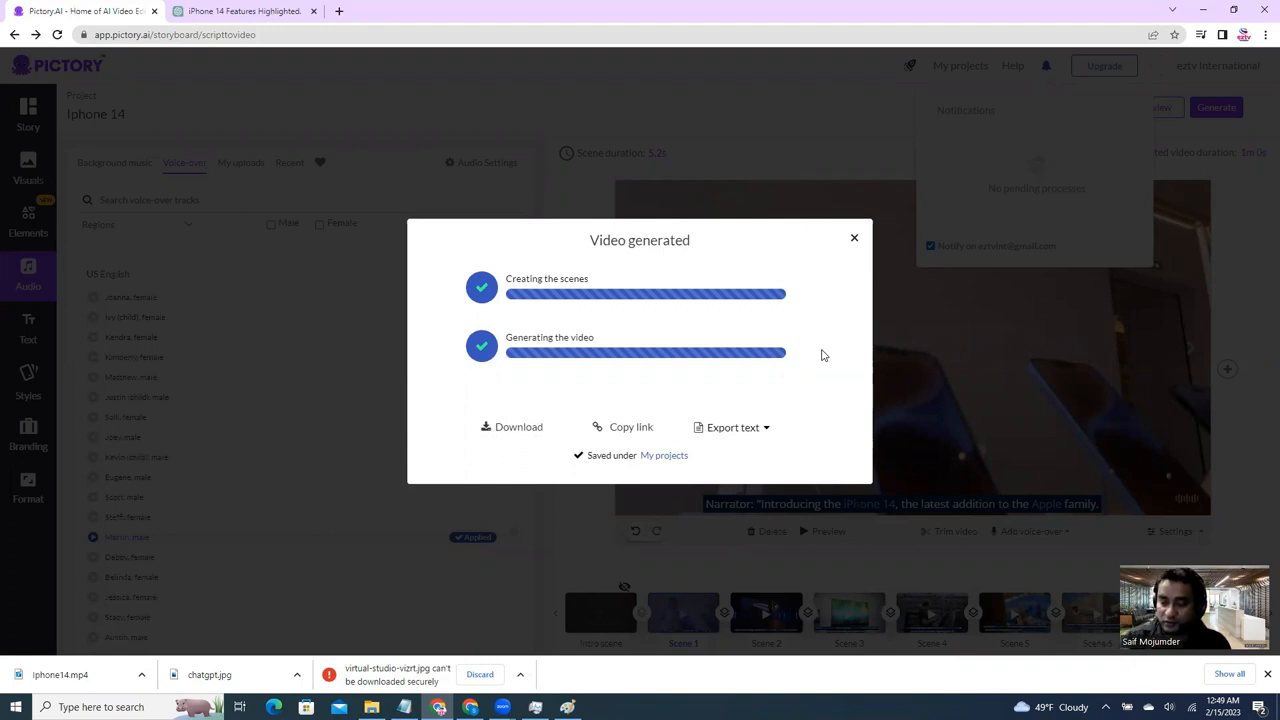
{"action": "mouse_move", "coordinate": [730, 384]}
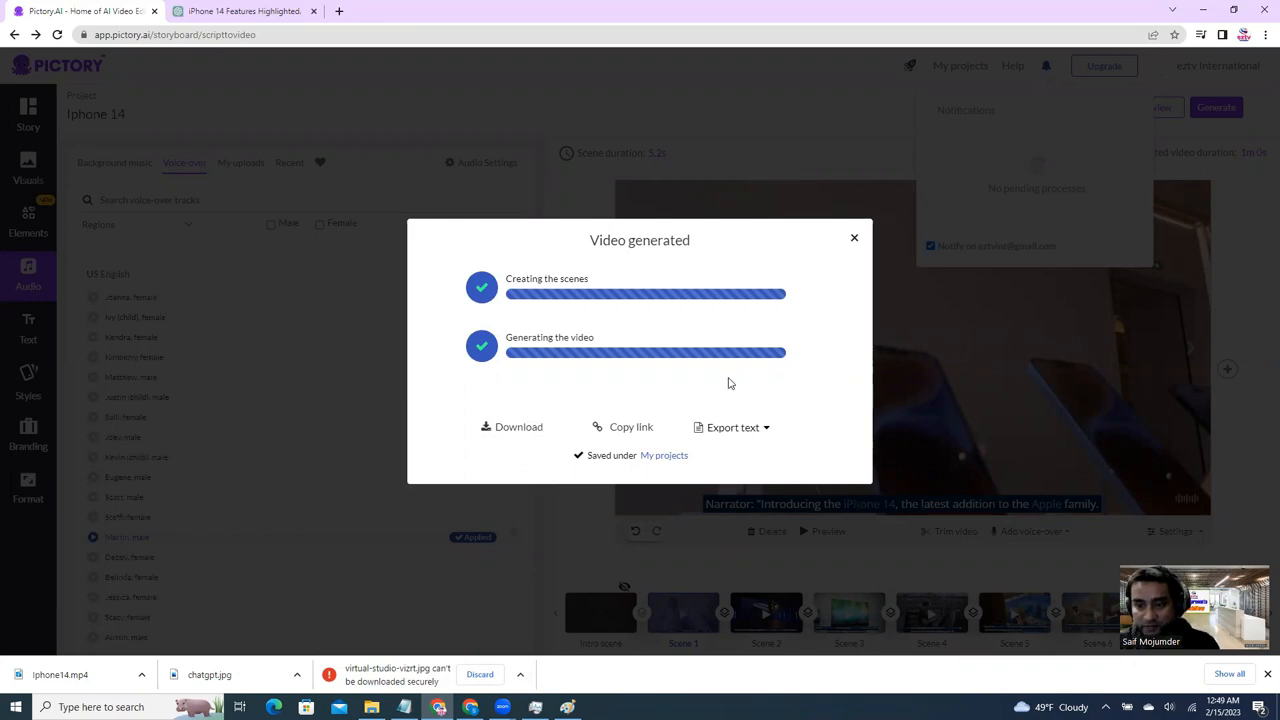